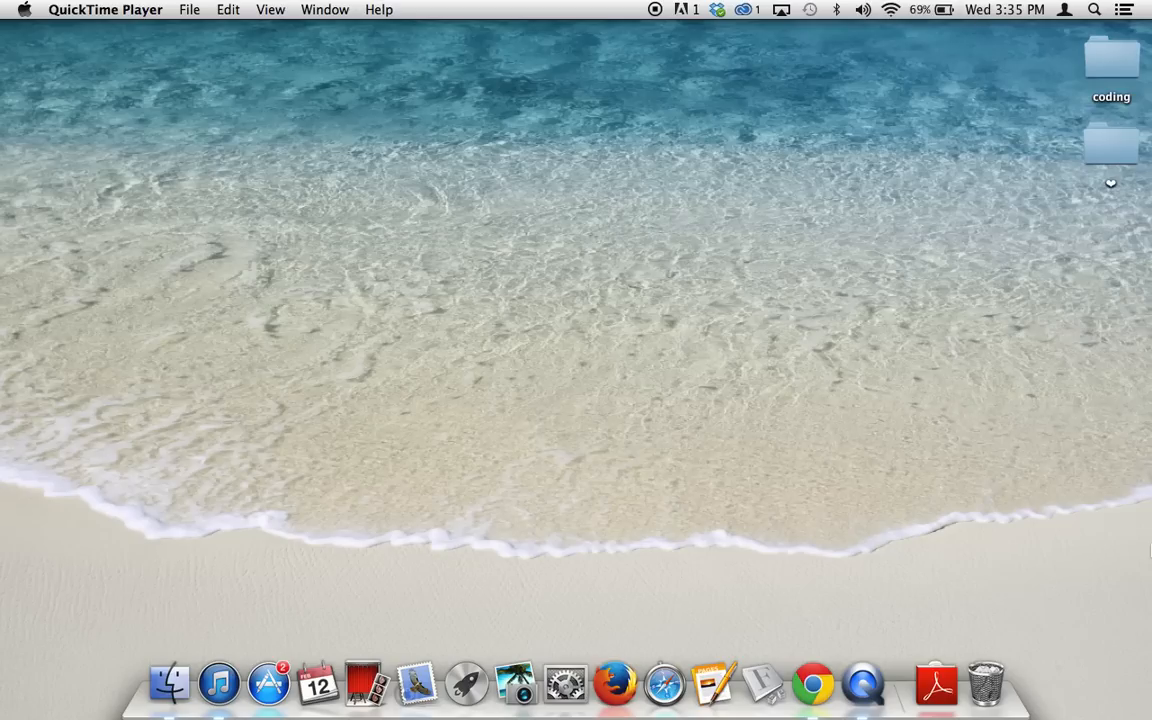
mouse_move(554, 584)
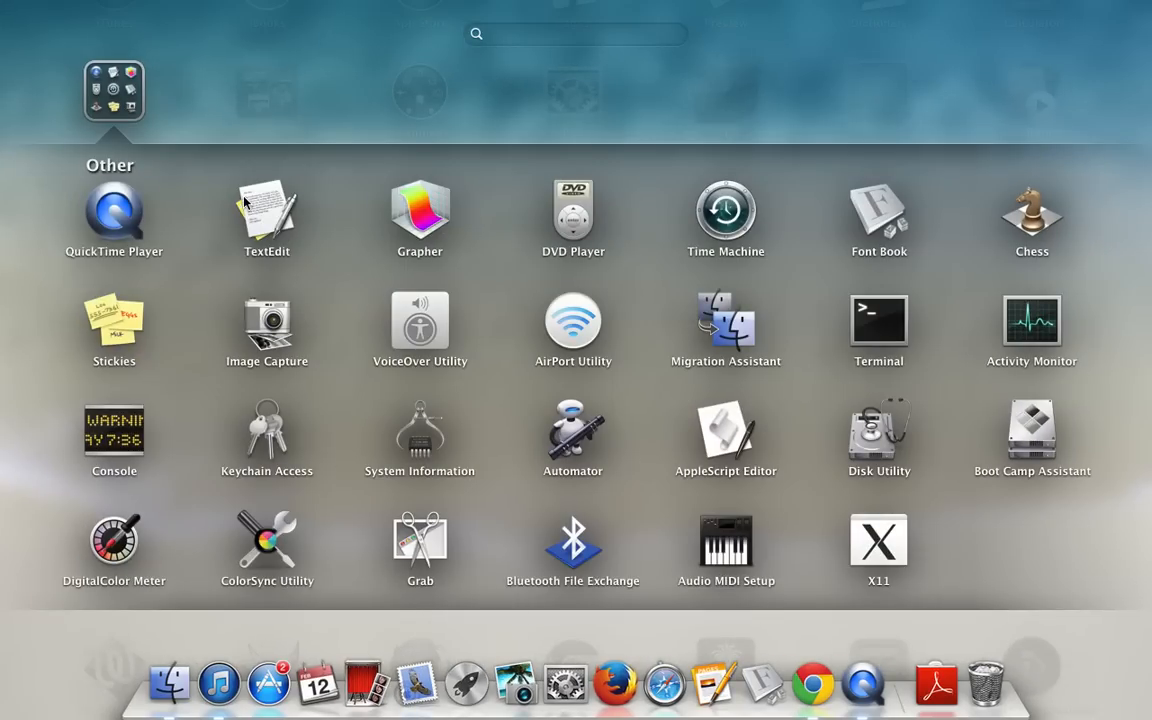
mouse_move(70, 104)
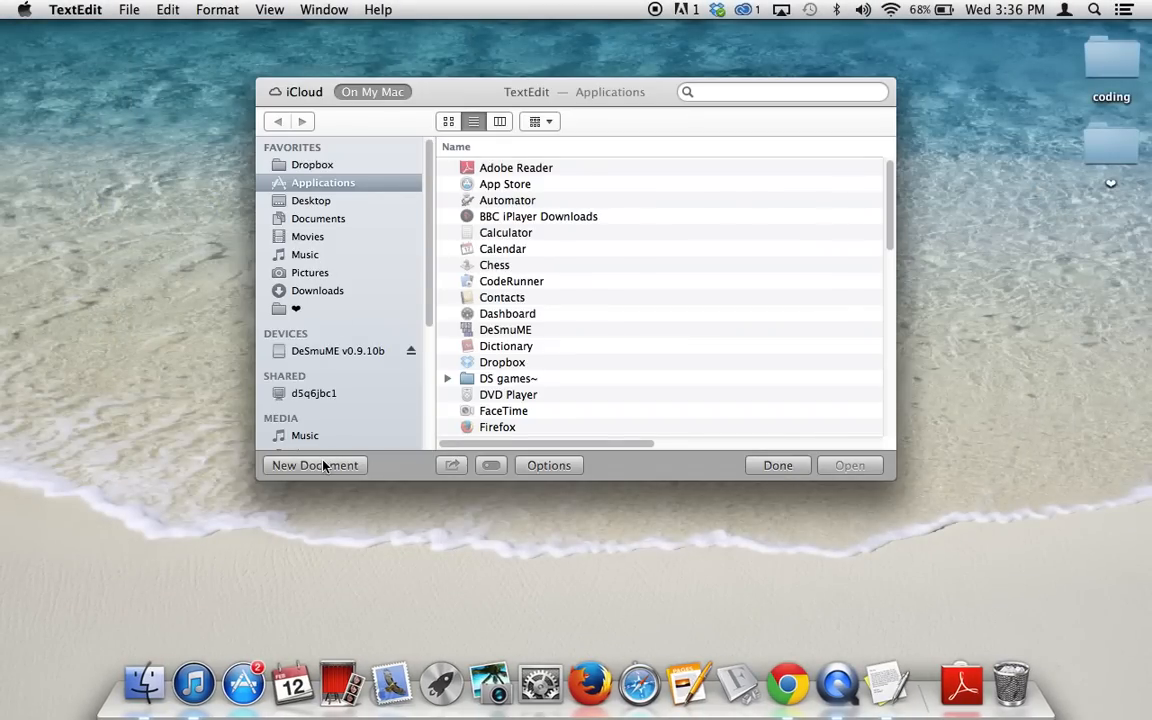
Start a new blank TextEdit document
left_click(316, 464)
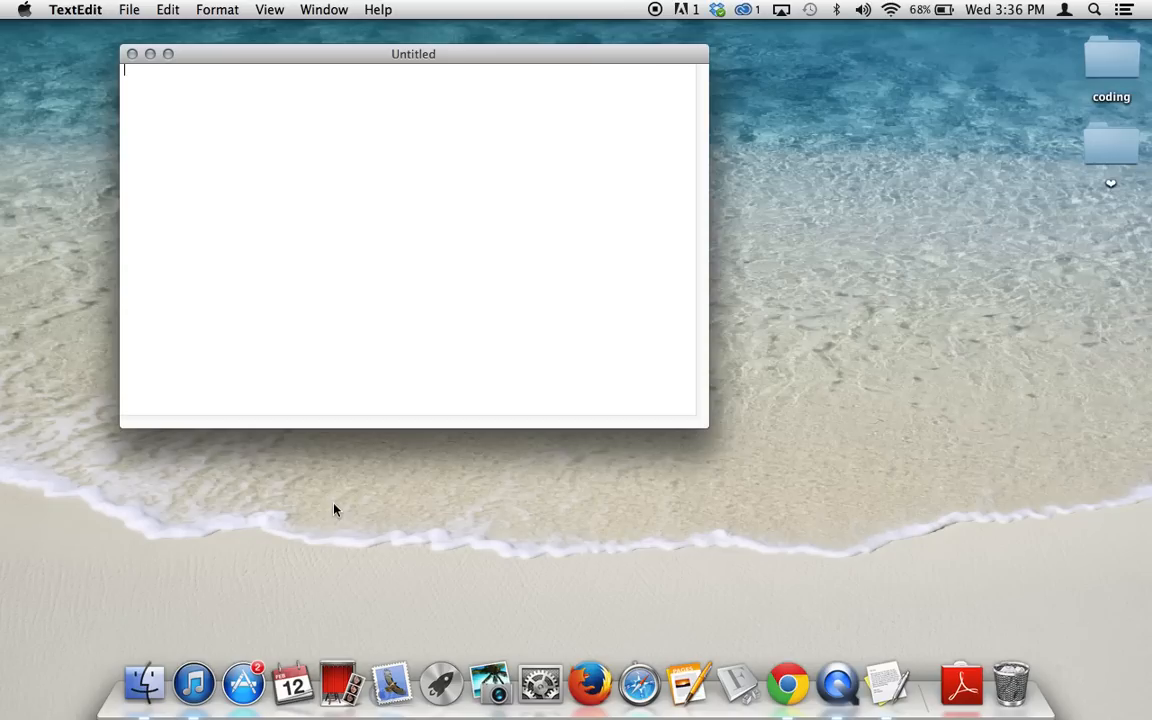
Write the HTML skeleton: <html>, <head></head>, <body></body>, </html> on separate lines
type("<html>")
type("</html>")
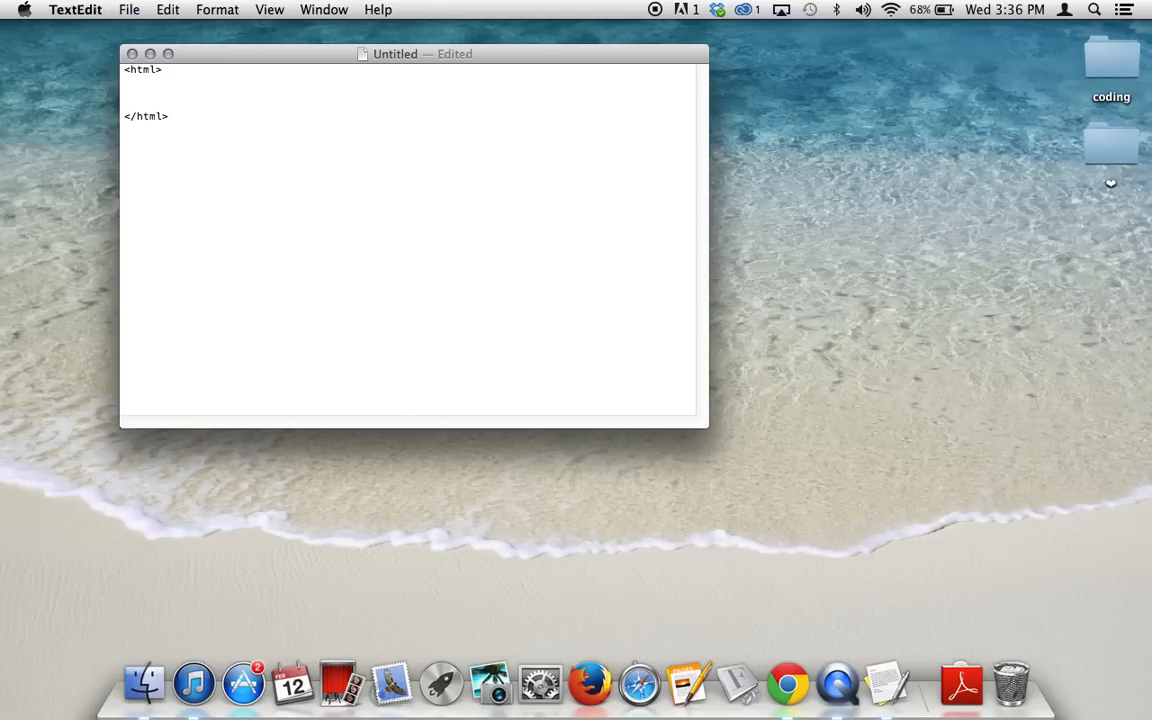
type("<head>")
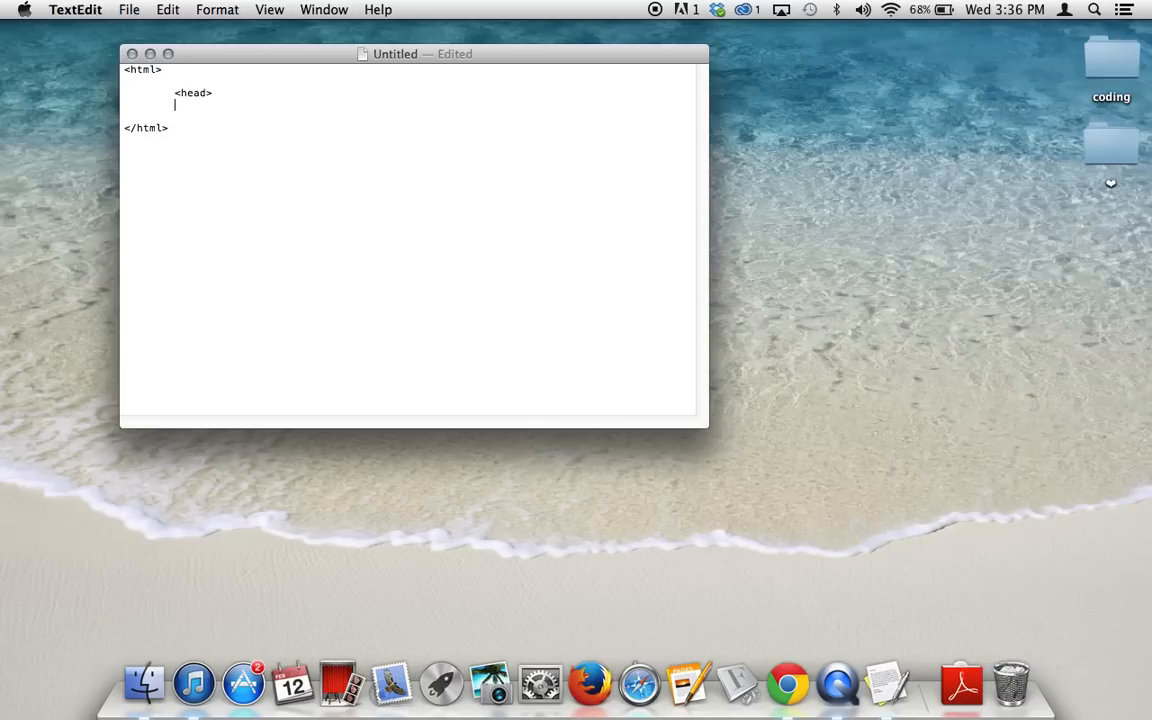
type("</head>")
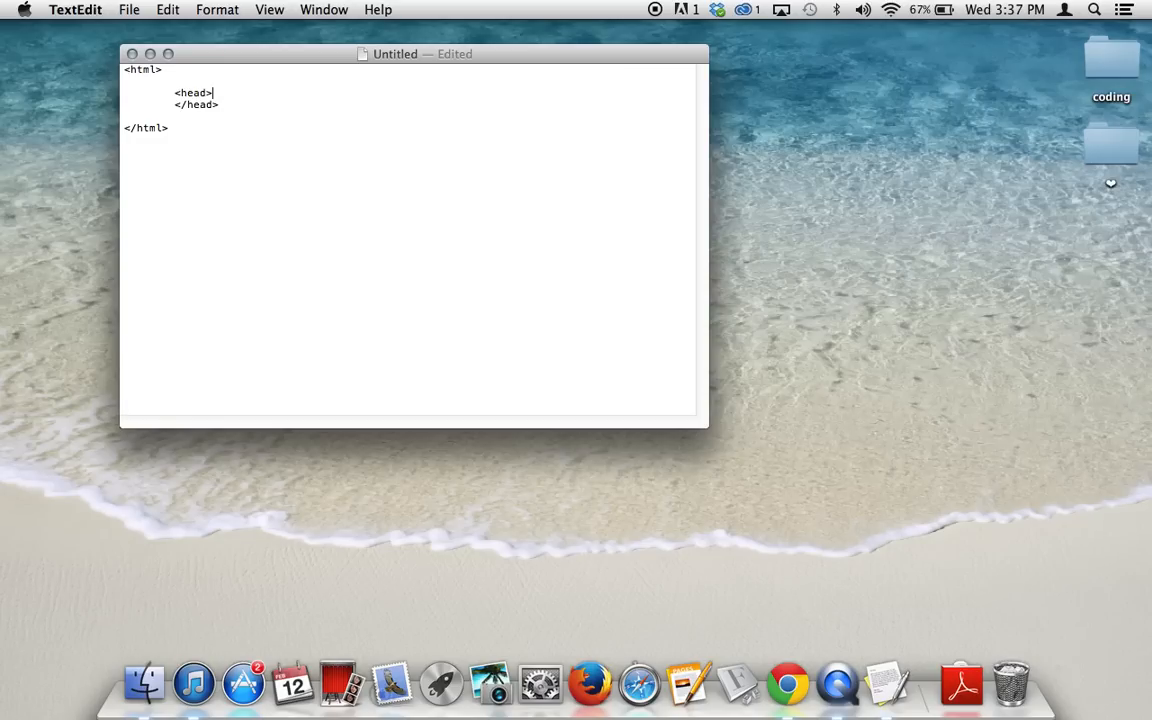
key("Return")
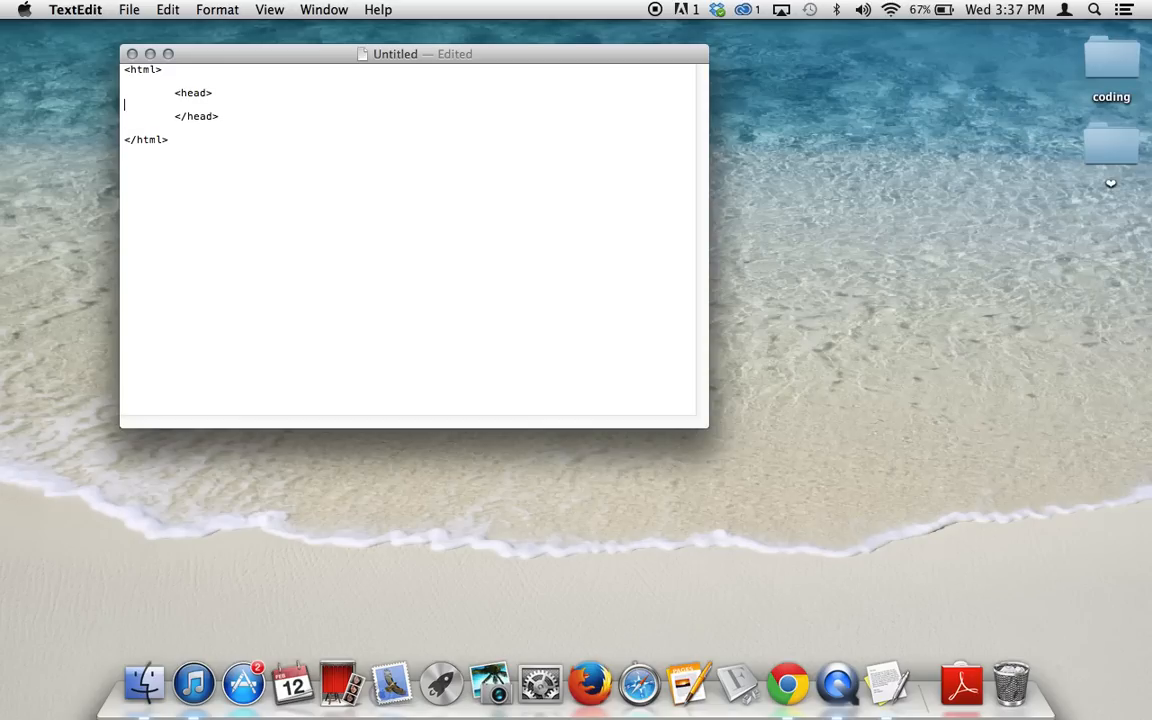
key("Return")
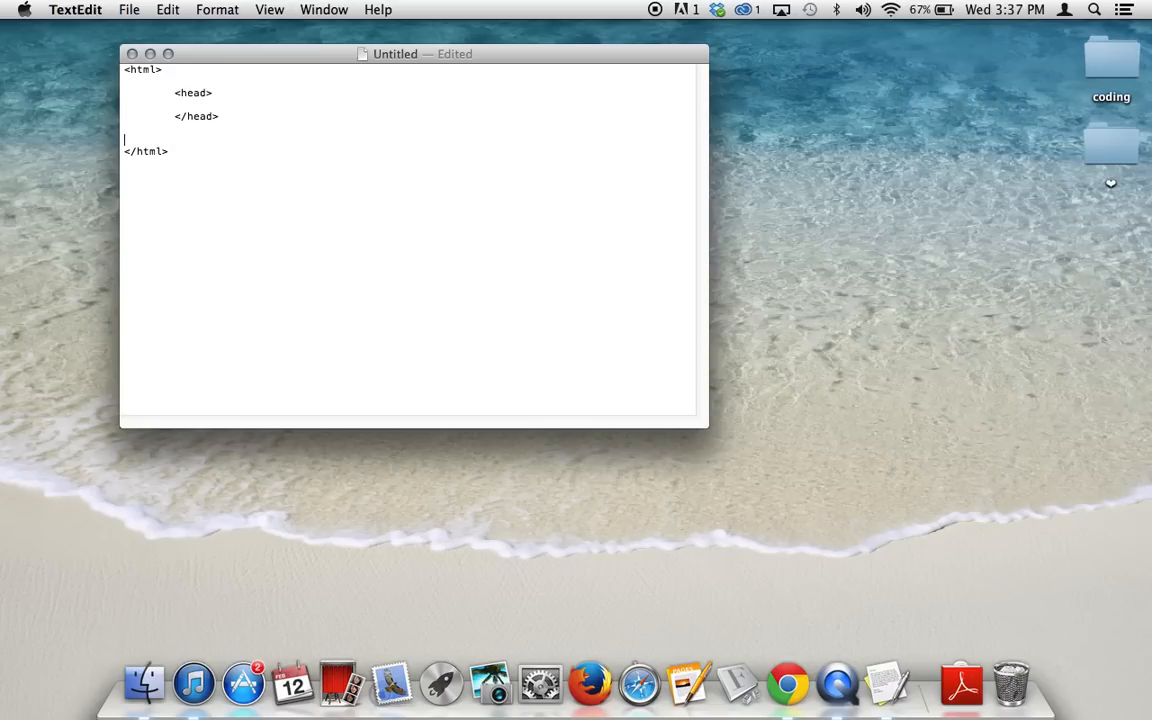
type("<body>")
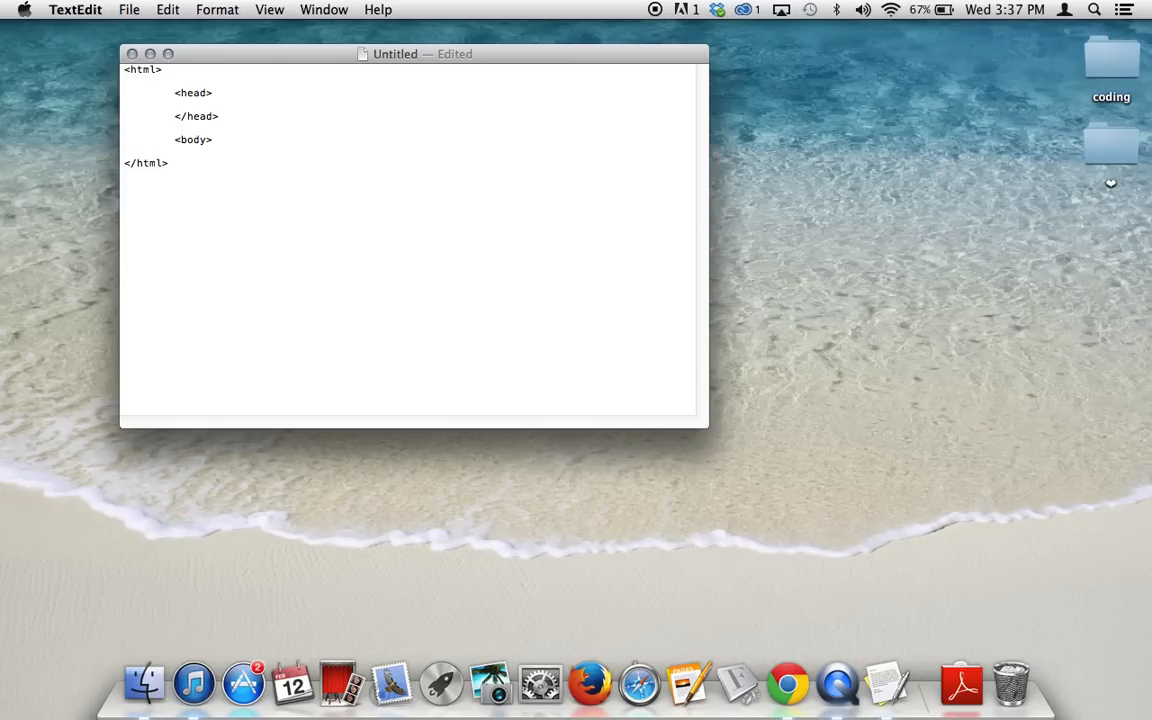
type("</body>")
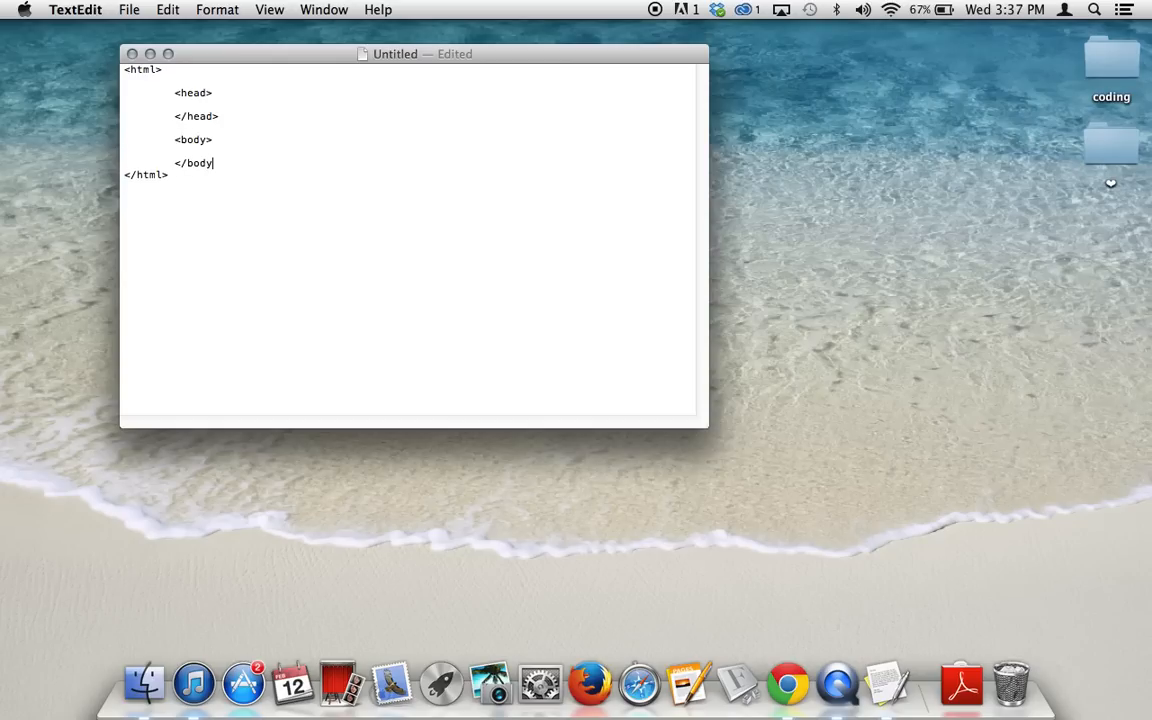
type(">")
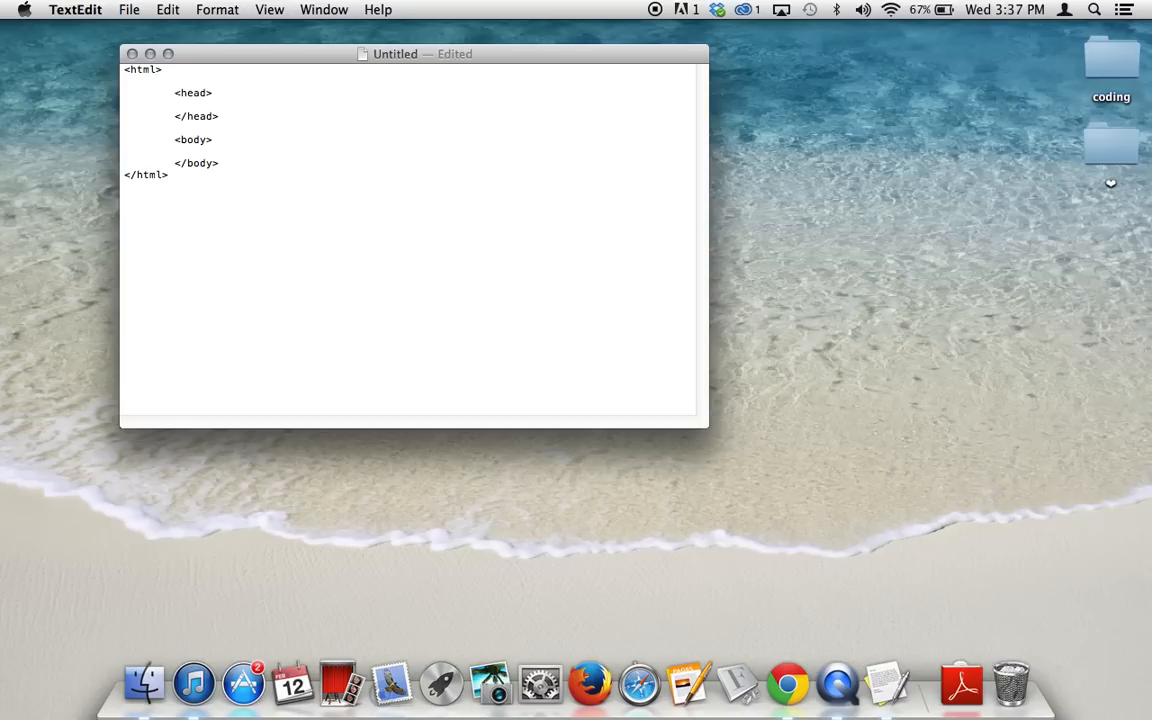
mouse_move(336, 492)
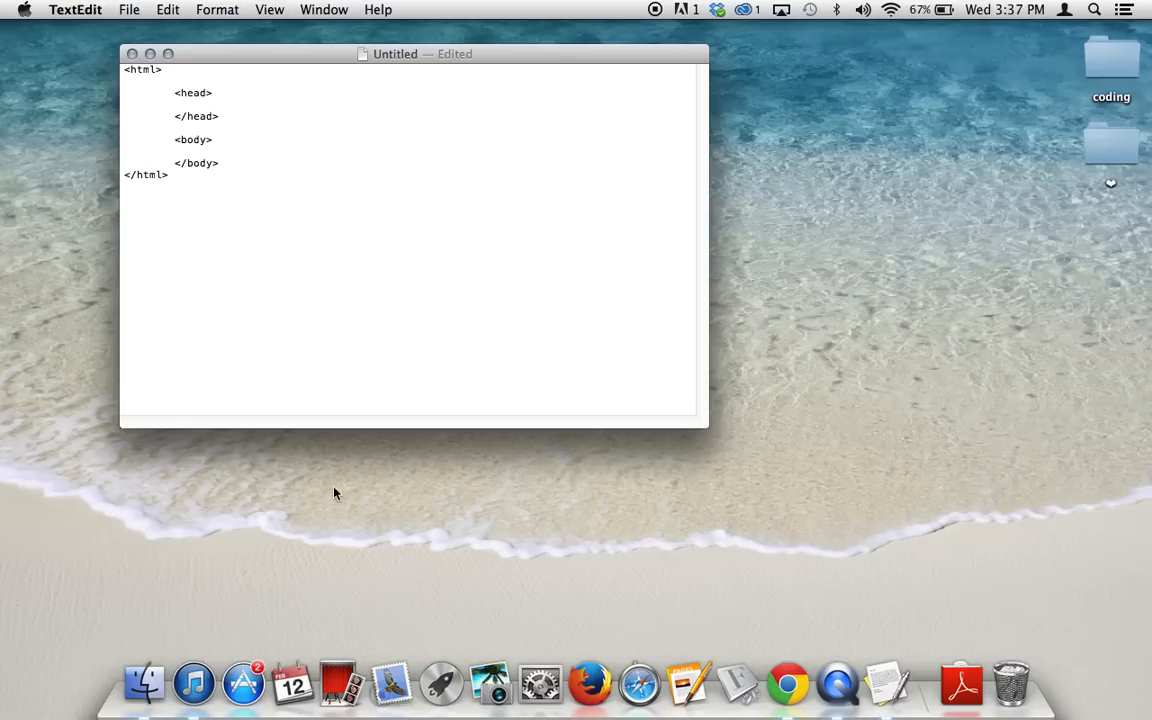
mouse_move(302, 340)
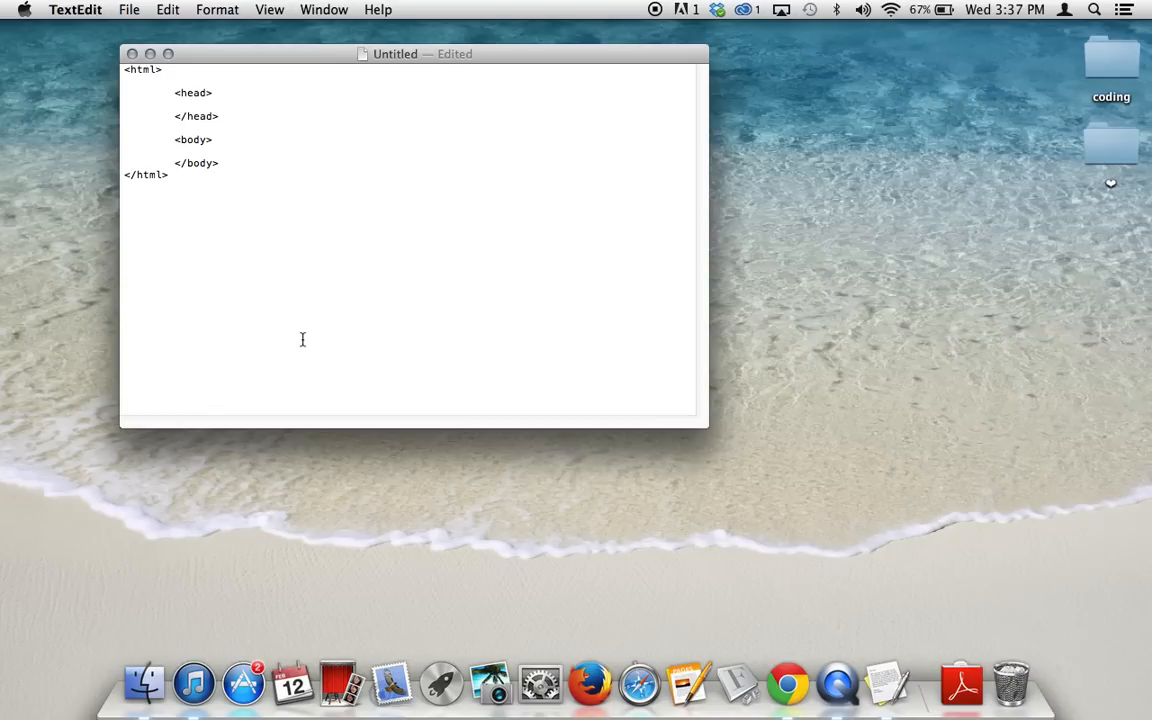
Add an opening <title> tag below <head>, then launch Google Chrome from the Dock
left_click(220, 164)
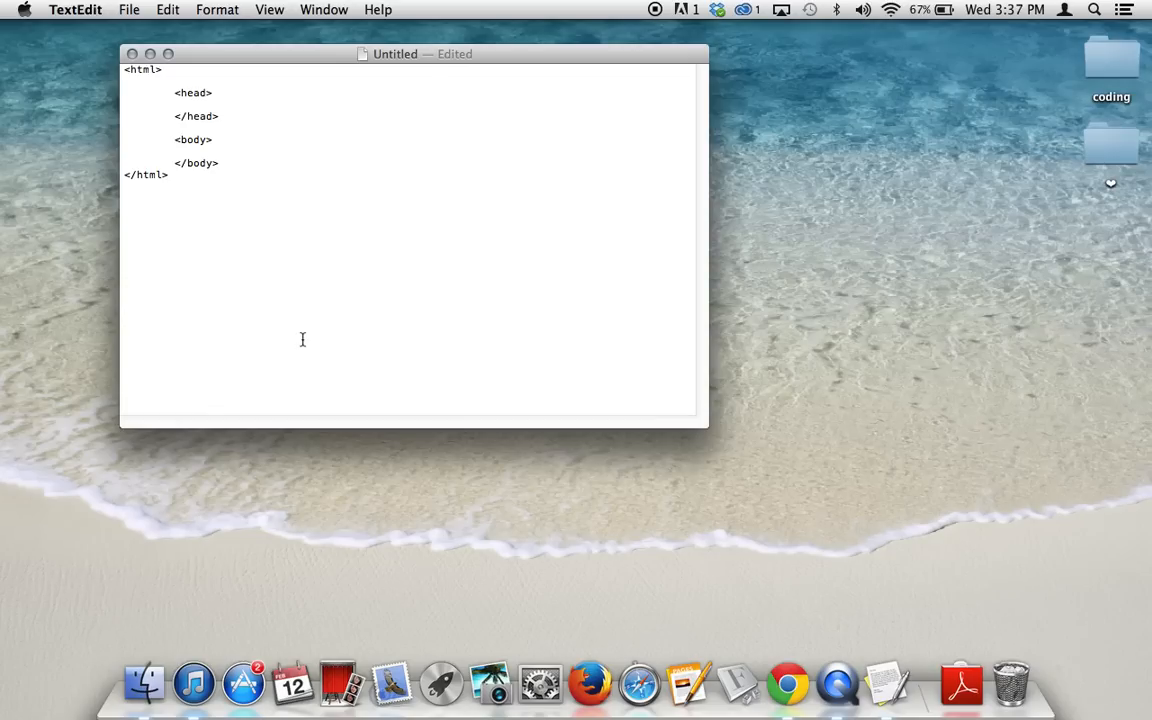
mouse_move(276, 212)
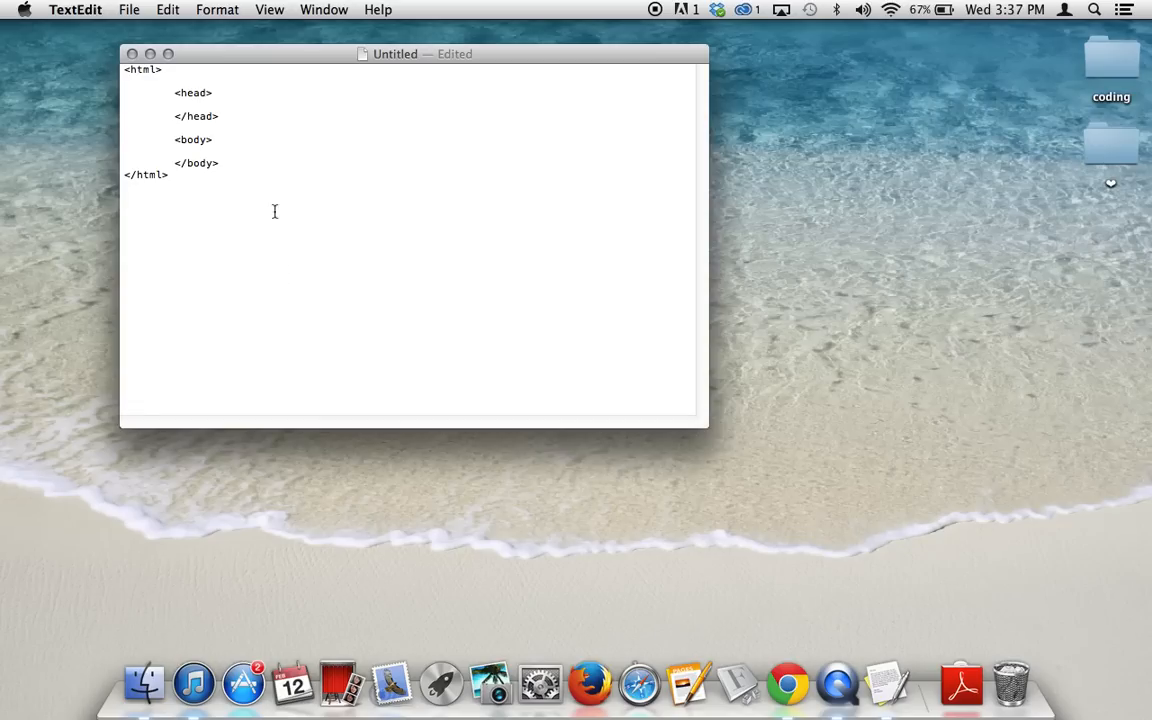
left_click(214, 94)
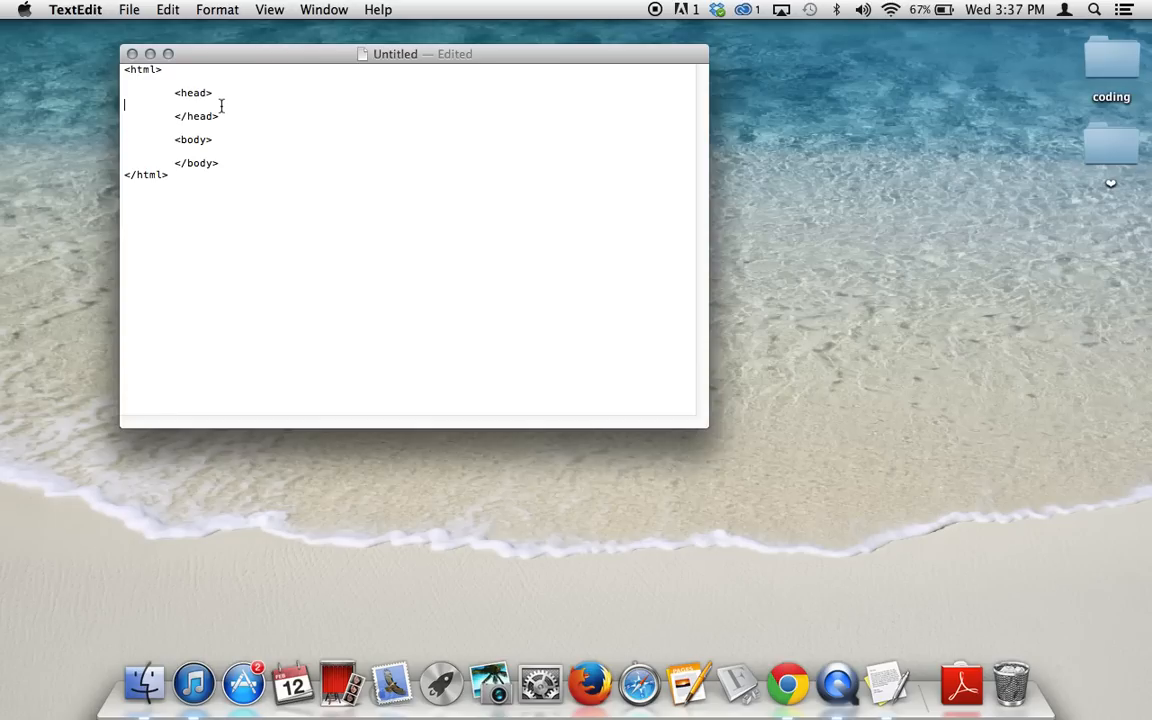
type("<title>")
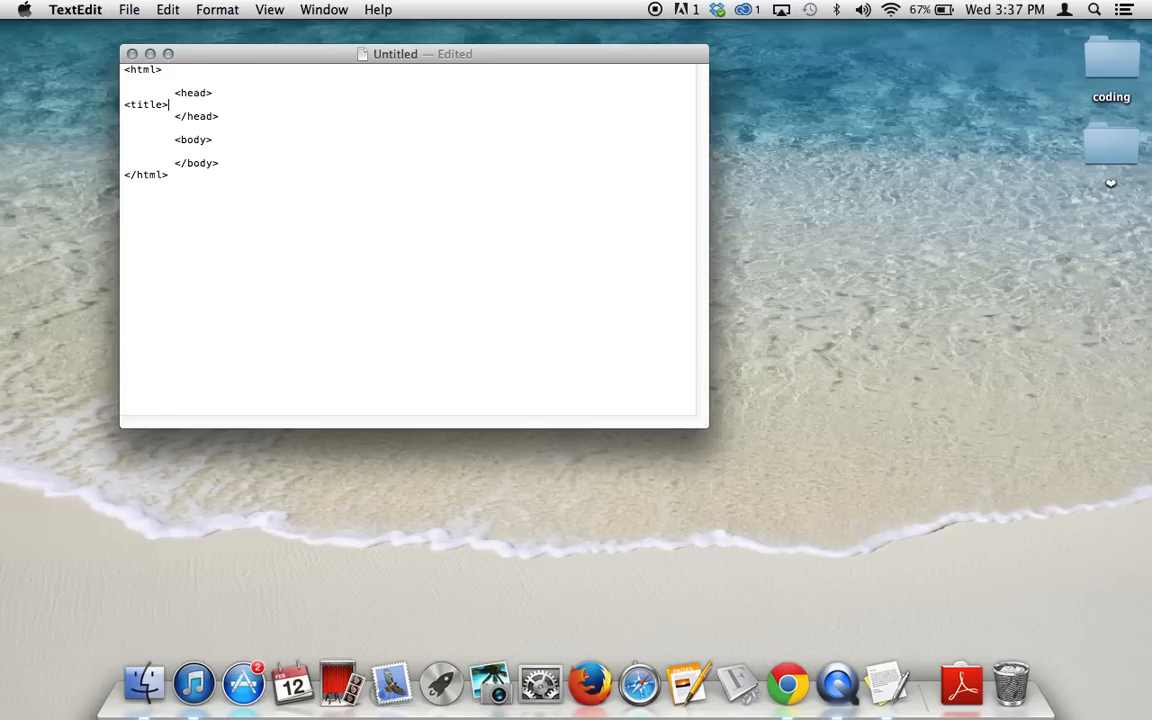
mouse_move(788, 684)
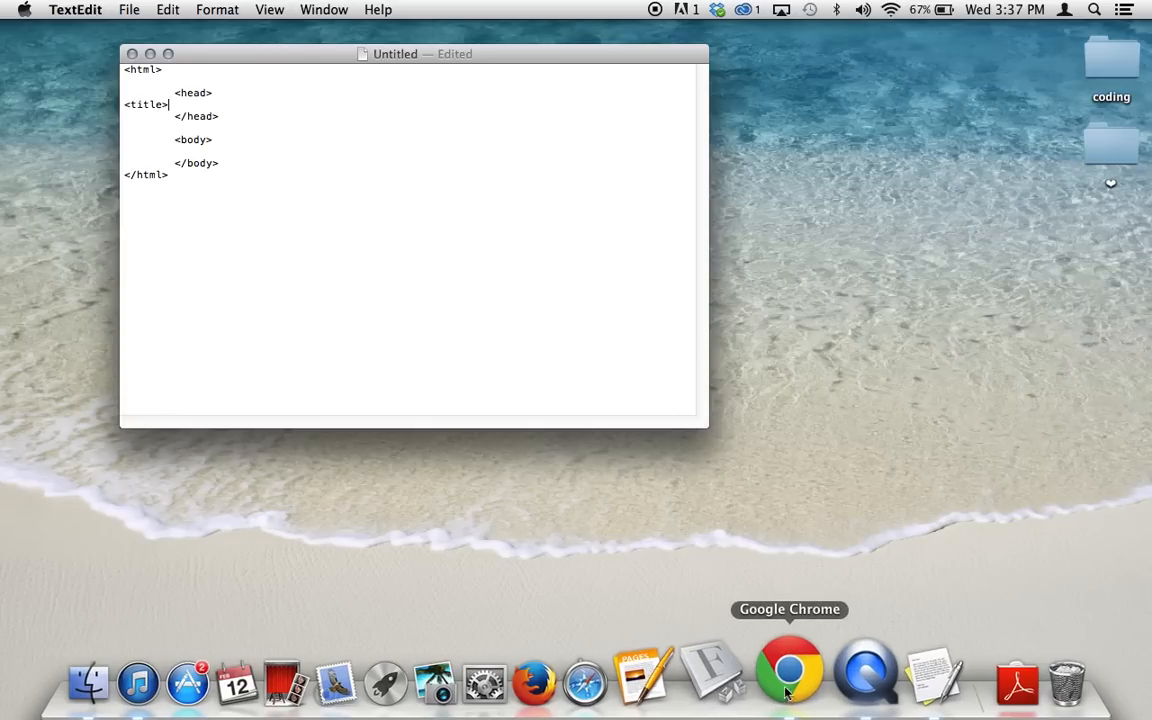
left_click(790, 684)
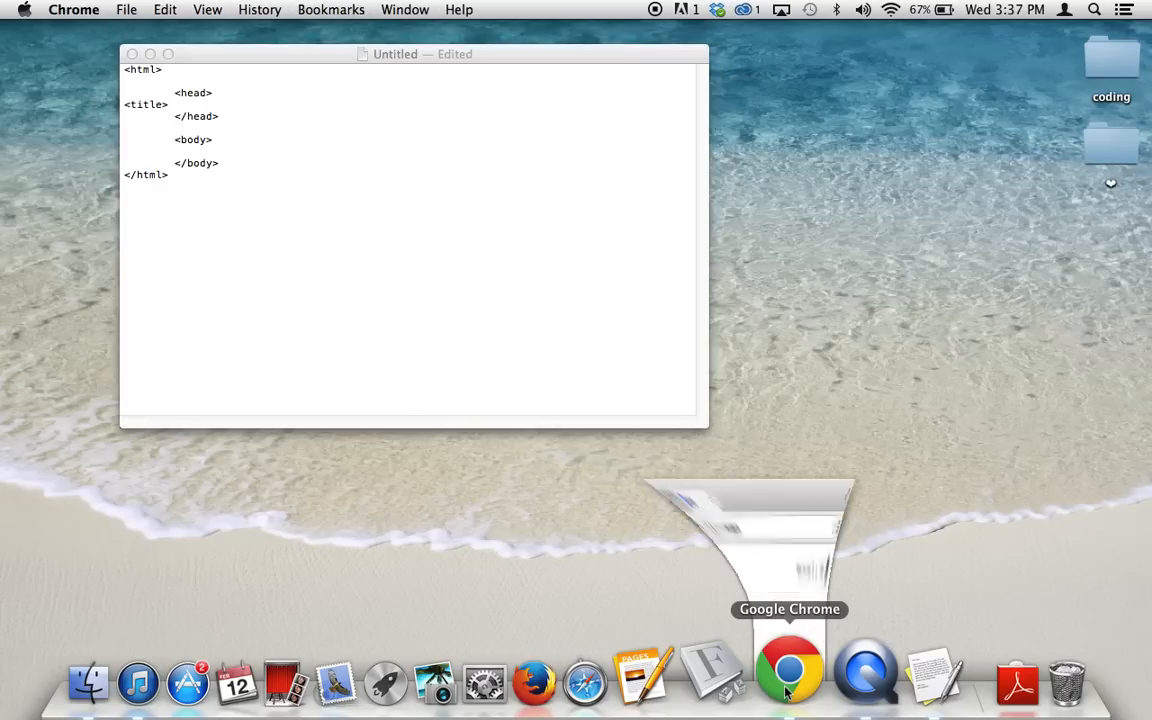
Let Chrome open on google.com and return to the TextEdit window
left_click(788, 670)
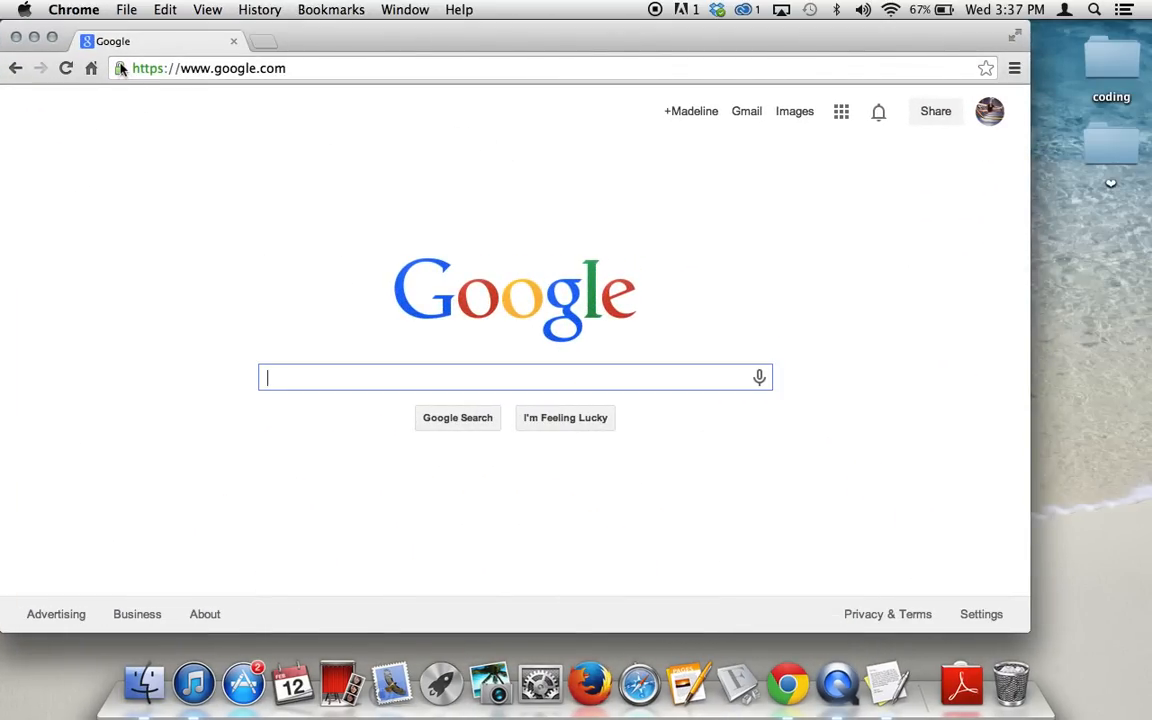
mouse_move(132, 48)
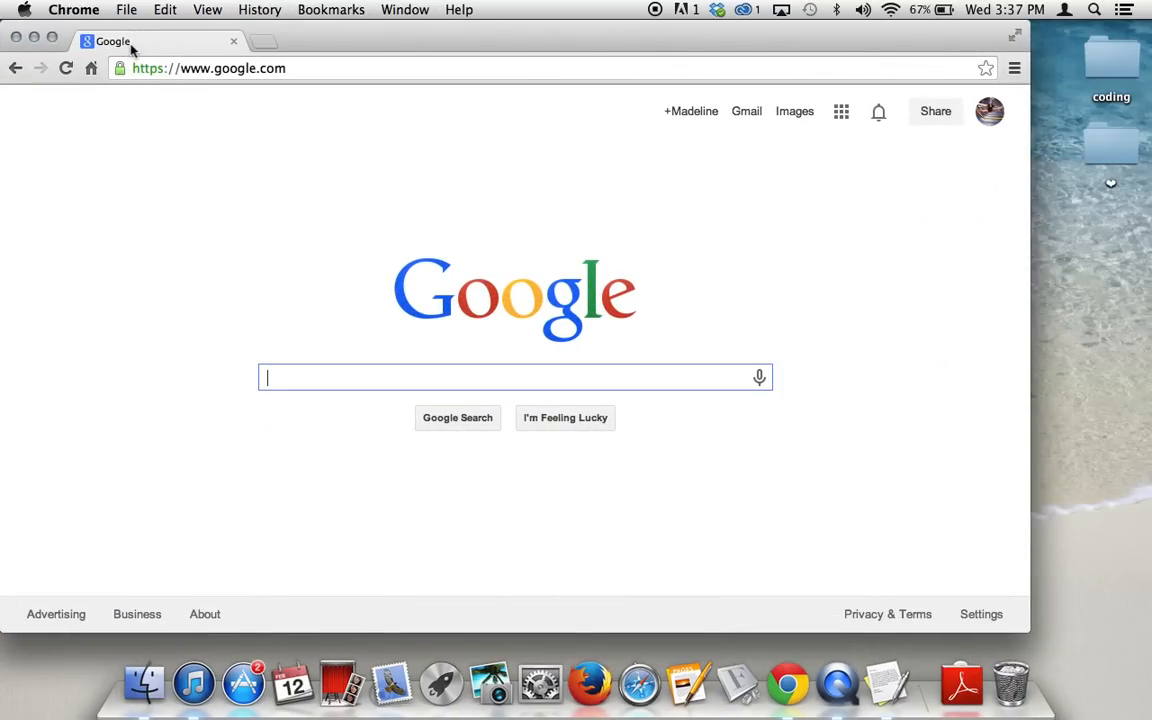
mouse_move(244, 52)
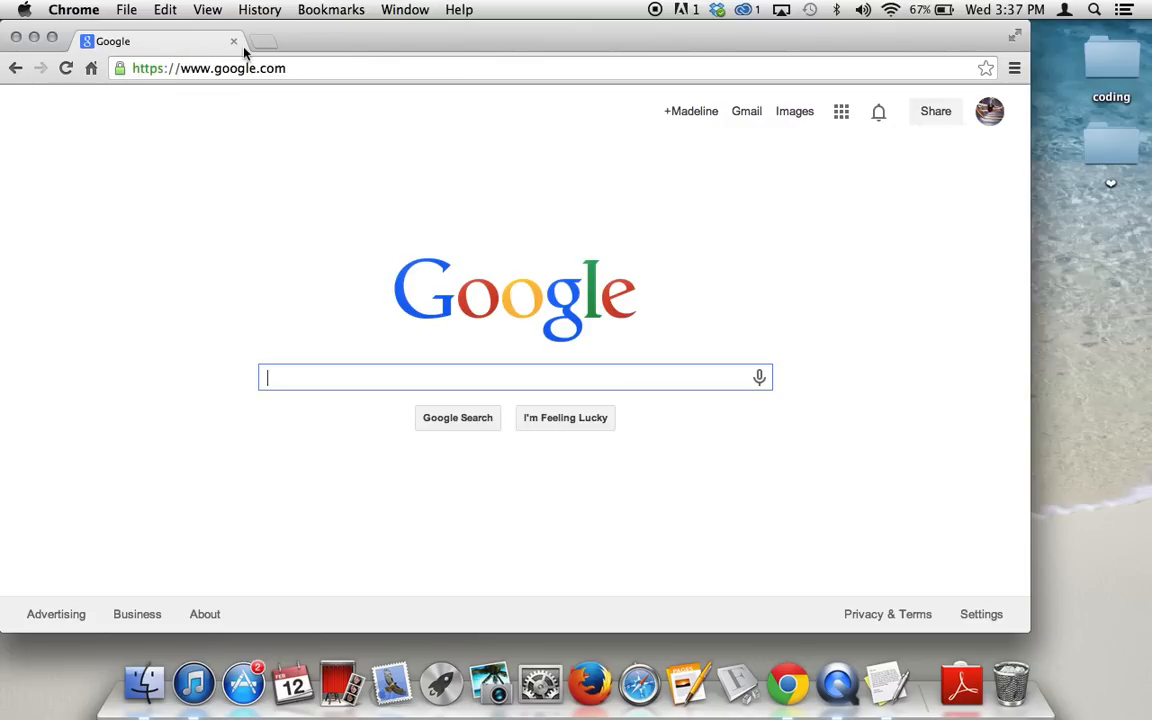
mouse_move(516, 24)
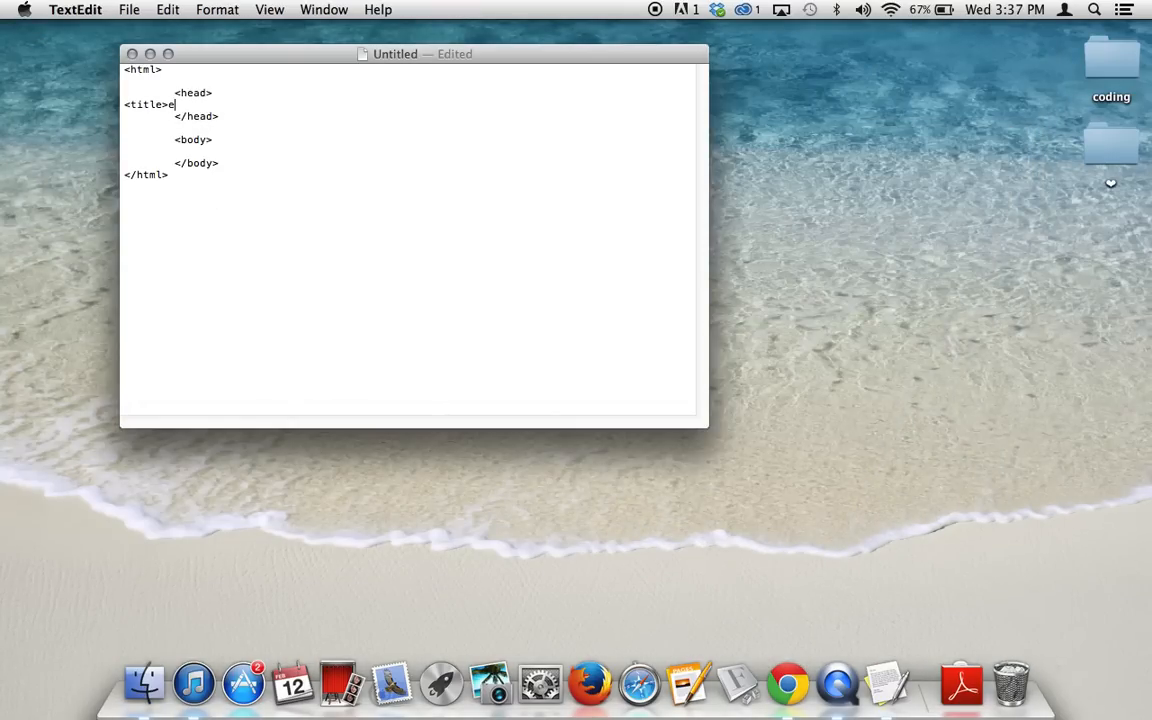
Complete the title line as <title>example webpage</title> and move the cursor into the body
type("xample web")
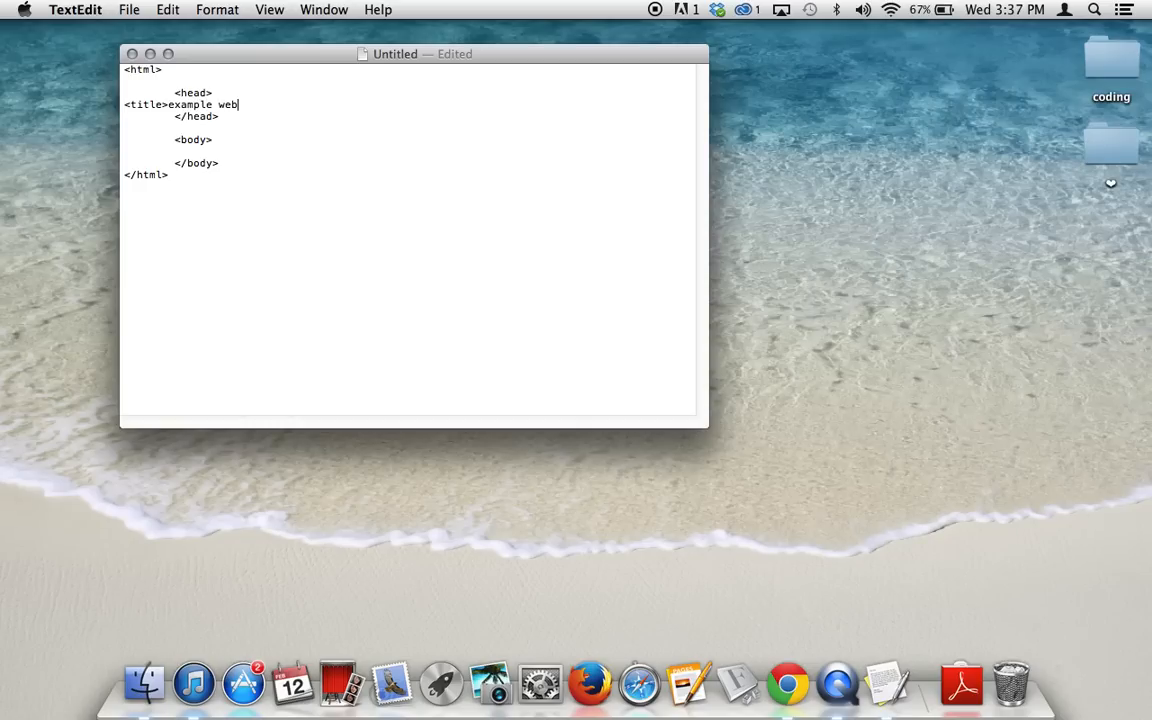
type("page<")
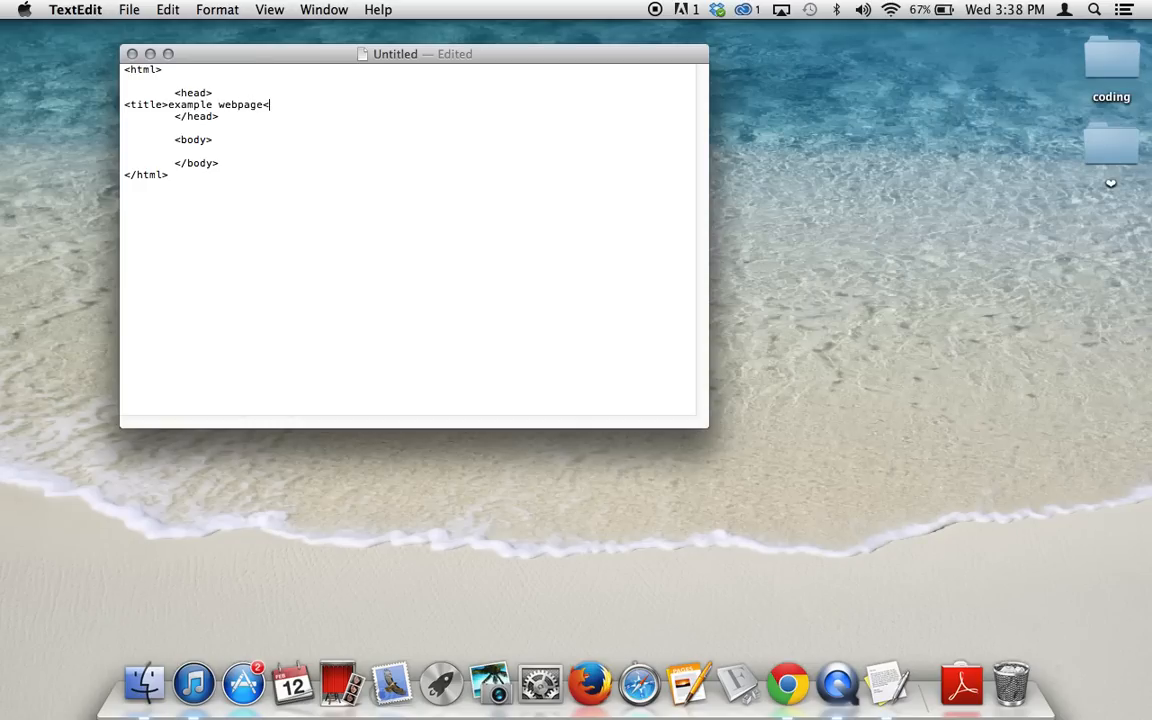
type("/title>")
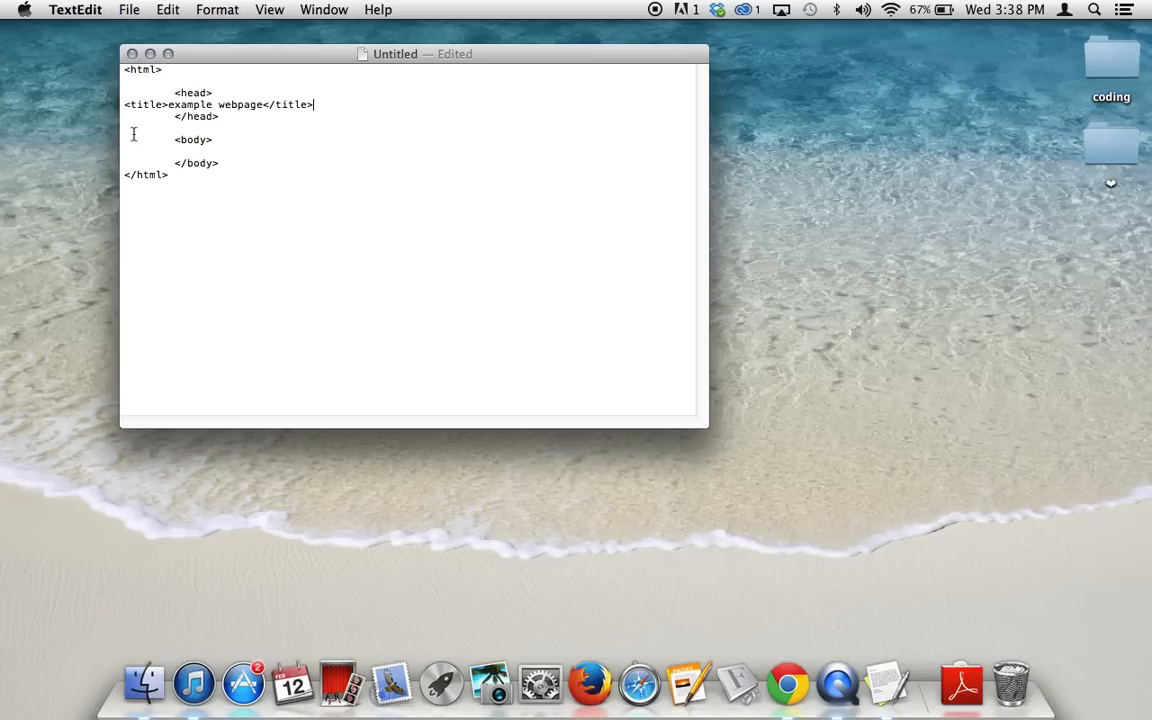
mouse_move(360, 120)
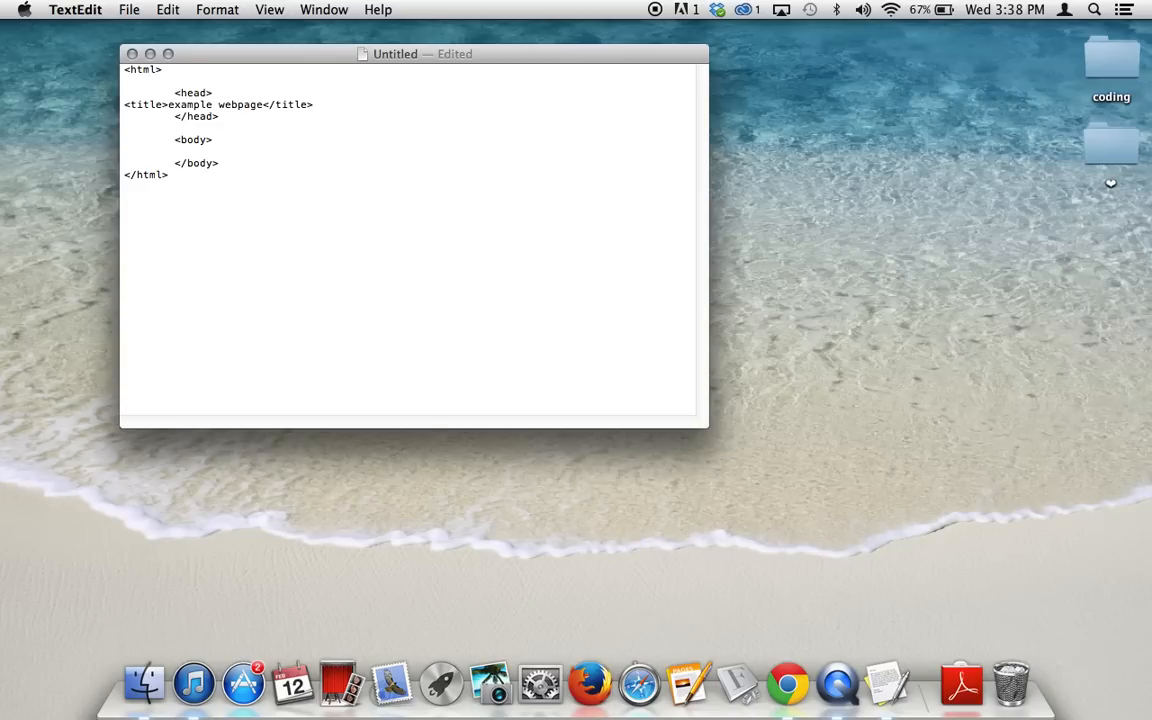
left_click(124, 152)
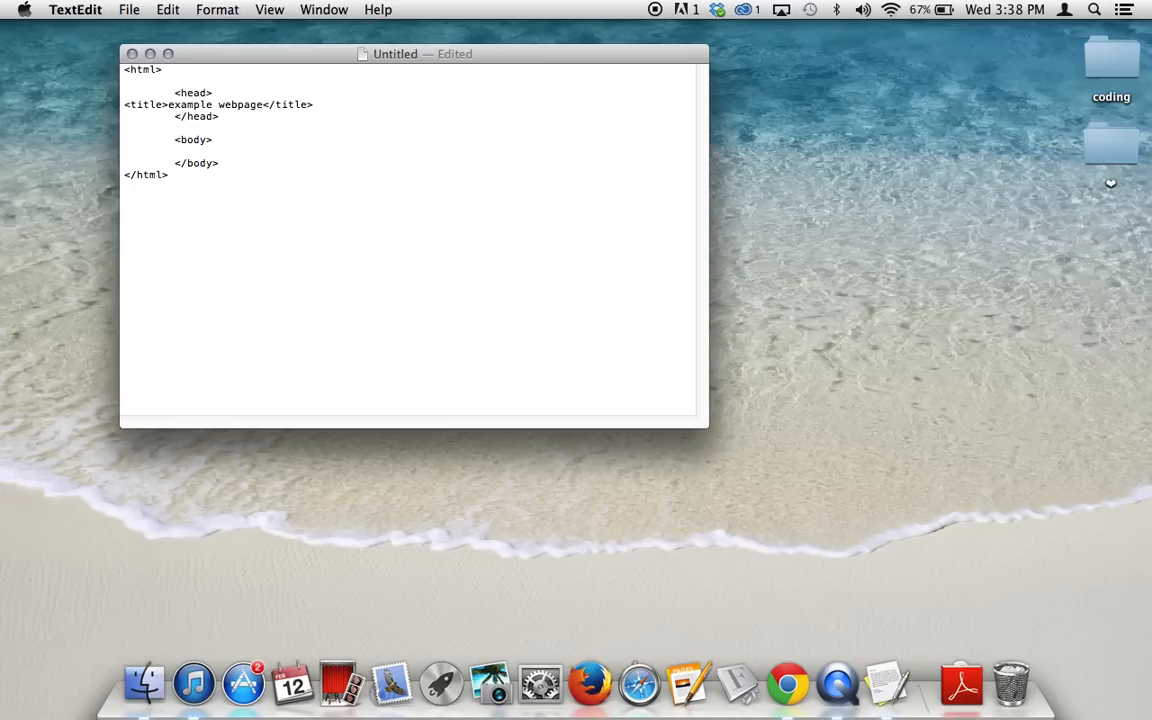
left_click(124, 152)
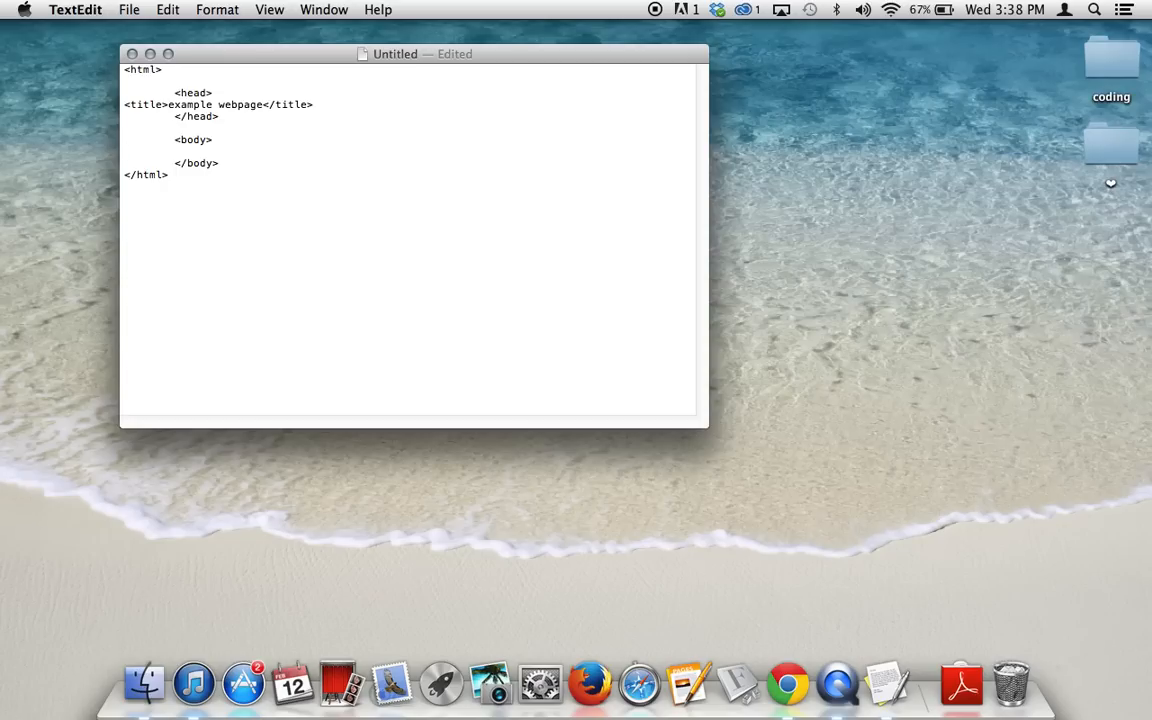
Add the heading <h1>Example Webpage</h1> in the body with a new line after it
type("<h1")
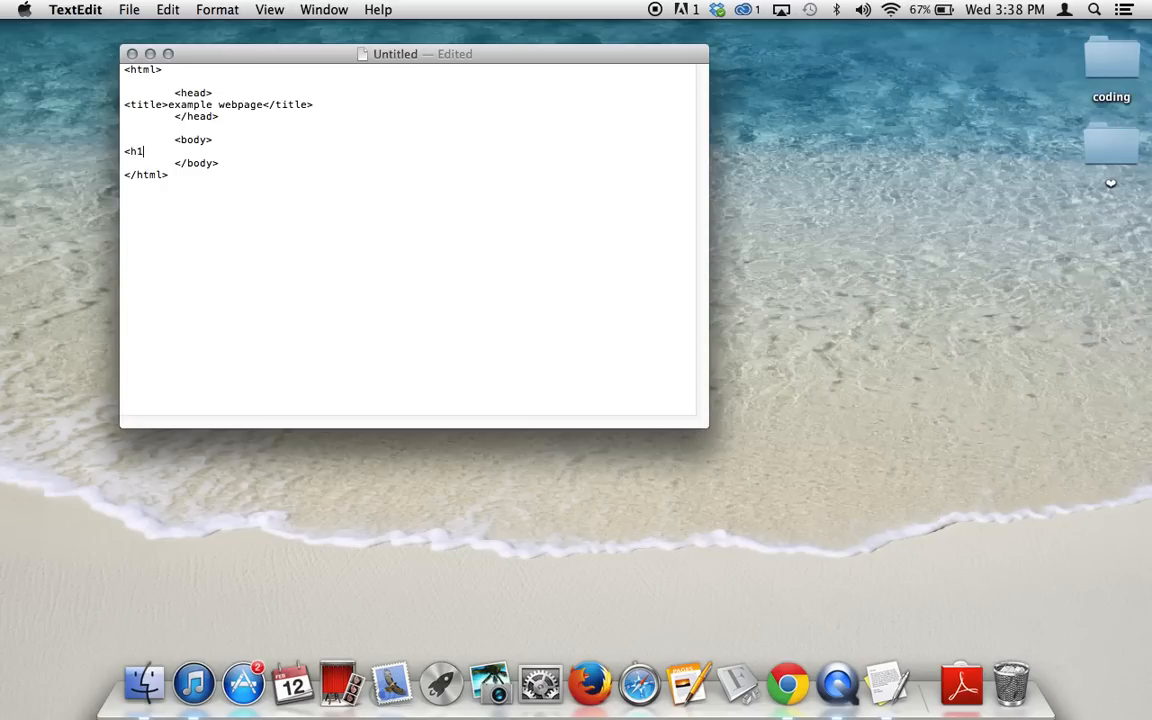
type(">")
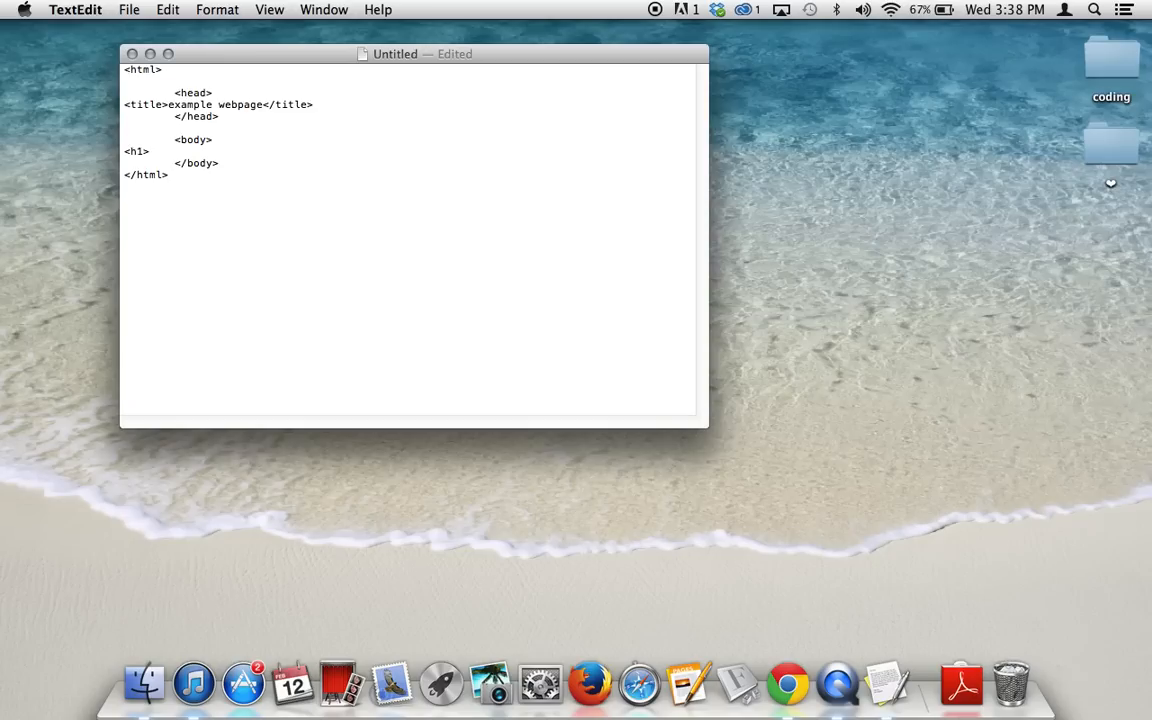
left_click(150, 152)
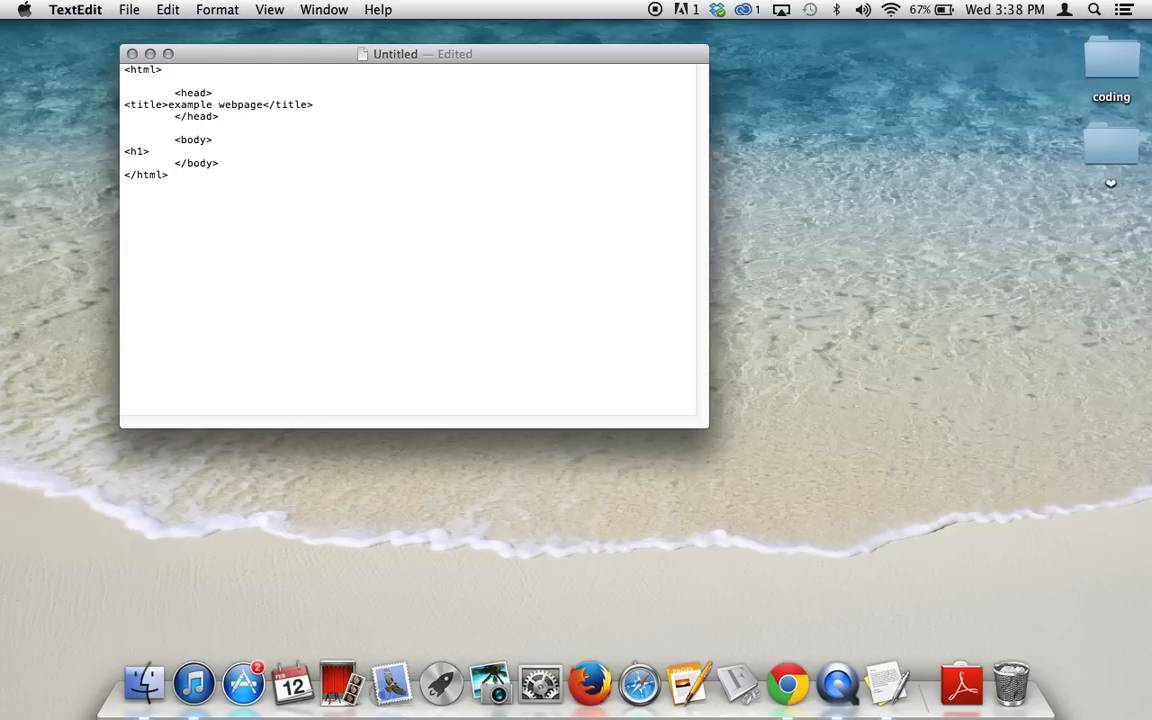
left_click(150, 152)
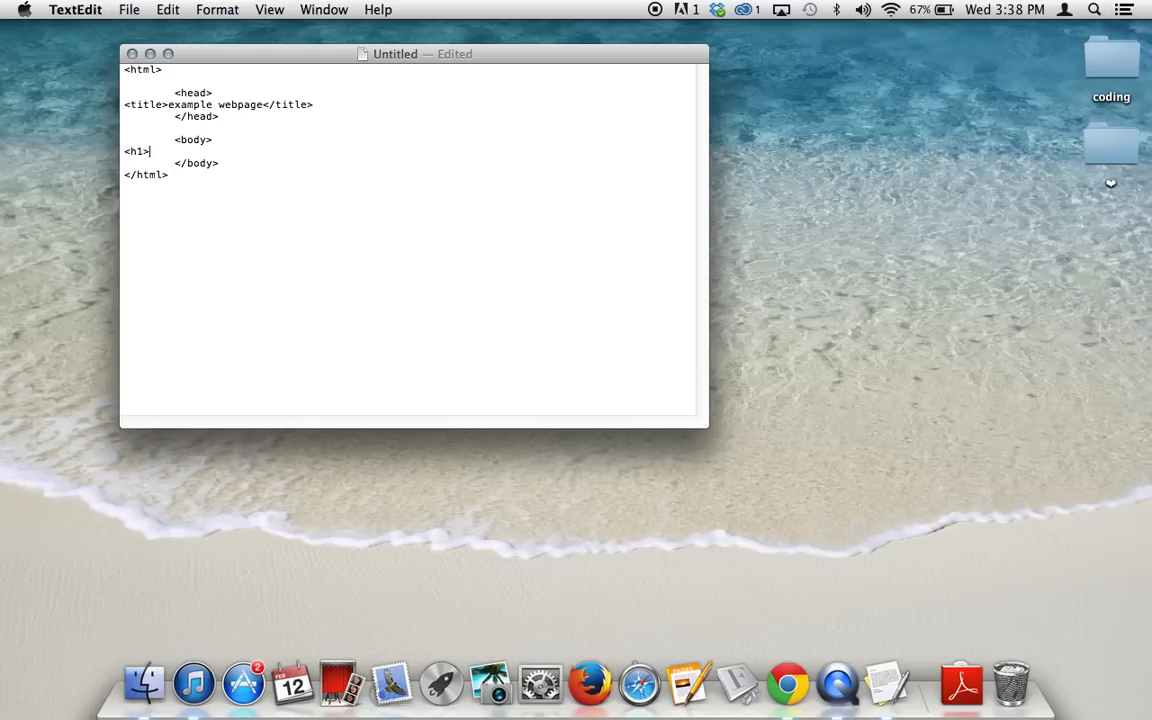
type("Example")
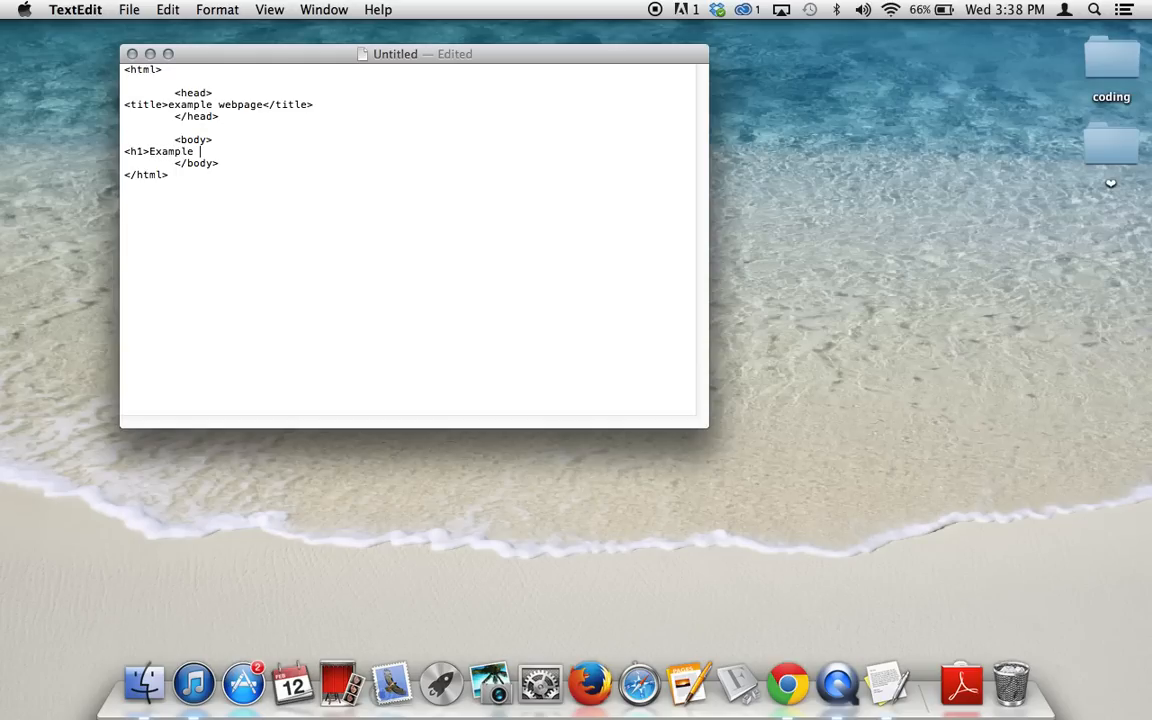
type("Webpage")
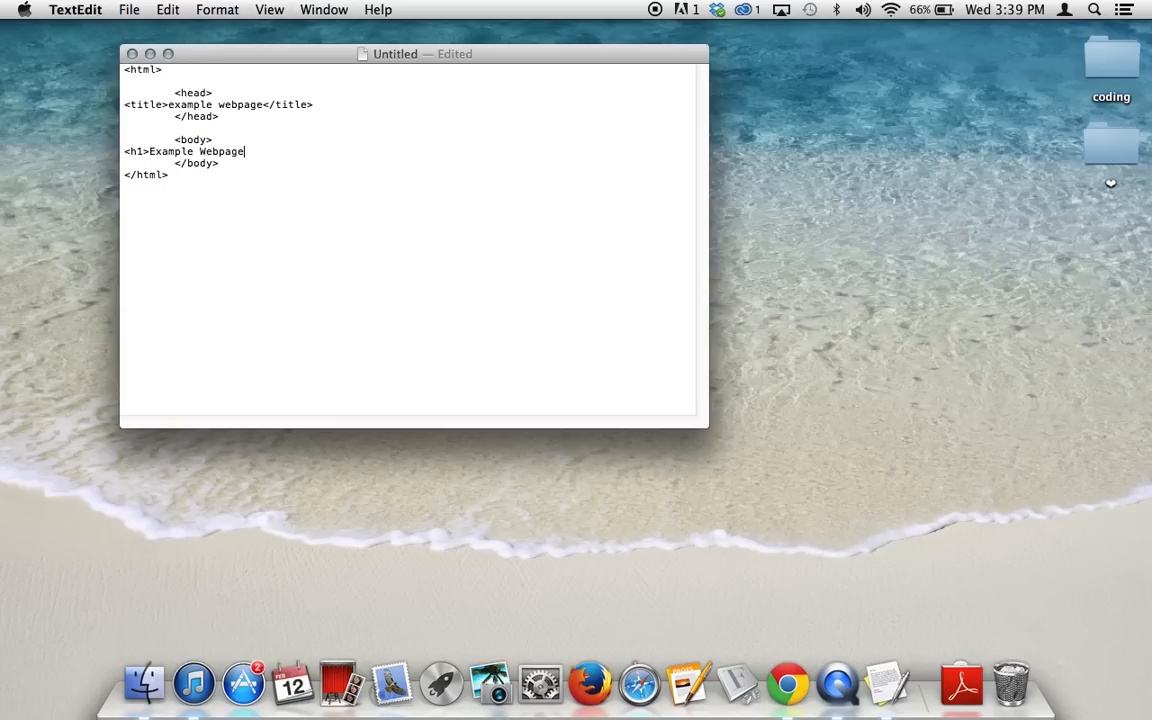
type("</h1>")
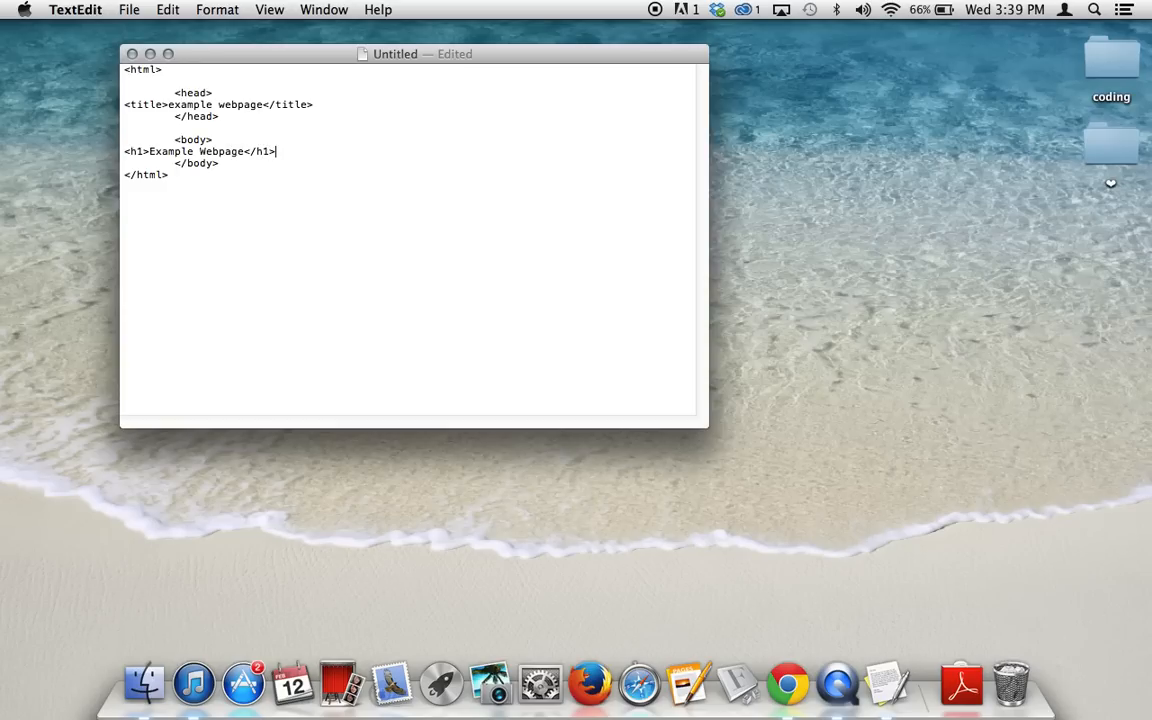
key("Return")
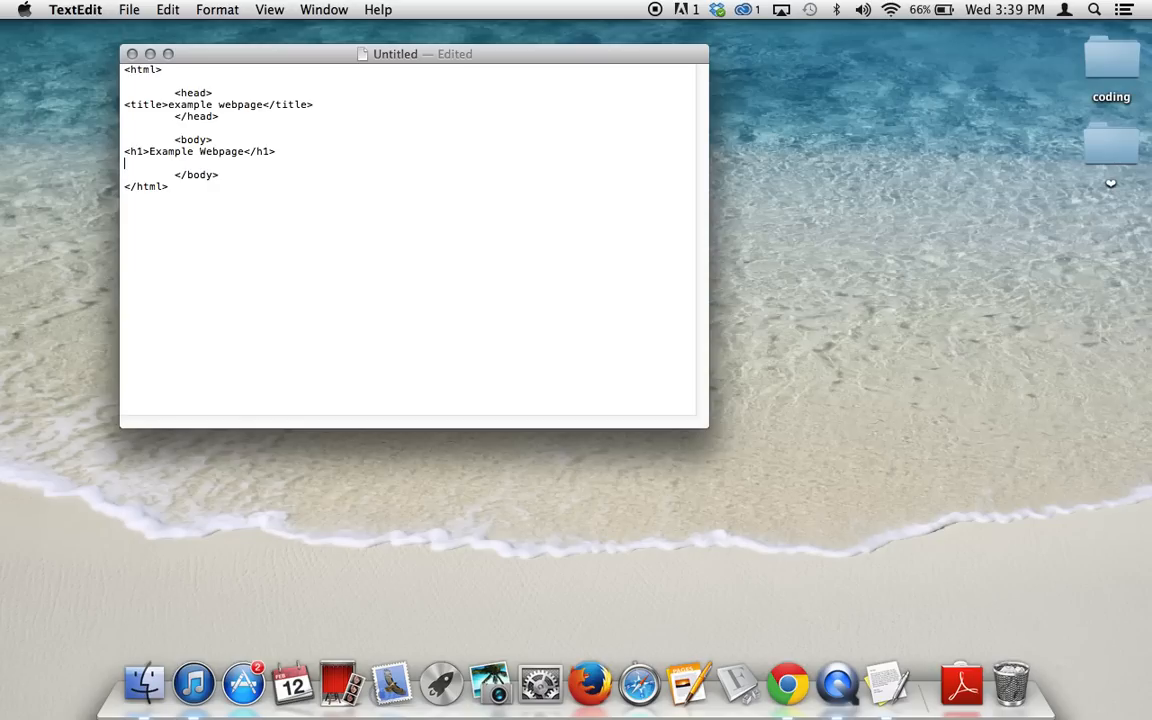
Add a horizontal rule <hr /> below the heading with a new line after it
type("<hr")
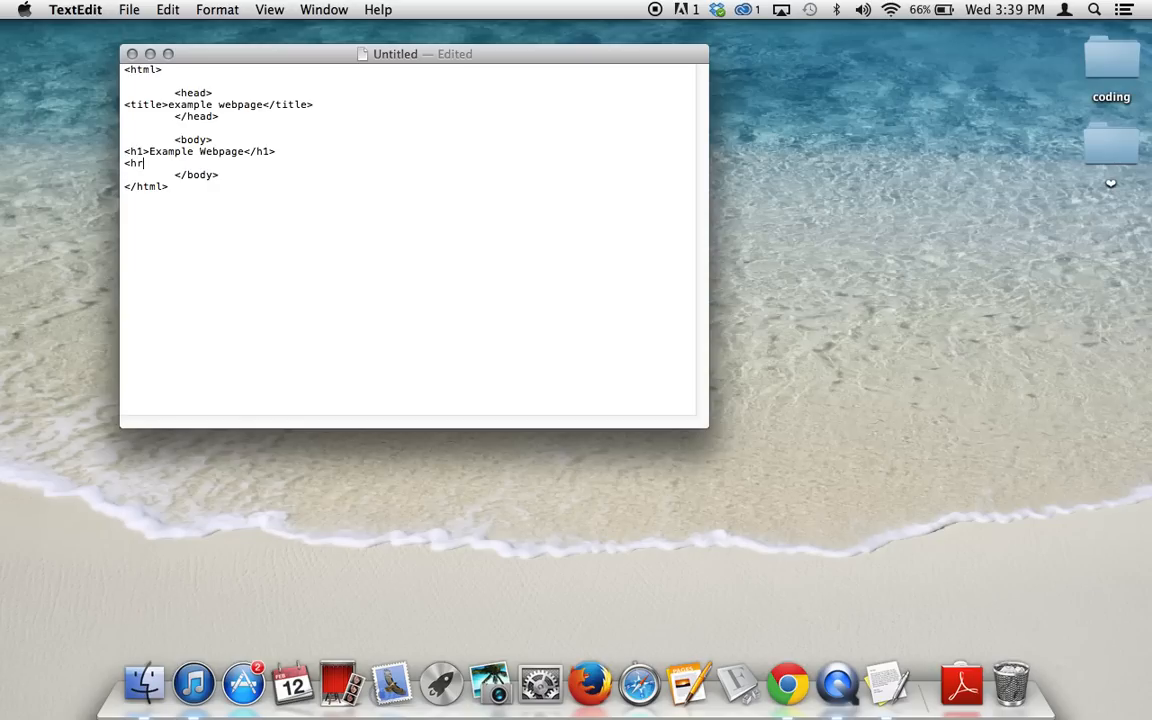
type("/>")
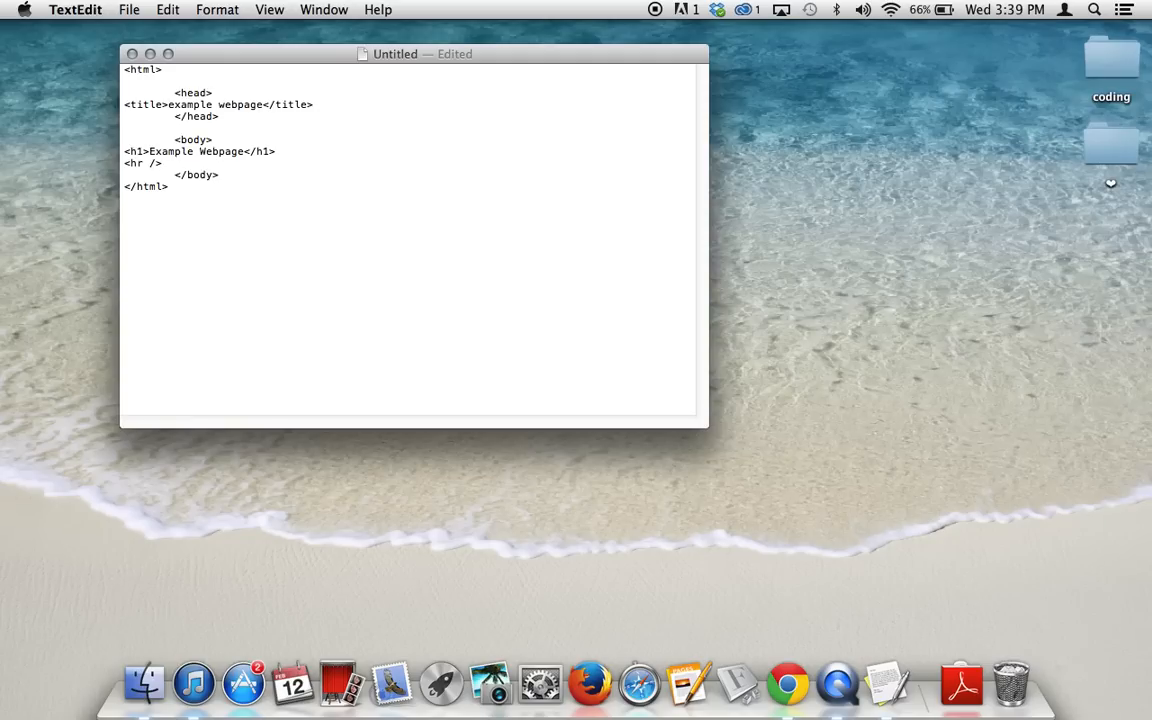
left_click(160, 164)
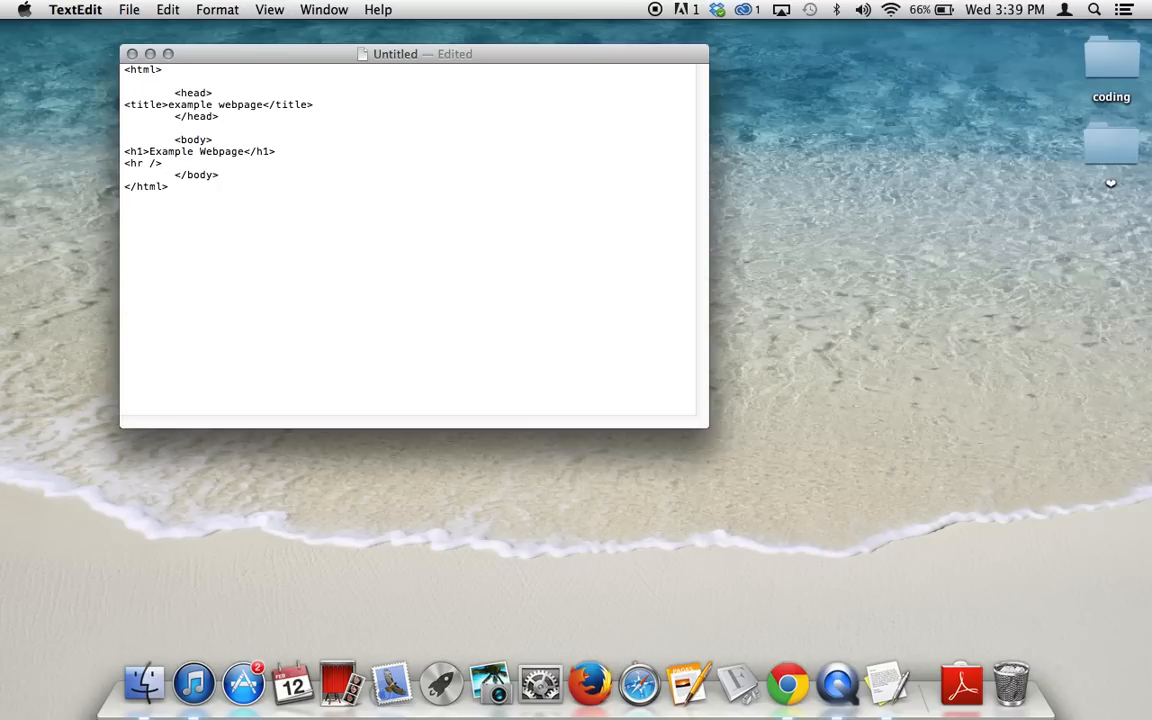
left_click(162, 164)
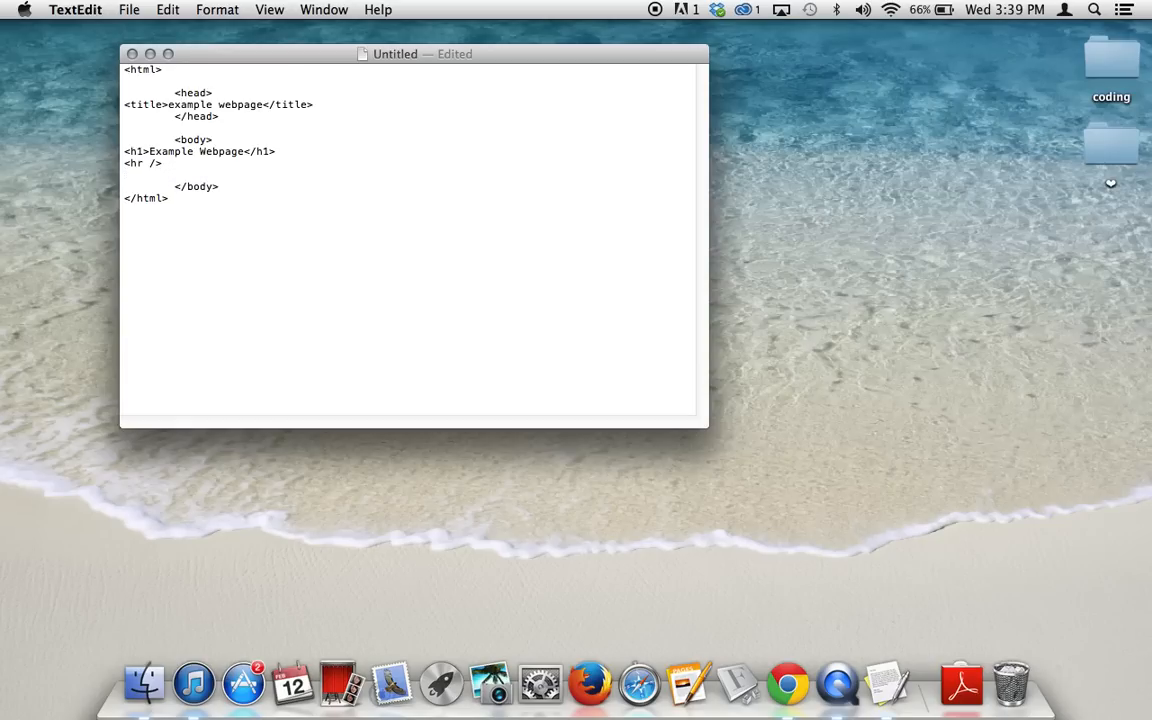
key("Return")
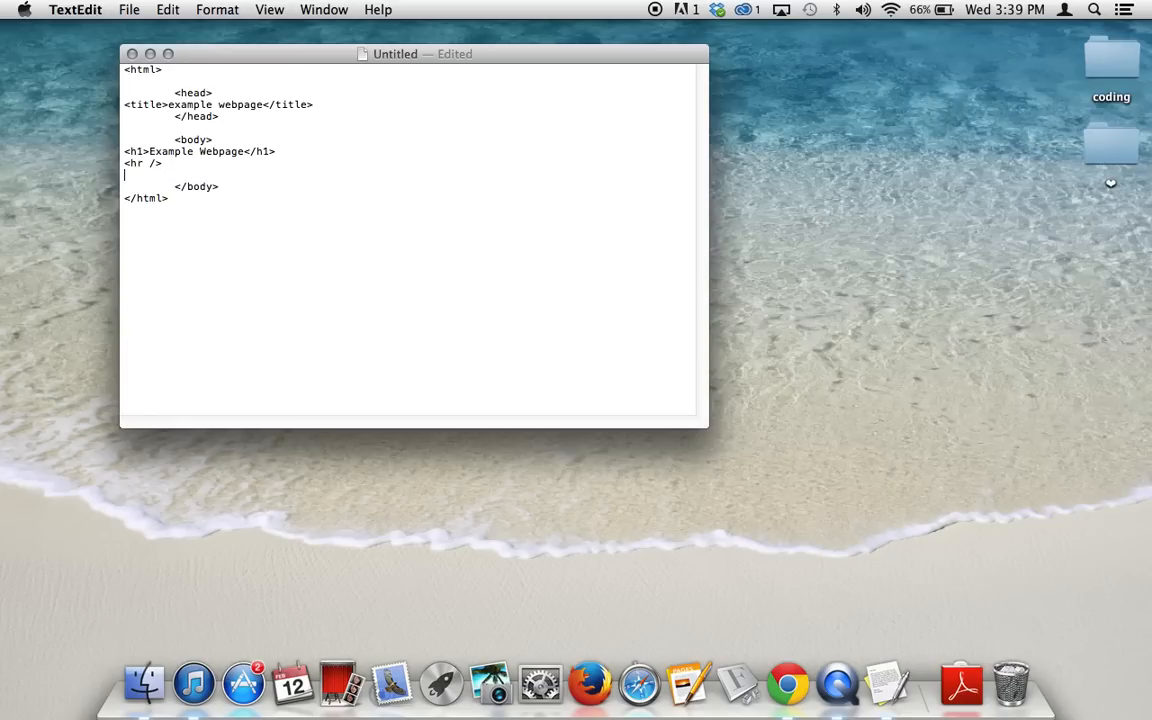
Add the paragraph <p>im a paragraph</p> below the rule and bring up the File menu
type("<")
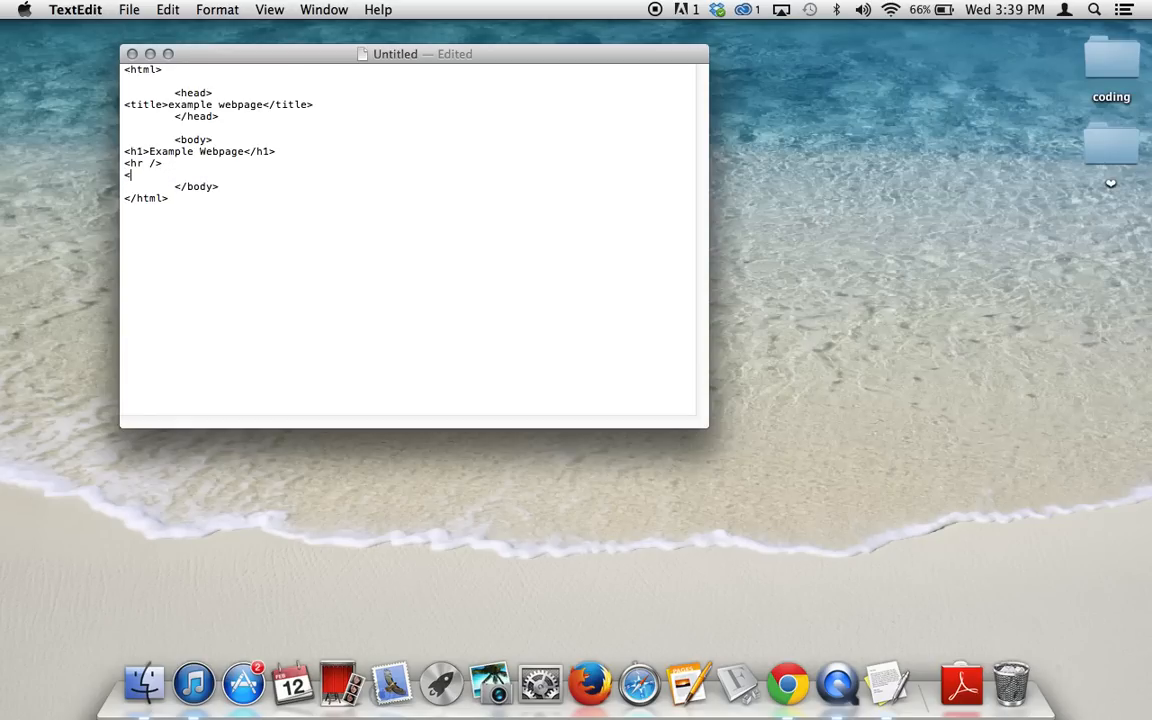
type("p>")
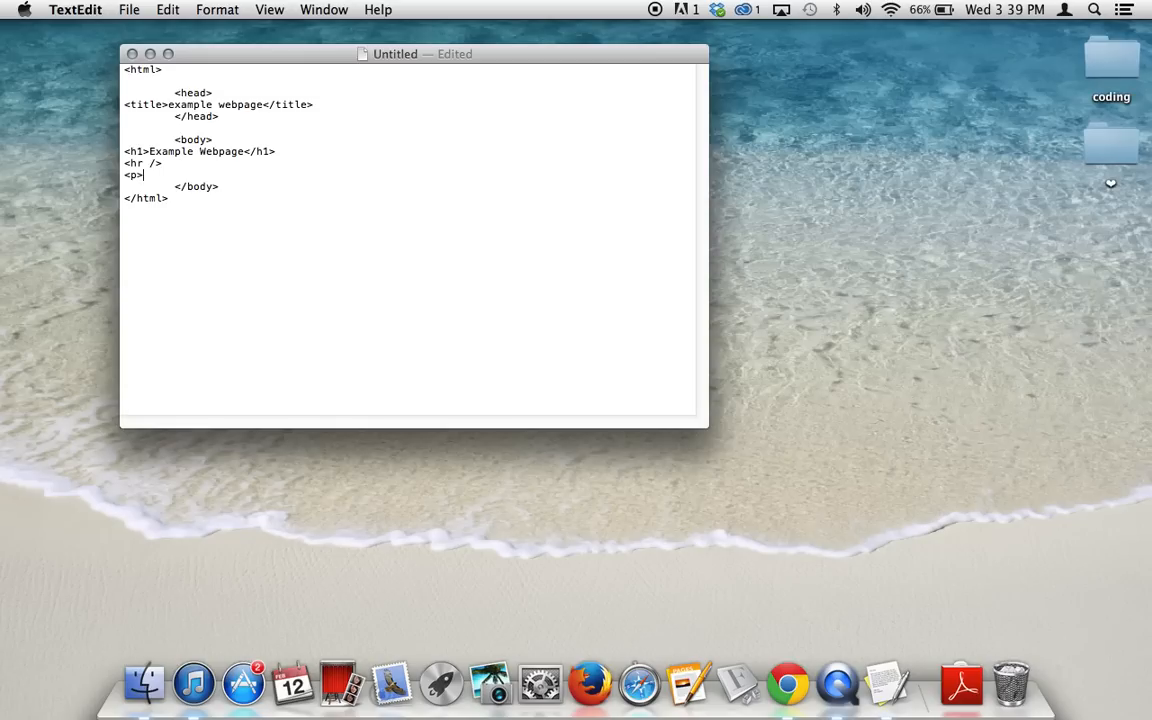
type("im a p")
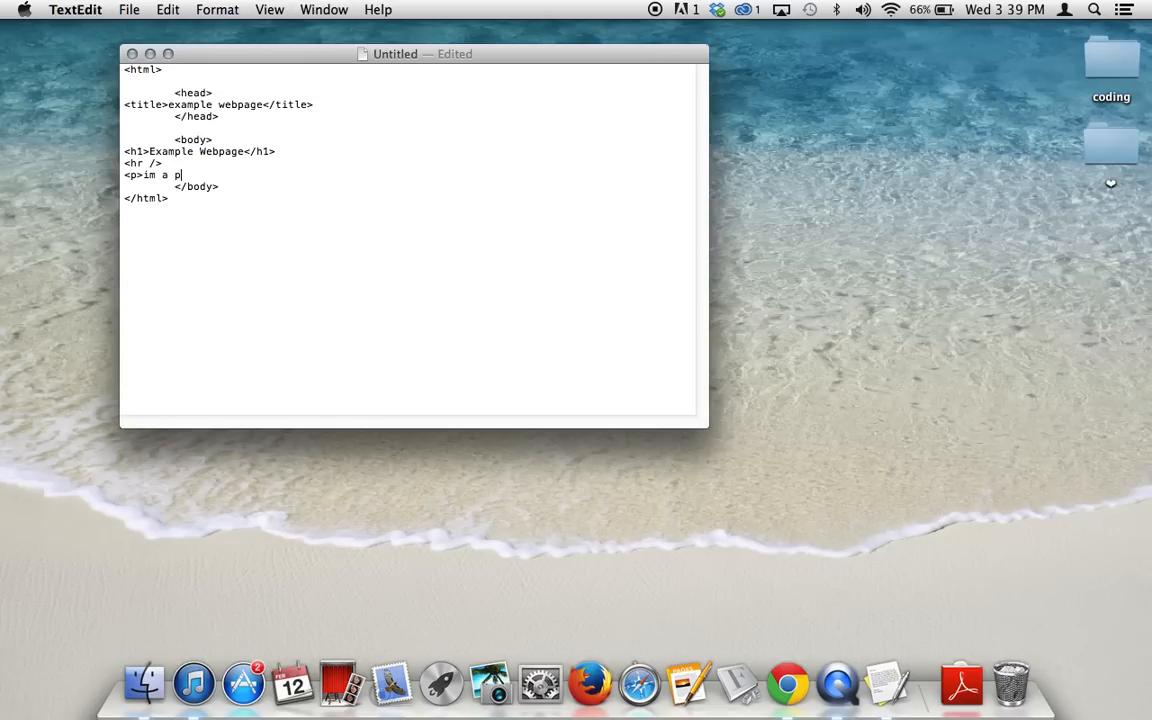
type("aragraph")
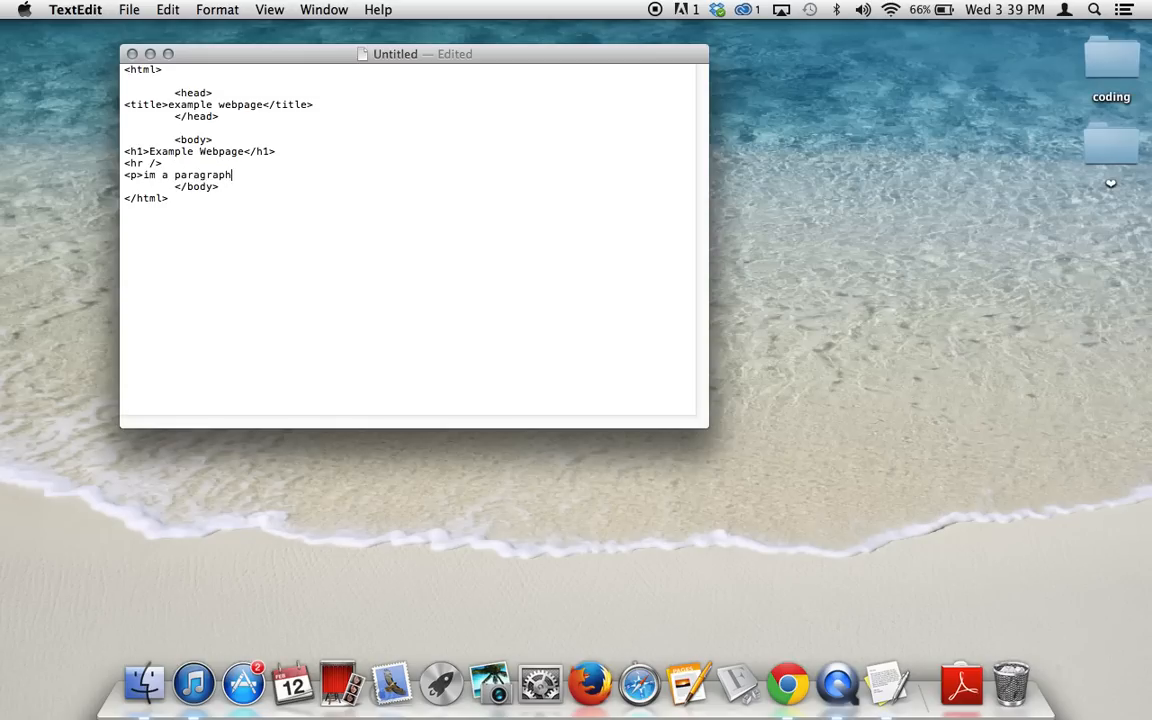
type("</p>")
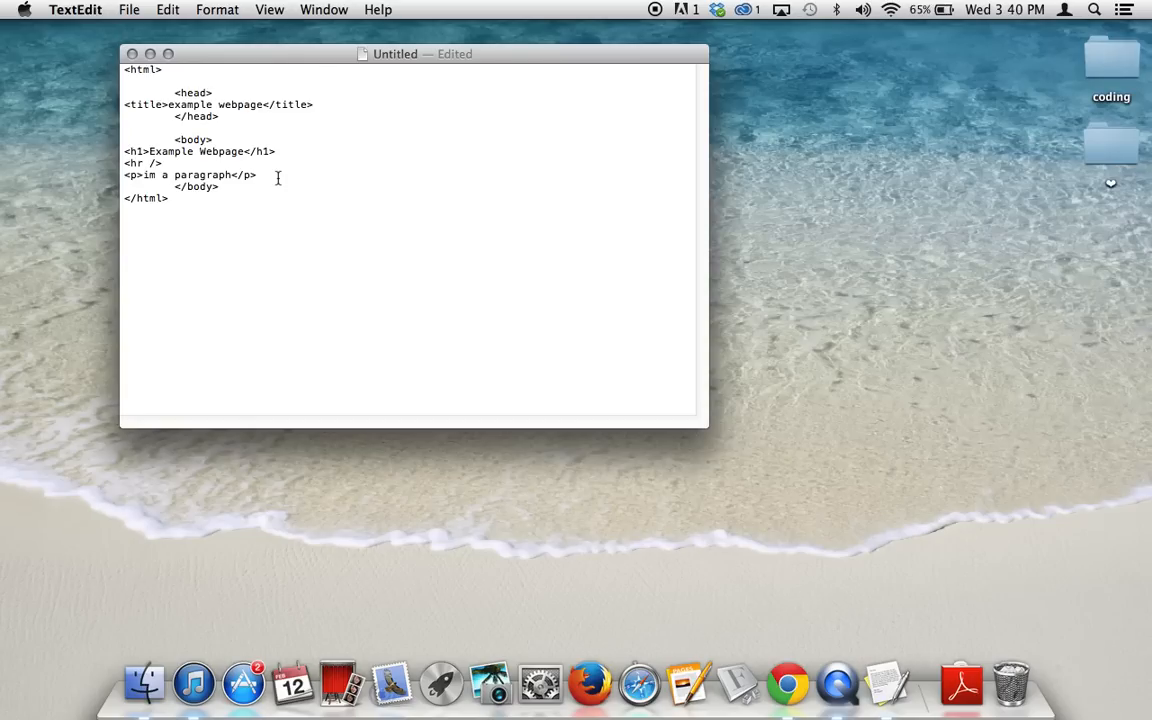
left_click(256, 176)
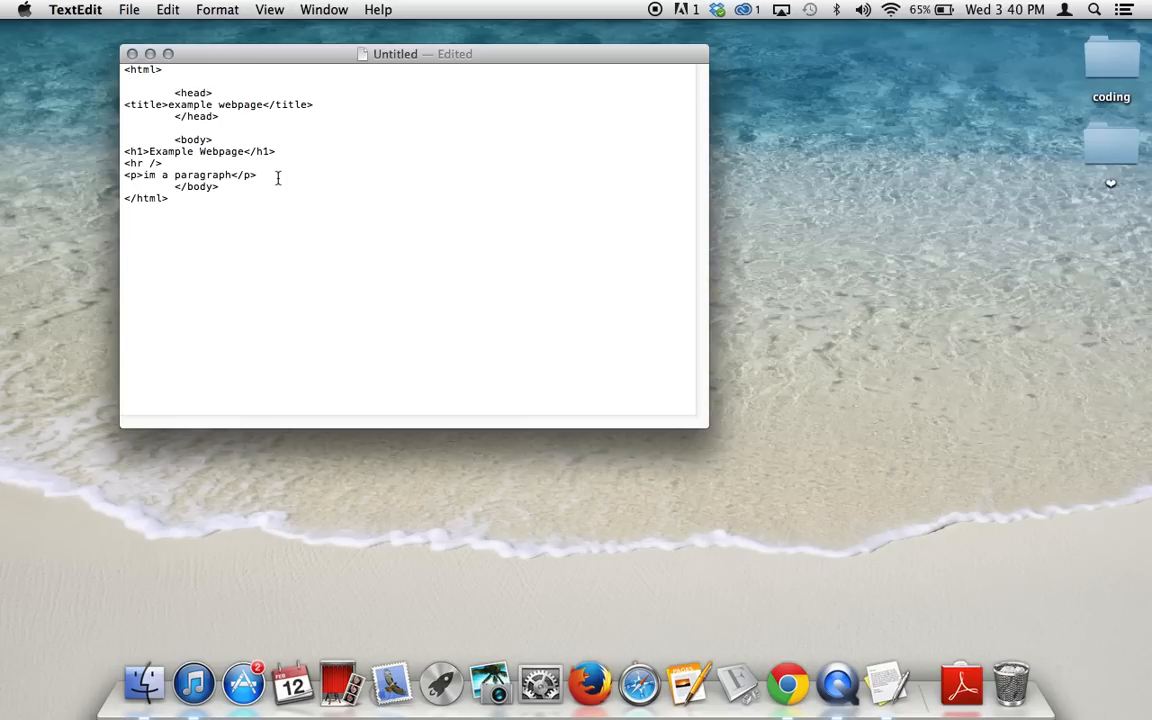
left_click(168, 8)
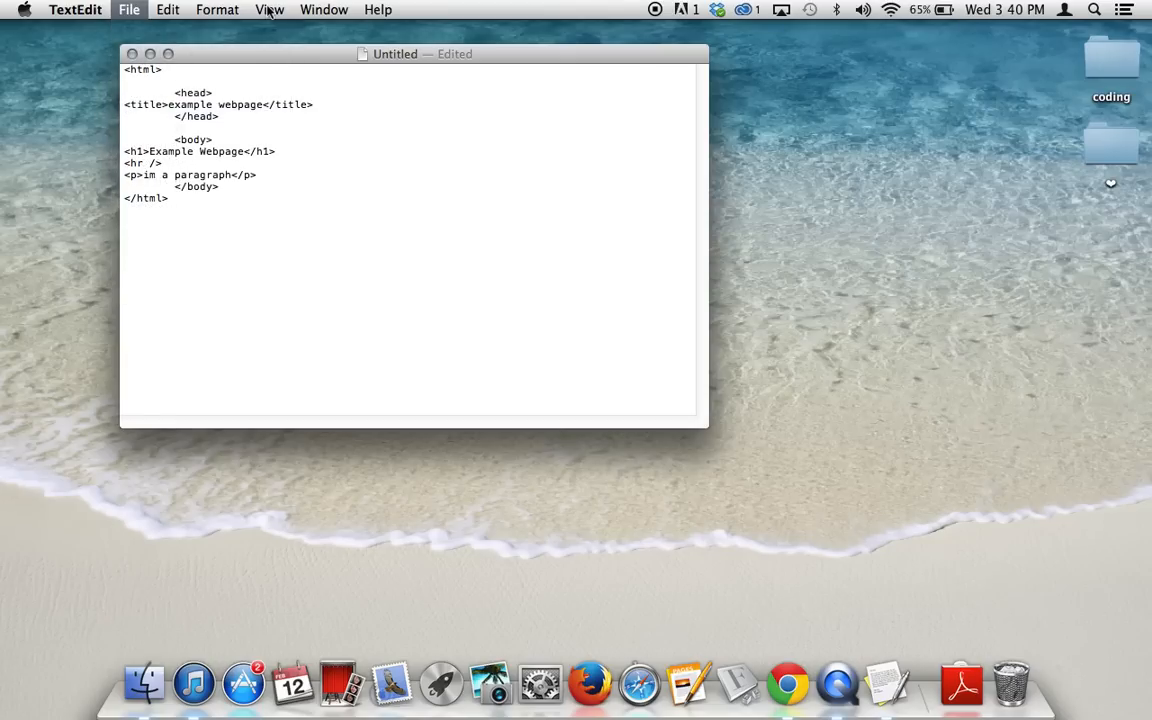
Save the document as index.html on the Desktop without a .txt extension
left_click(128, 8)
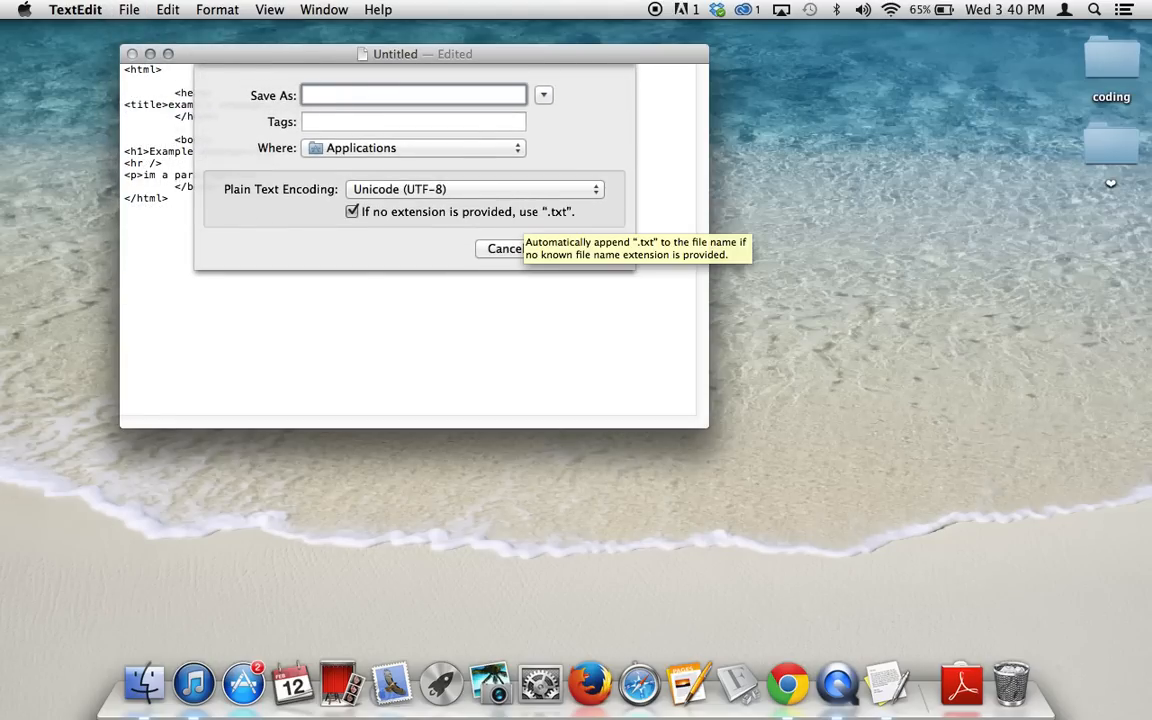
left_click(412, 96)
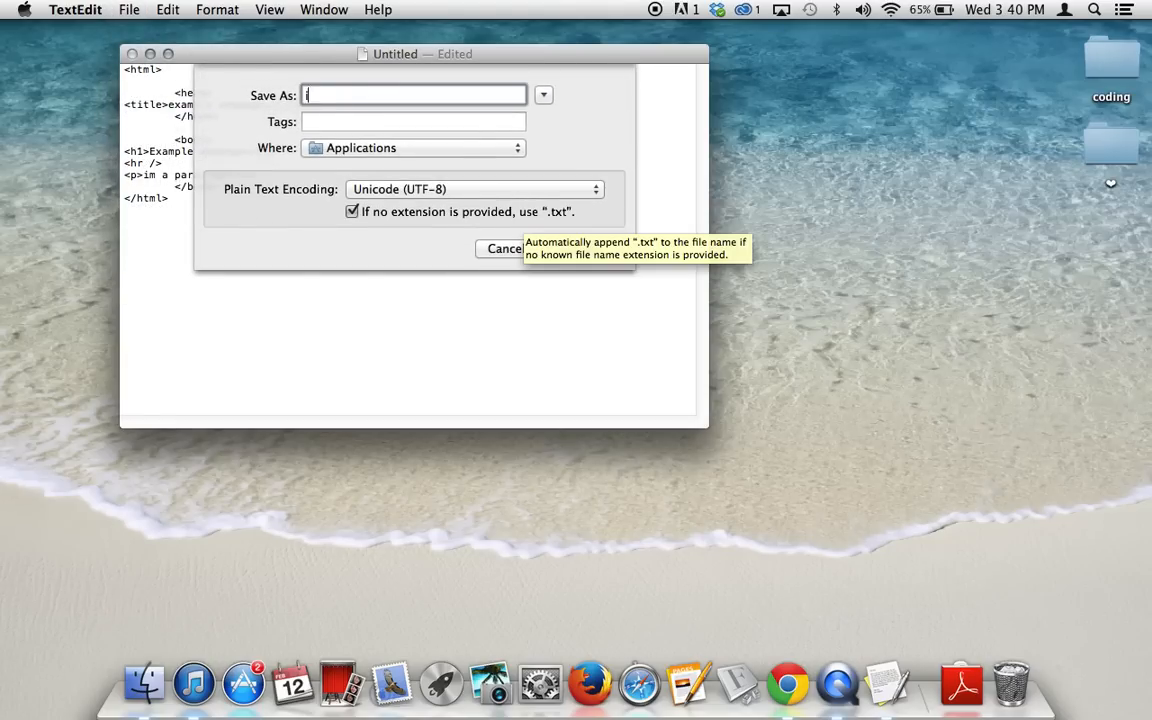
type("index.")
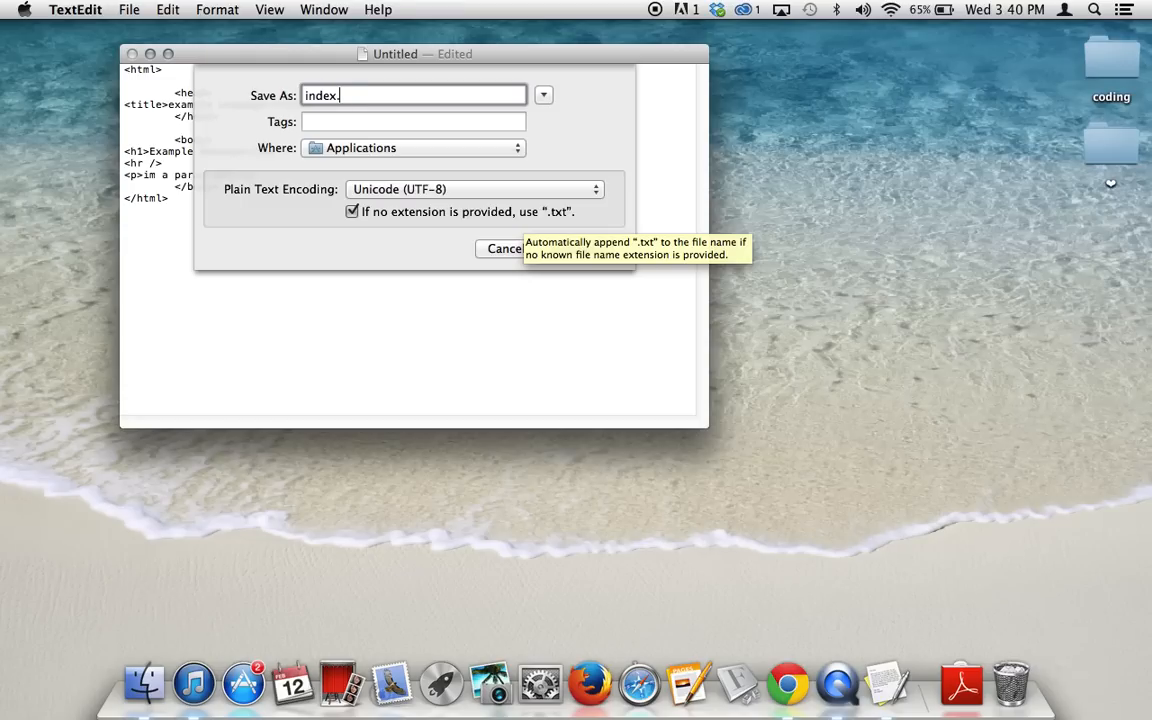
type("html")
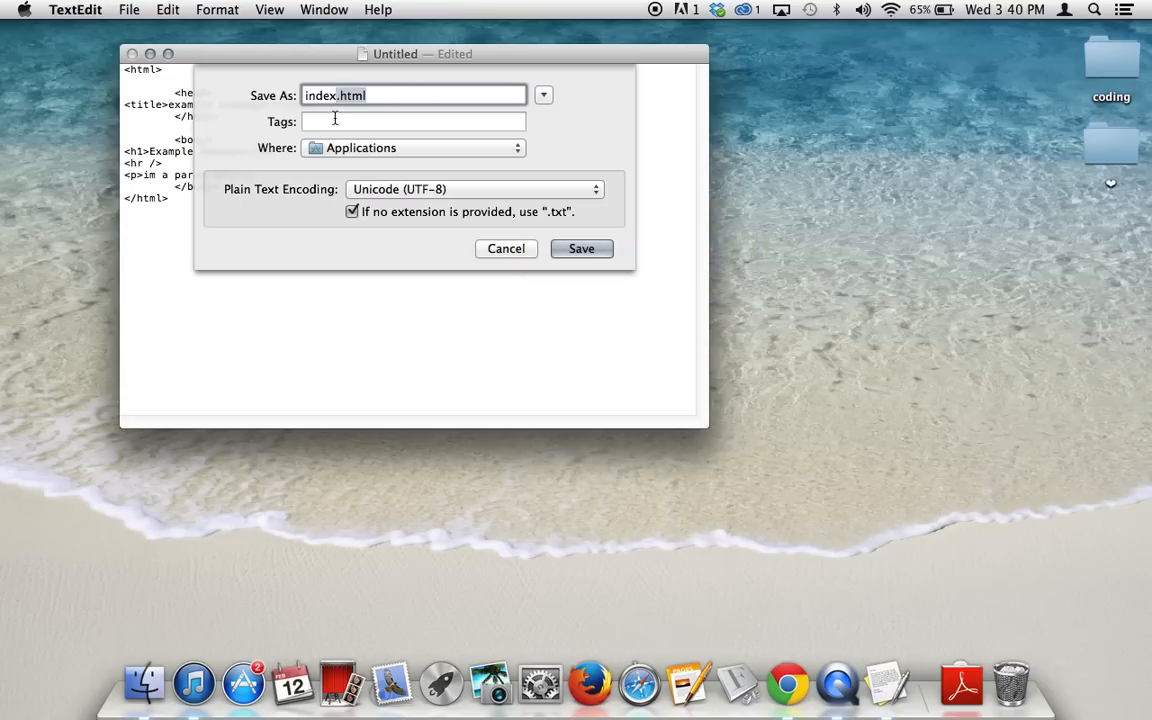
mouse_move(332, 176)
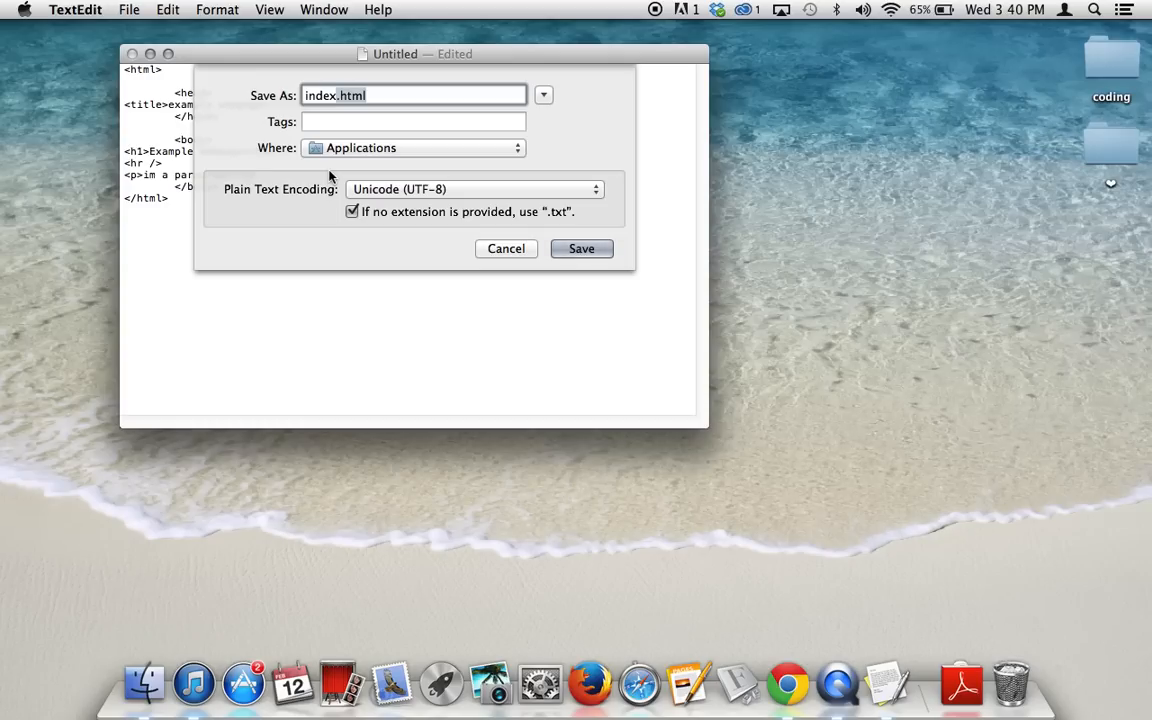
mouse_move(350, 232)
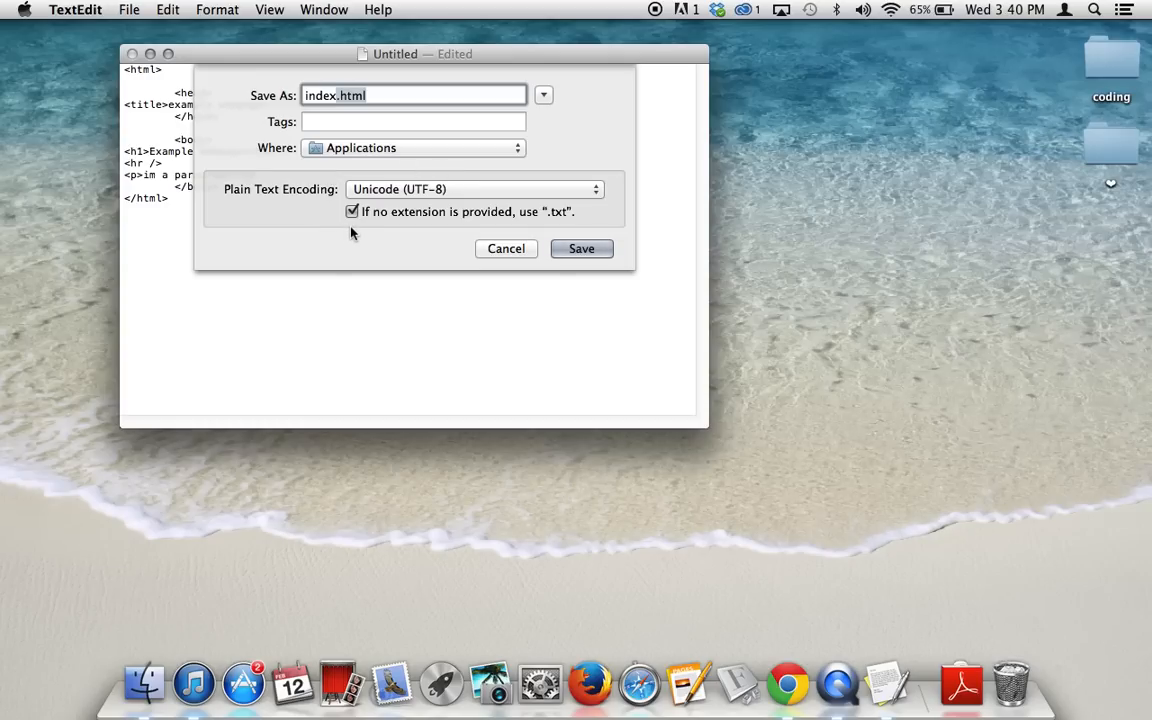
mouse_move(484, 218)
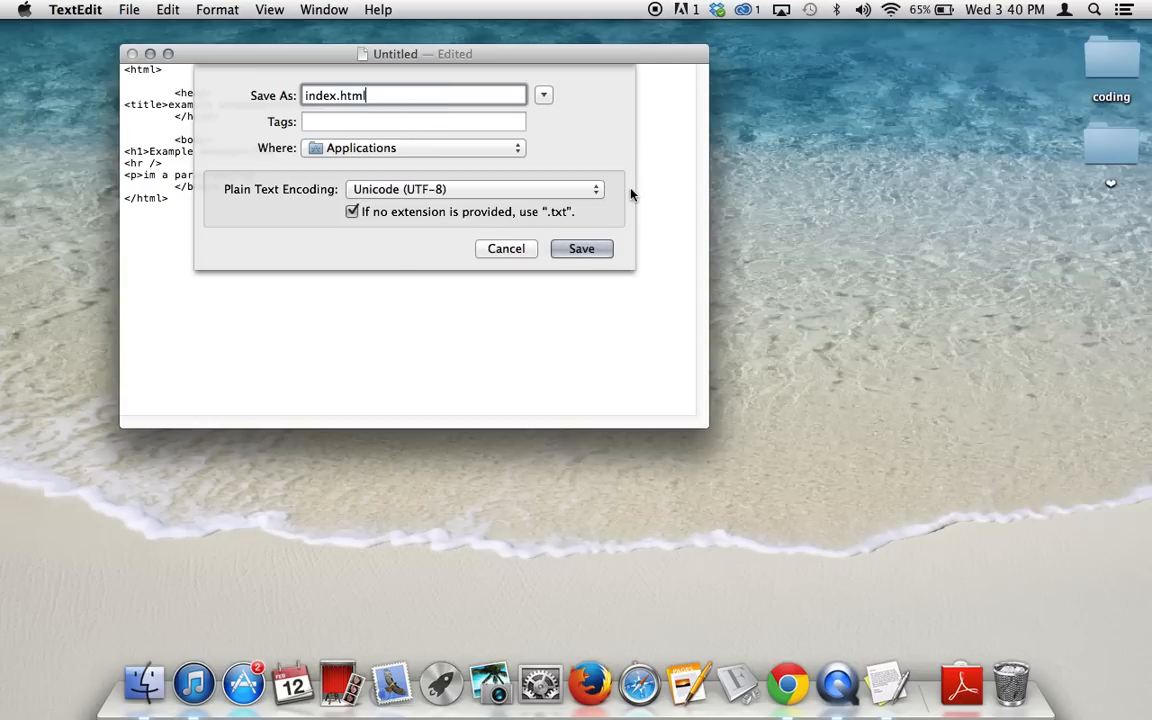
mouse_move(618, 184)
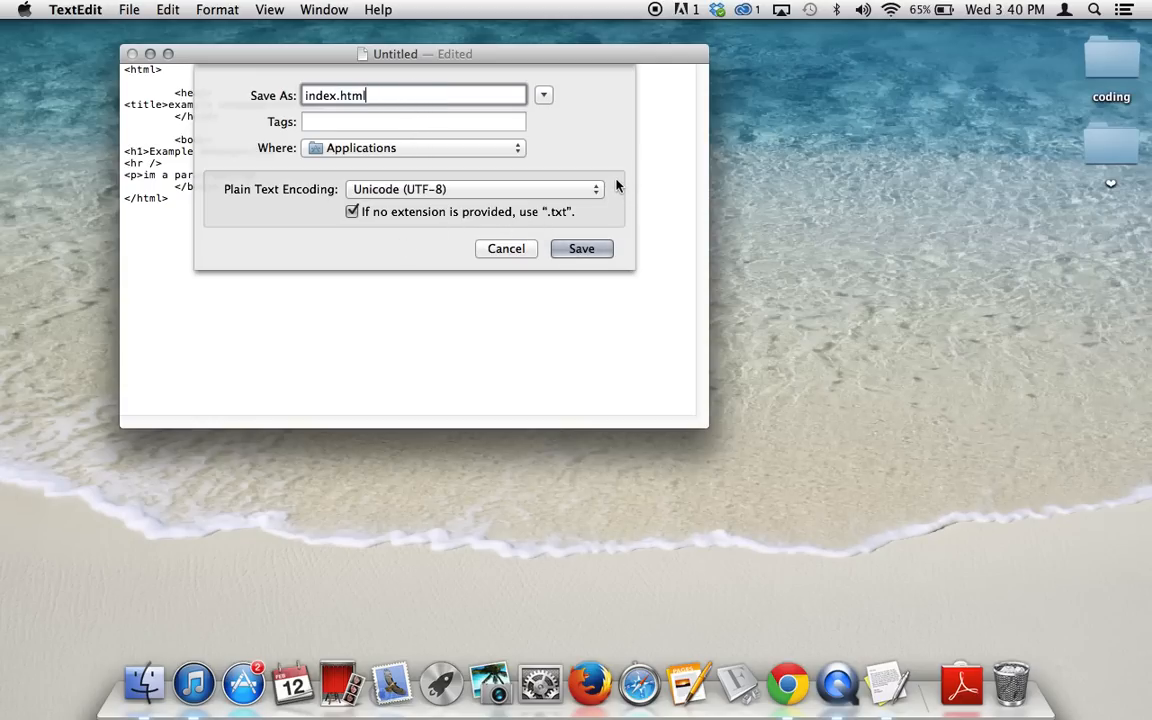
mouse_move(576, 182)
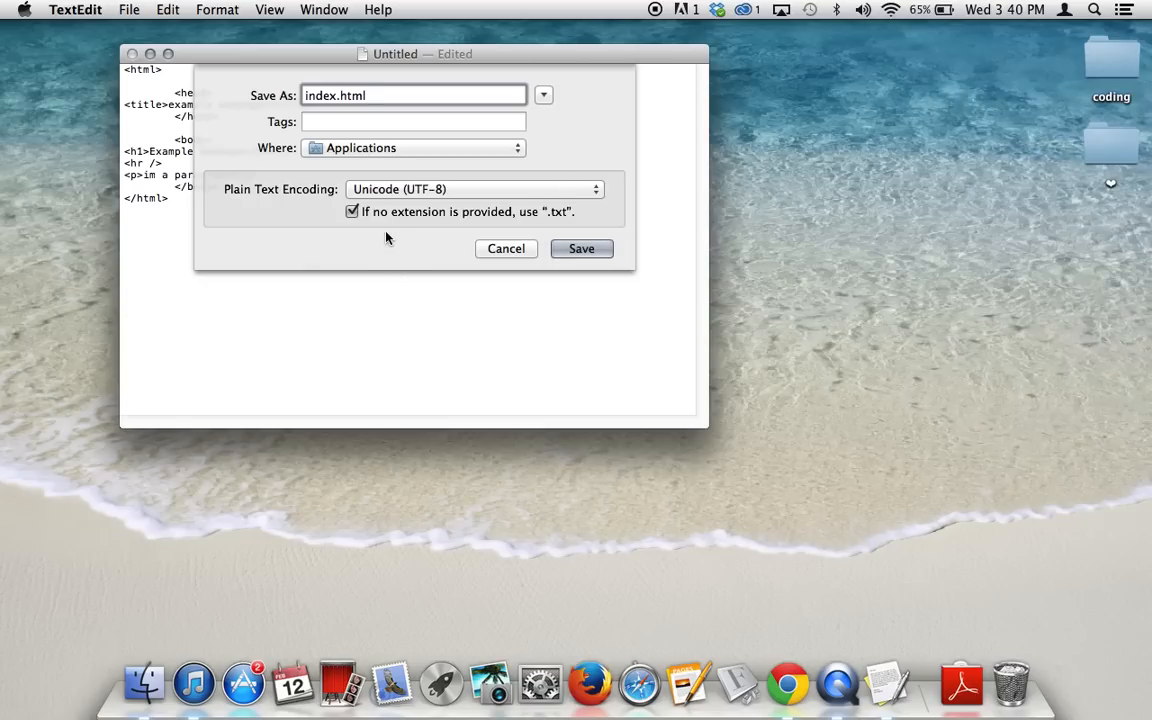
left_click(352, 212)
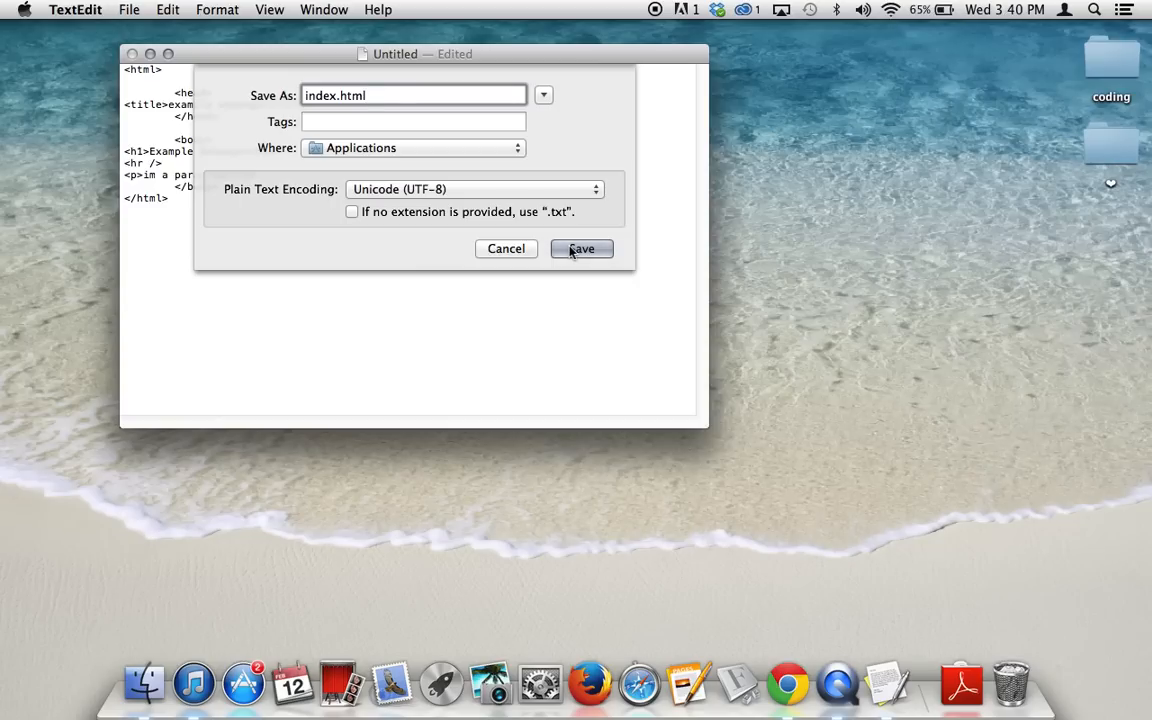
mouse_move(420, 152)
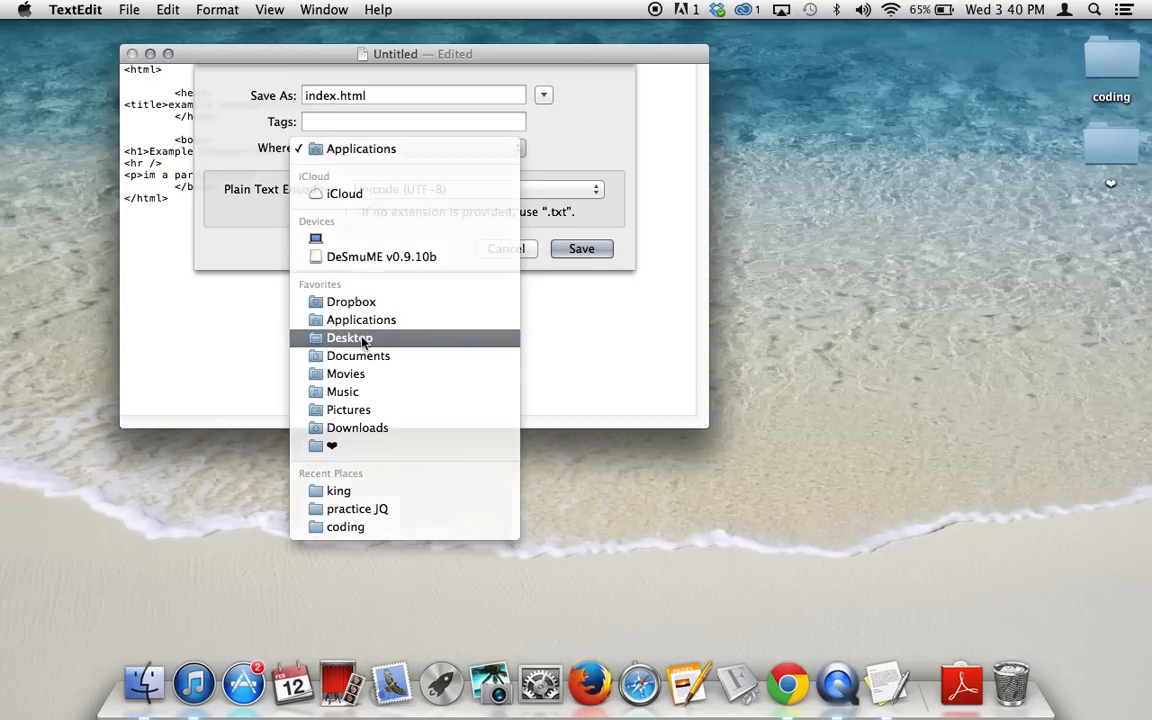
left_click(504, 248)
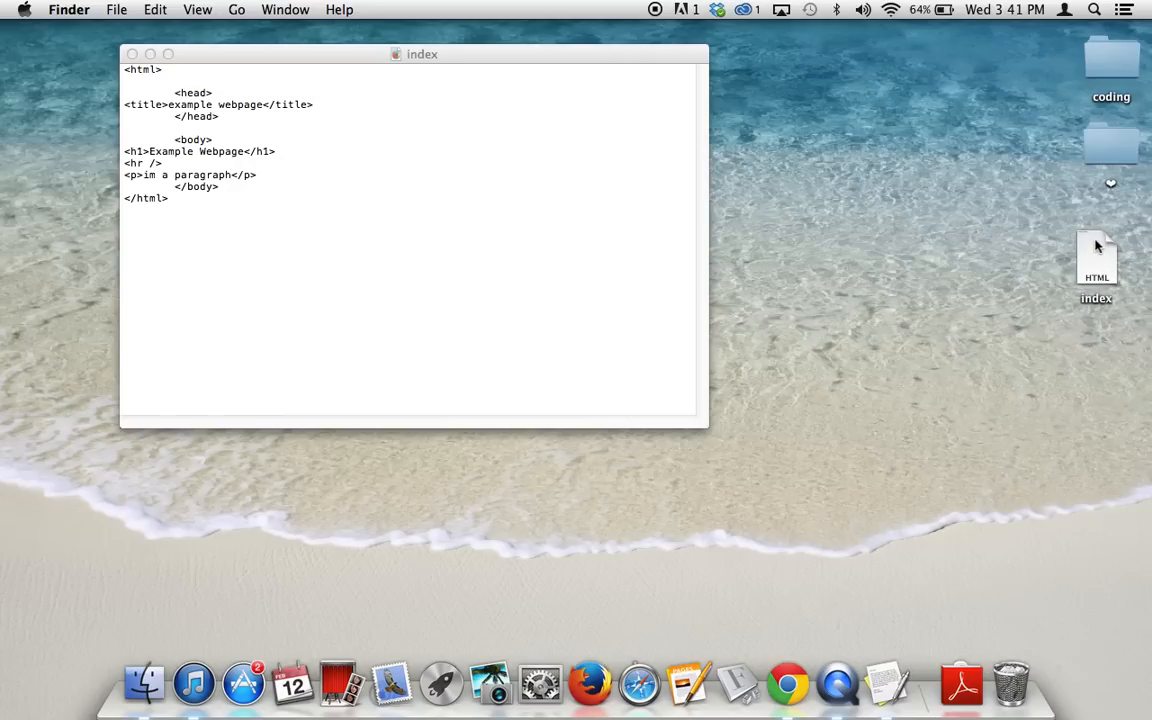
mouse_move(792, 636)
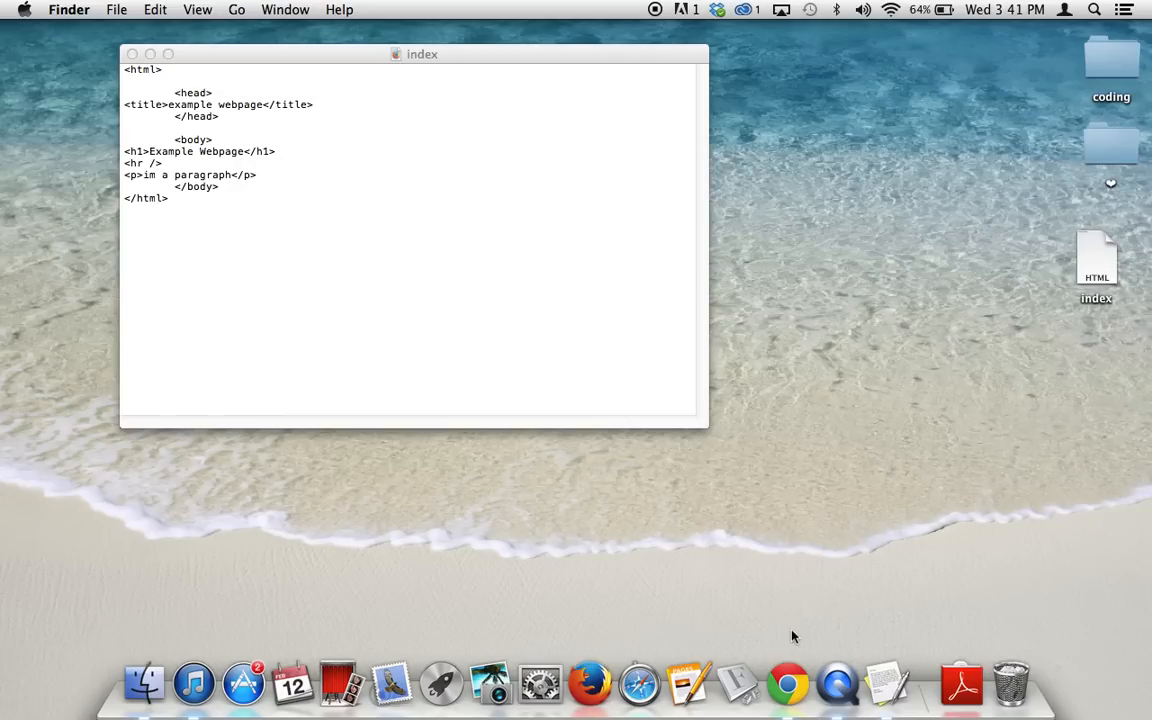
Switch to Chrome, browse its open-file dialog to the Desktop, then cancel it
left_click(788, 684)
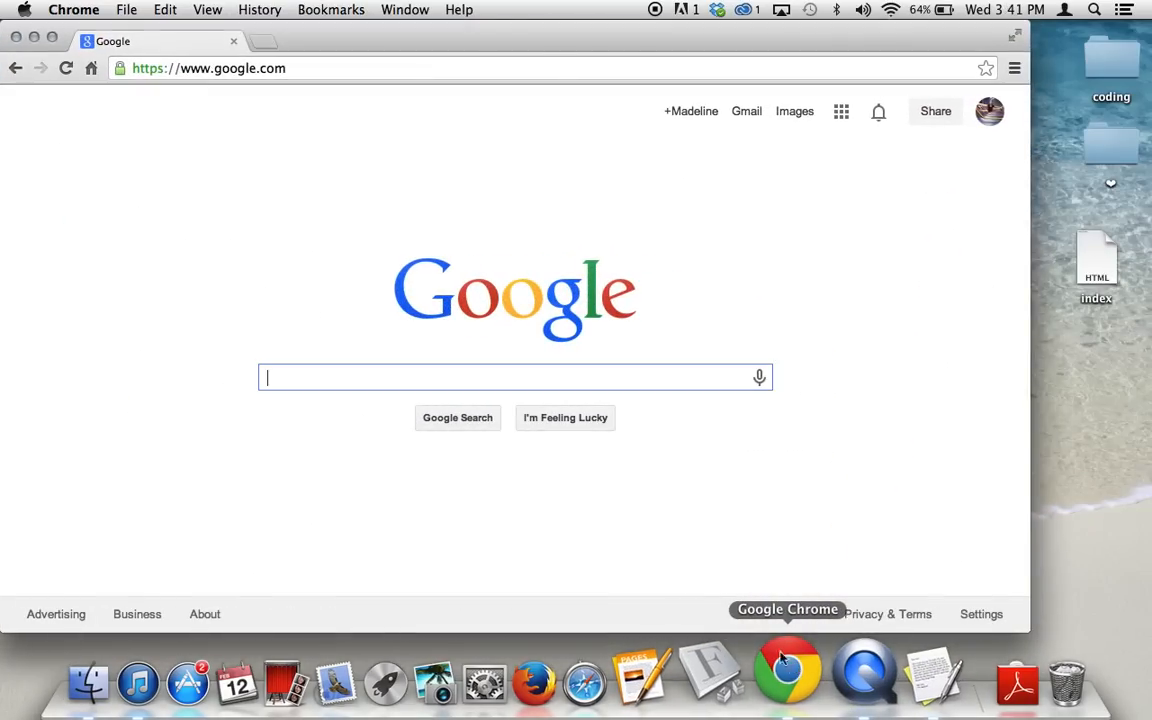
mouse_move(754, 438)
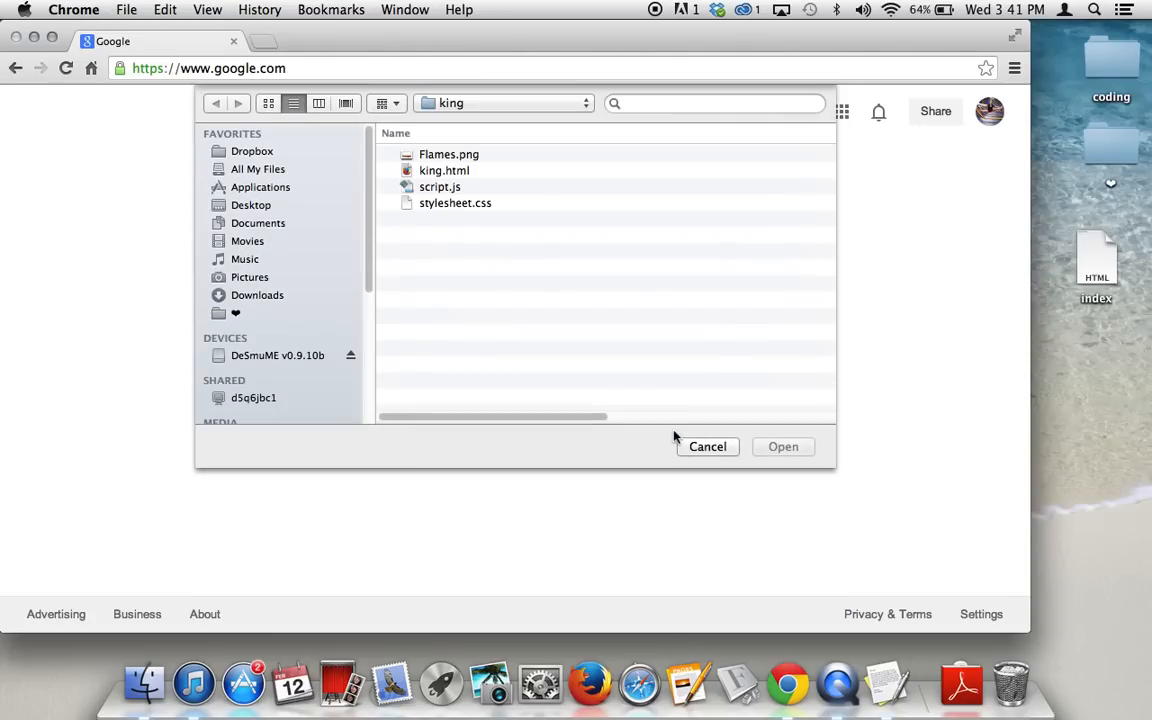
mouse_move(352, 270)
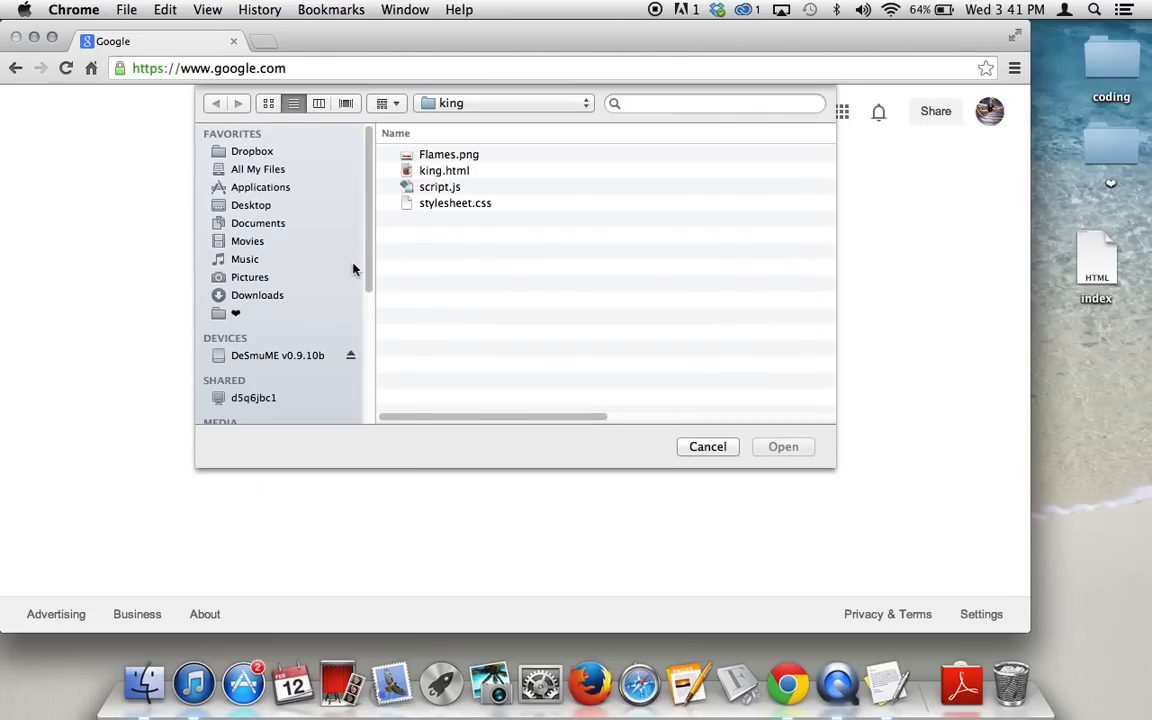
mouse_move(280, 170)
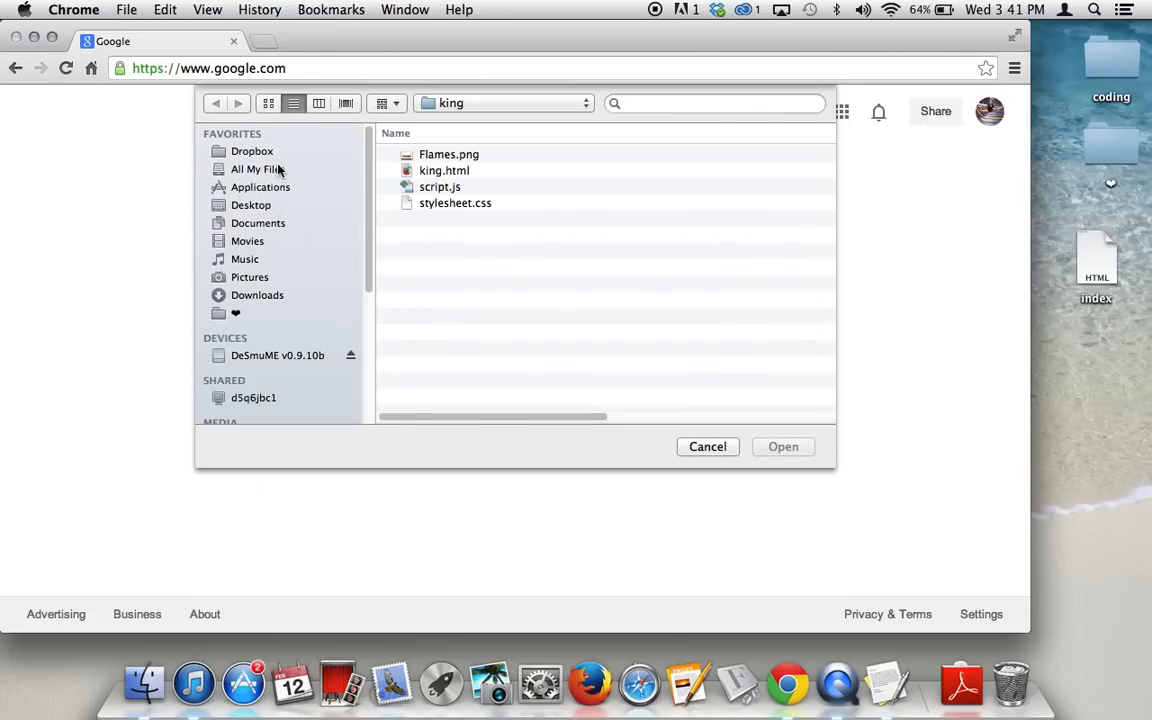
left_click(252, 204)
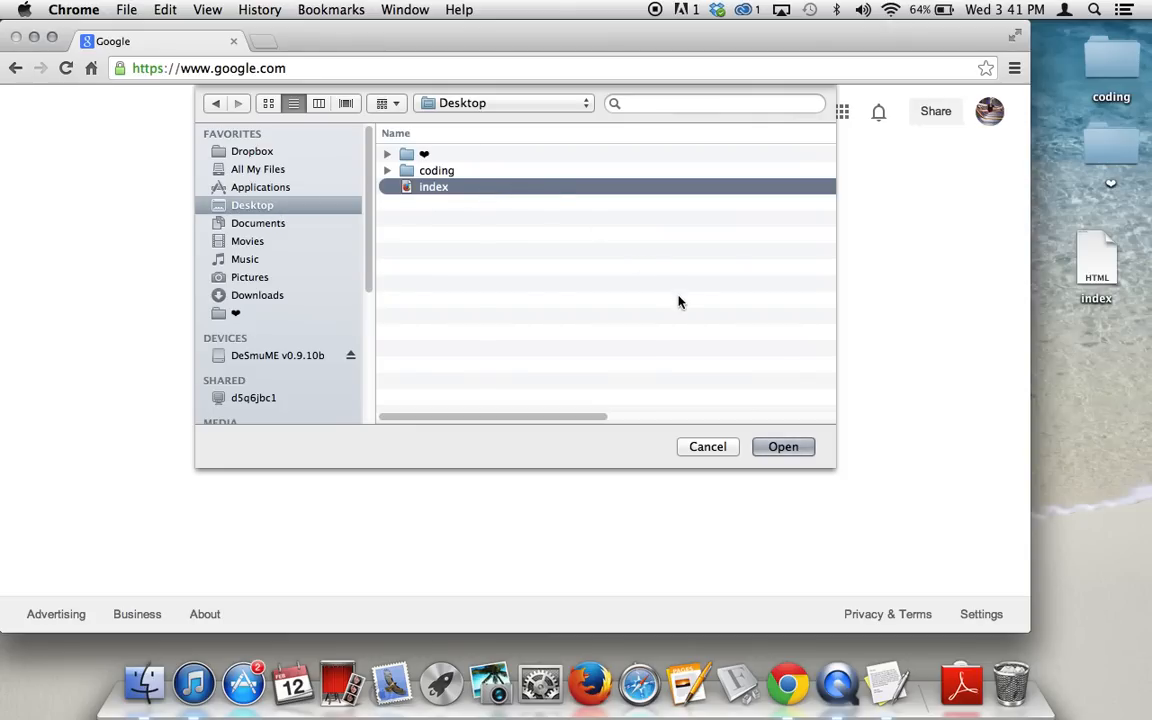
mouse_move(732, 452)
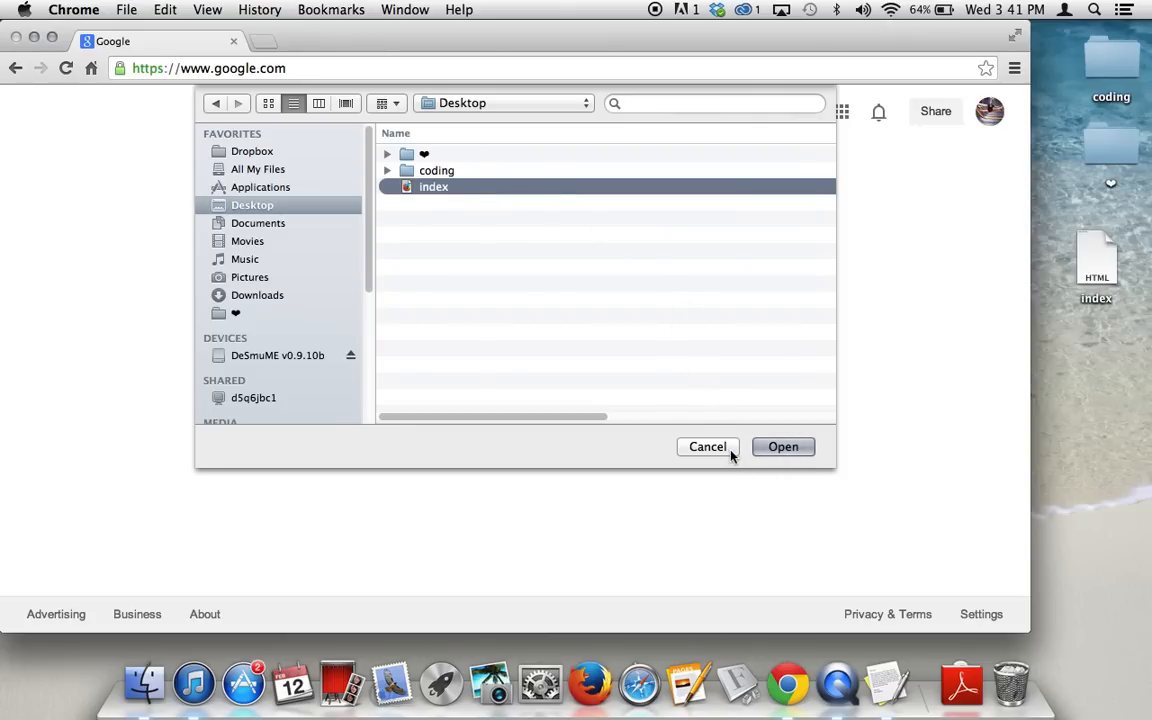
left_click(708, 446)
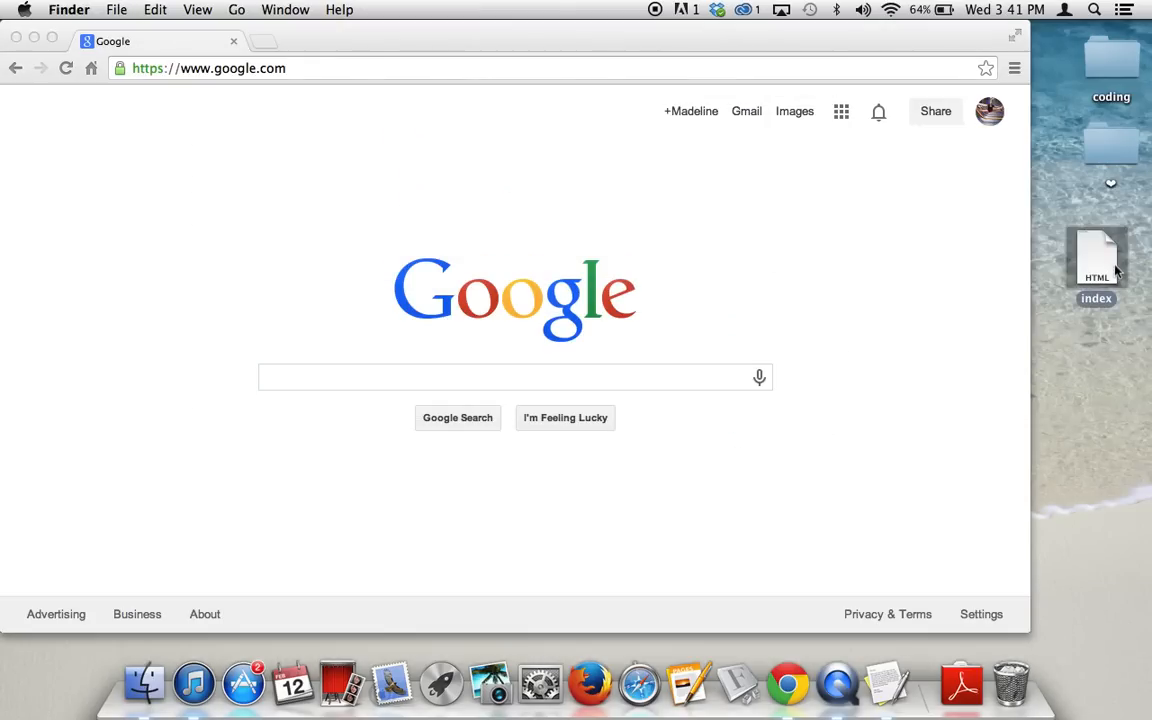
mouse_move(1098, 256)
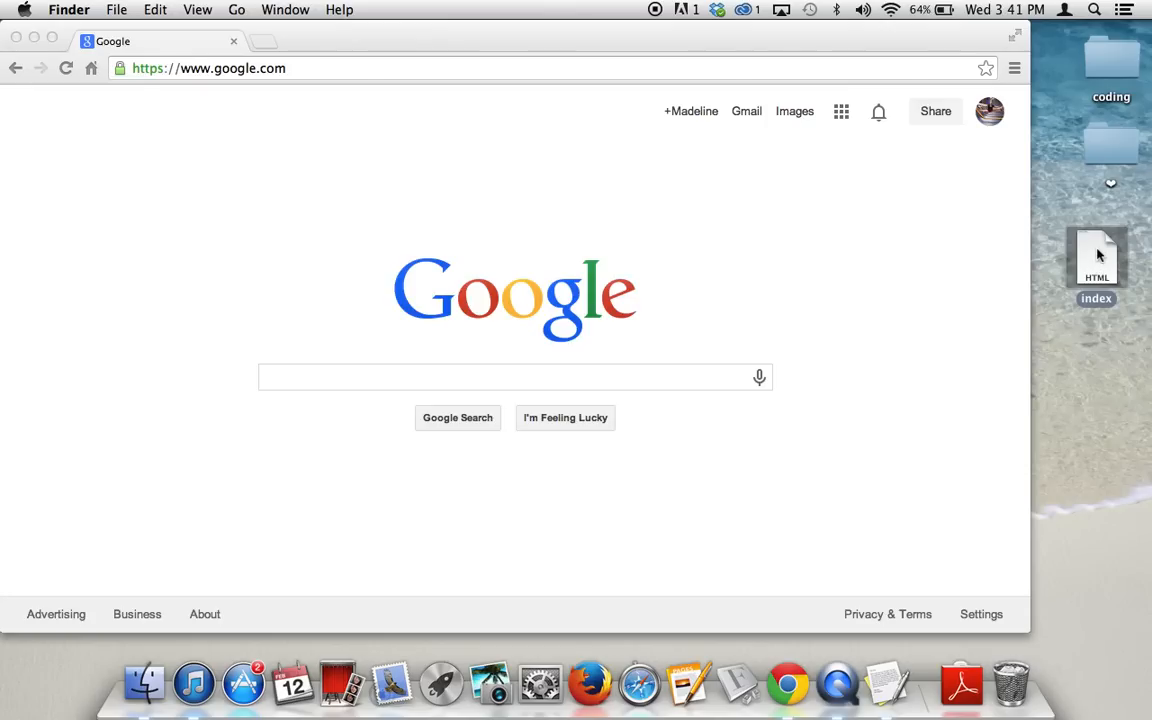
Open the Desktop index file in Google Chrome, rendering the heading, rule and paragraph
right_click(1096, 256)
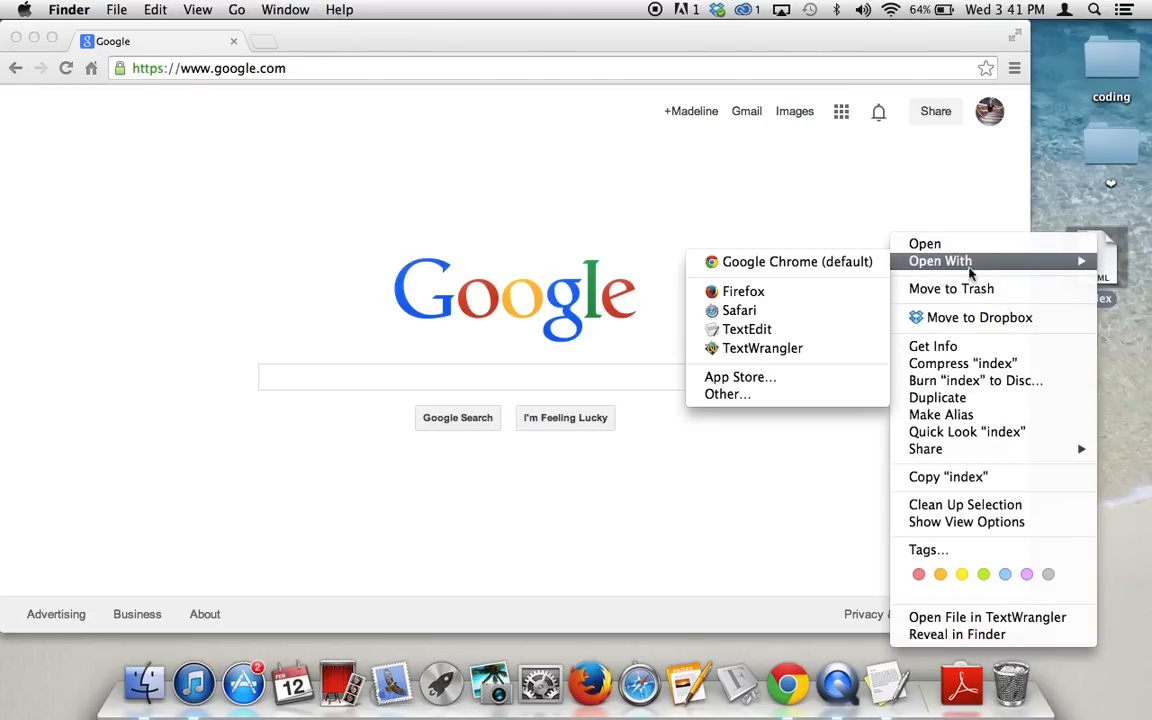
left_click(796, 260)
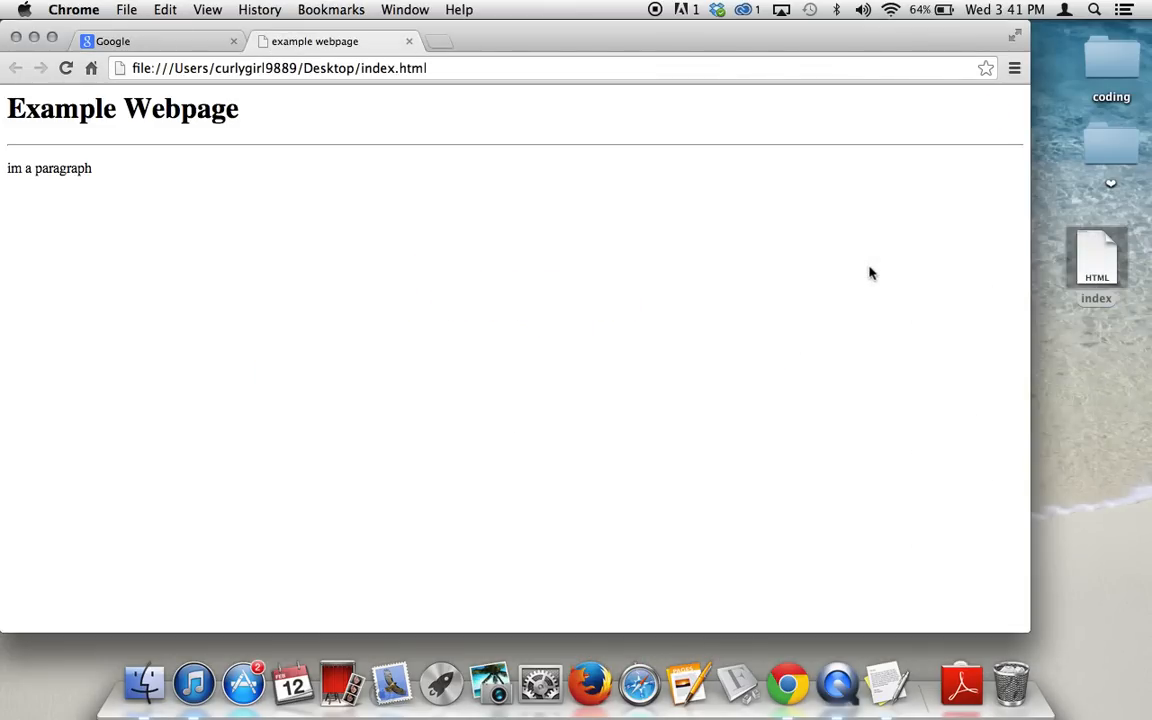
mouse_move(470, 228)
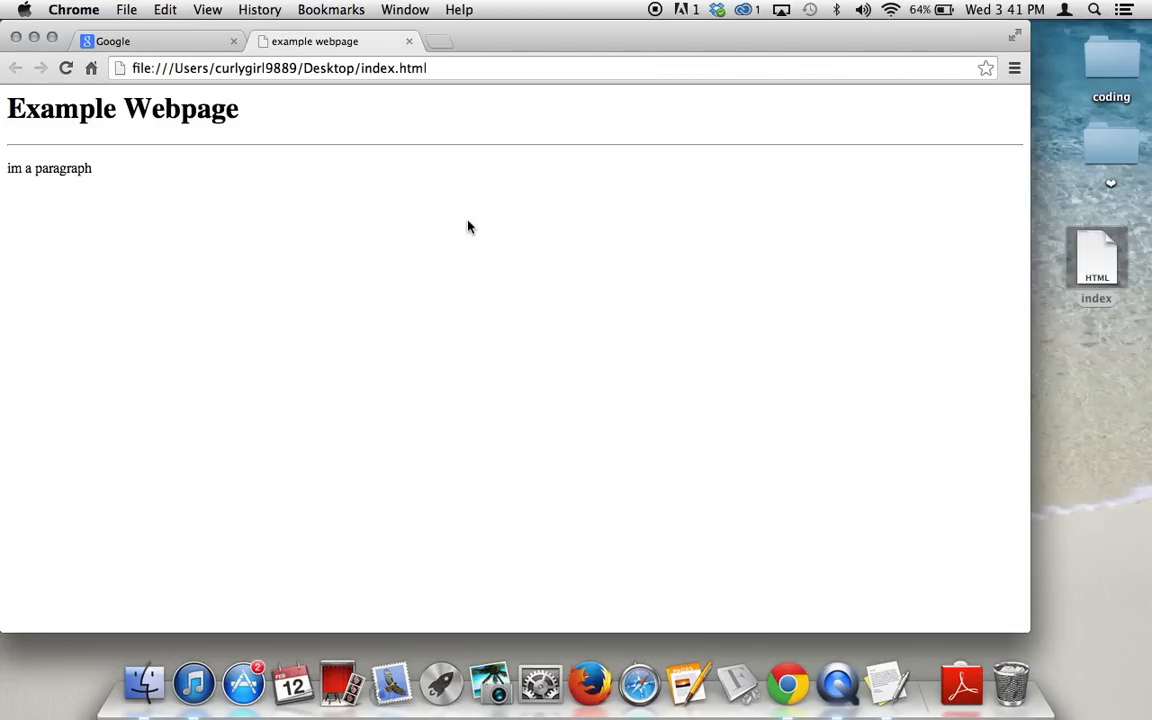
mouse_move(174, 220)
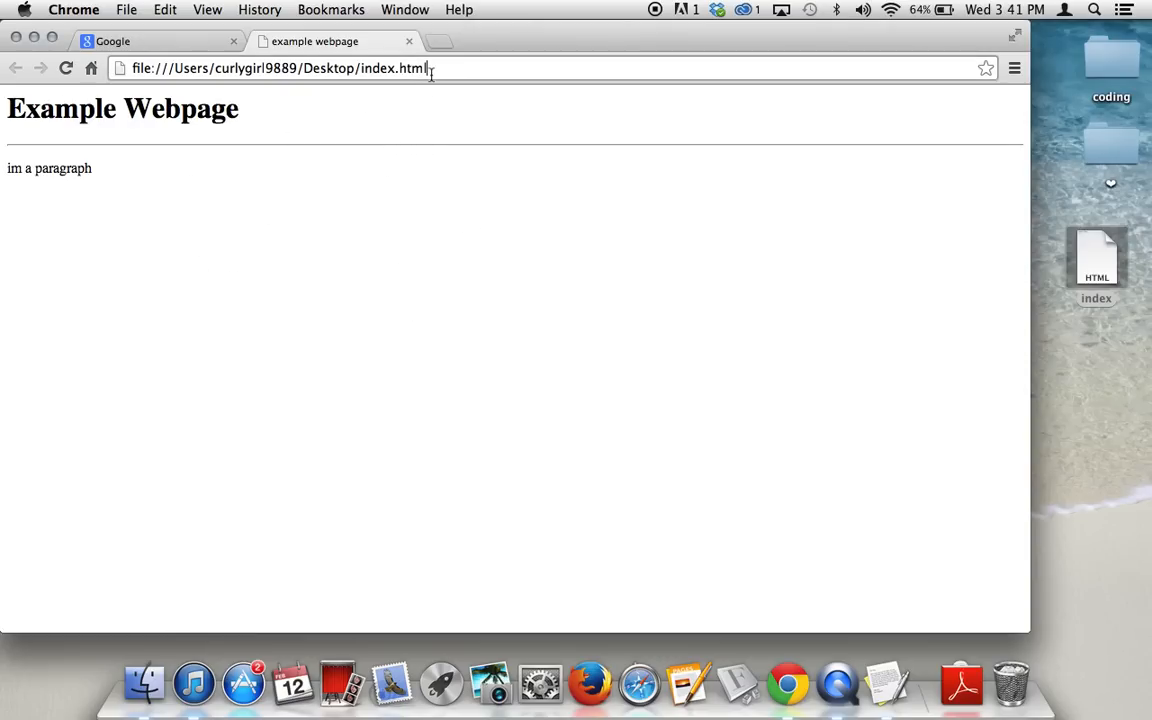
left_click(364, 236)
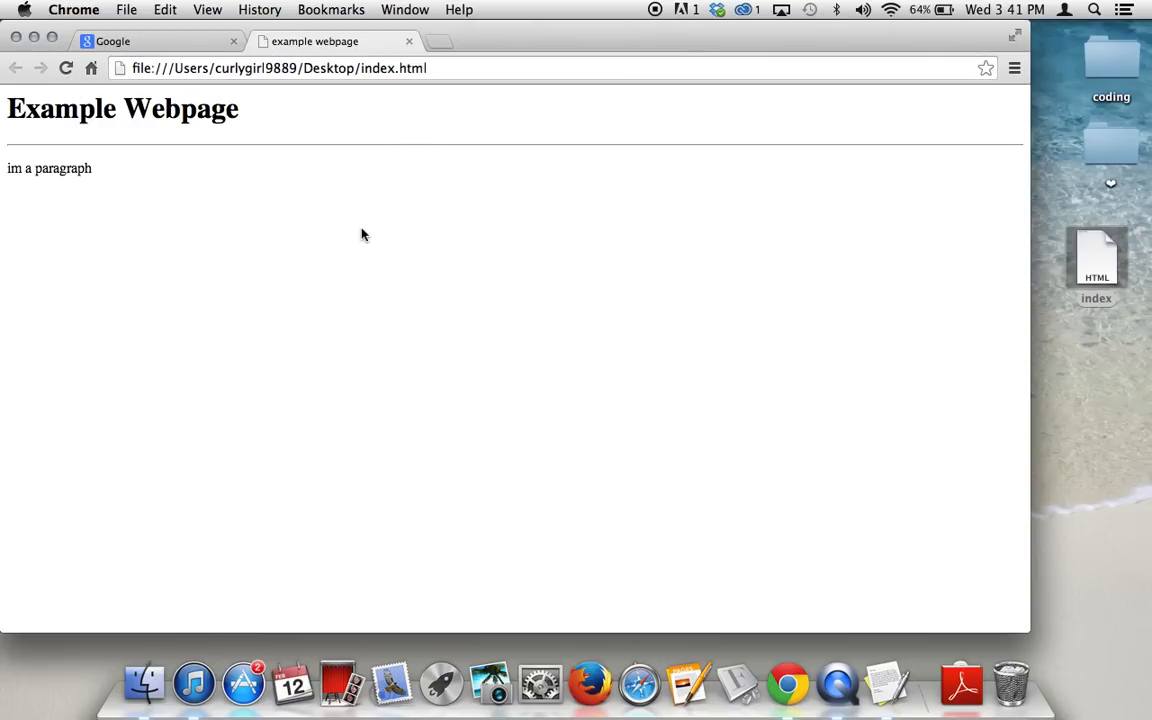
mouse_move(198, 132)
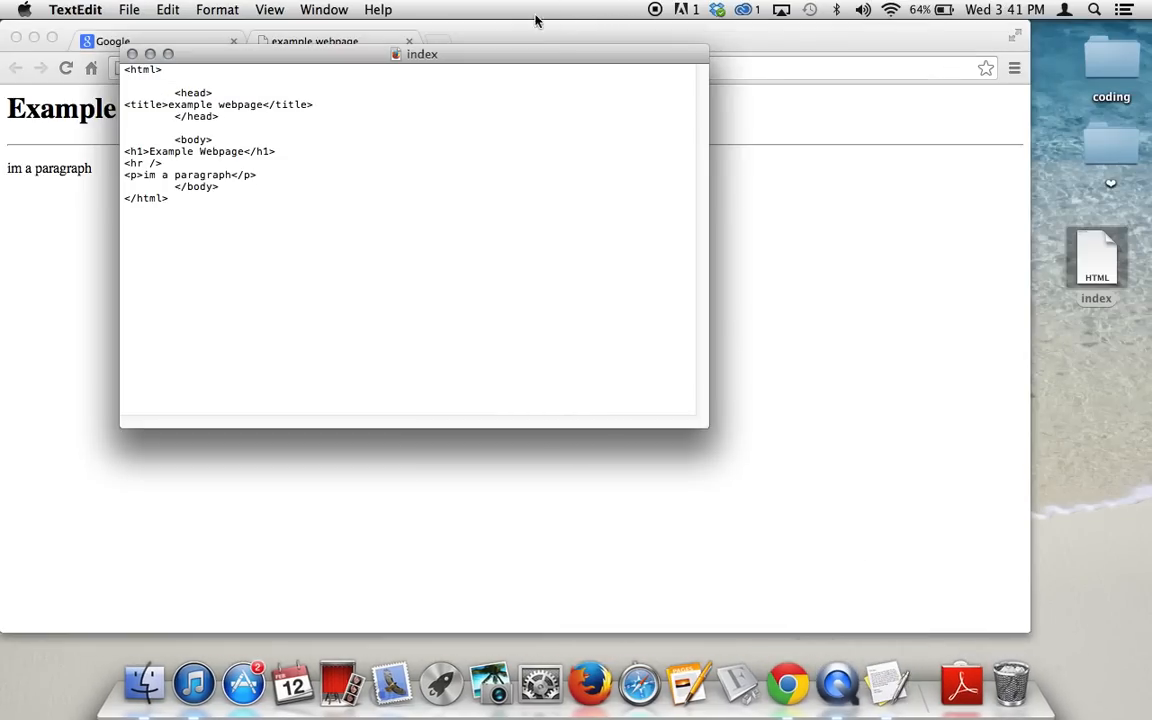
Remove the <hr /> line from the HTML and reload Chrome to show only heading and paragraph
left_click_drag(420, 52, 844, 30)
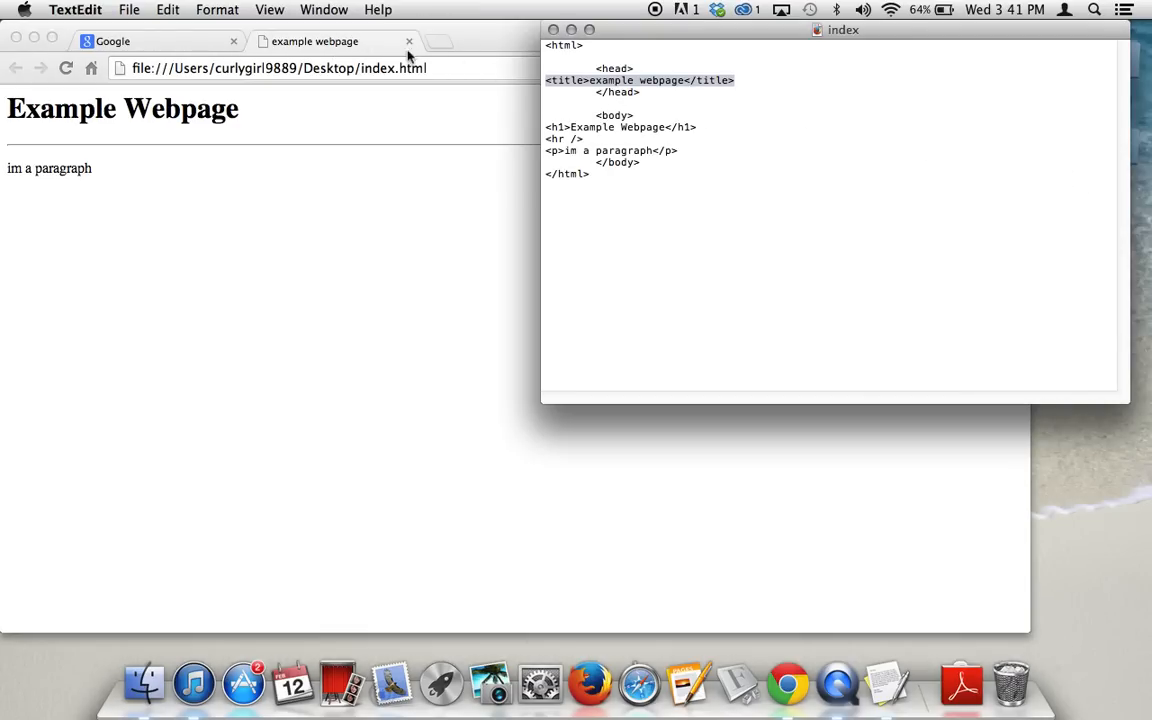
mouse_move(704, 130)
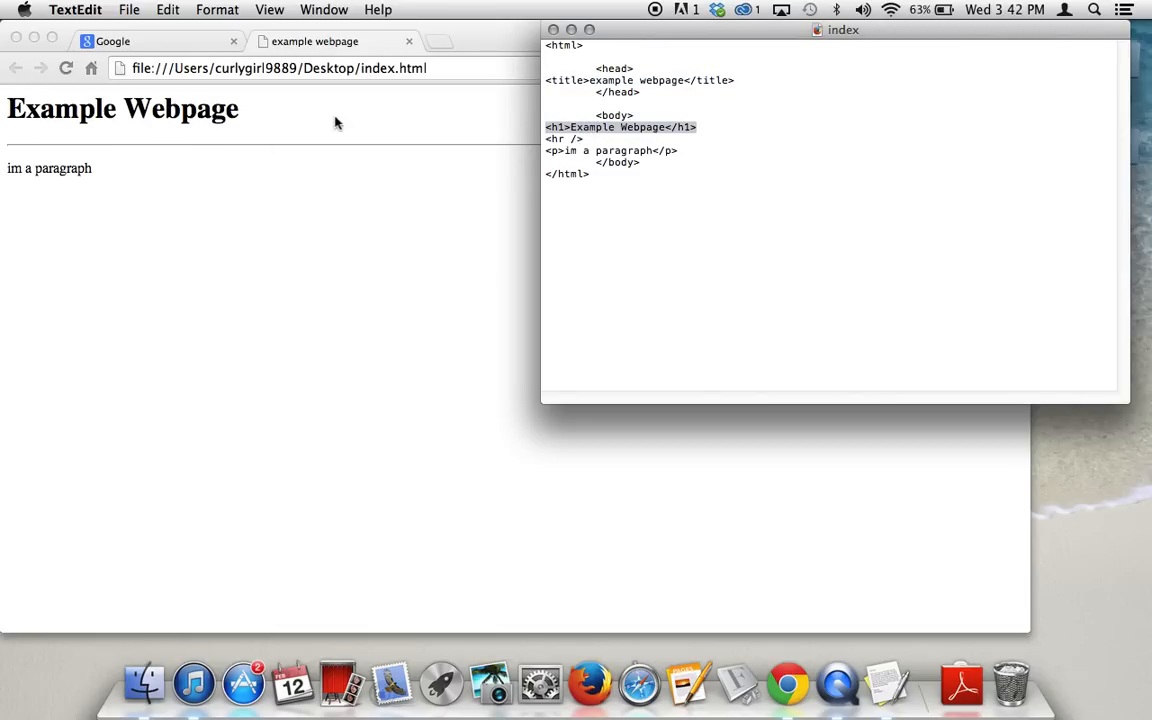
left_click(678, 150)
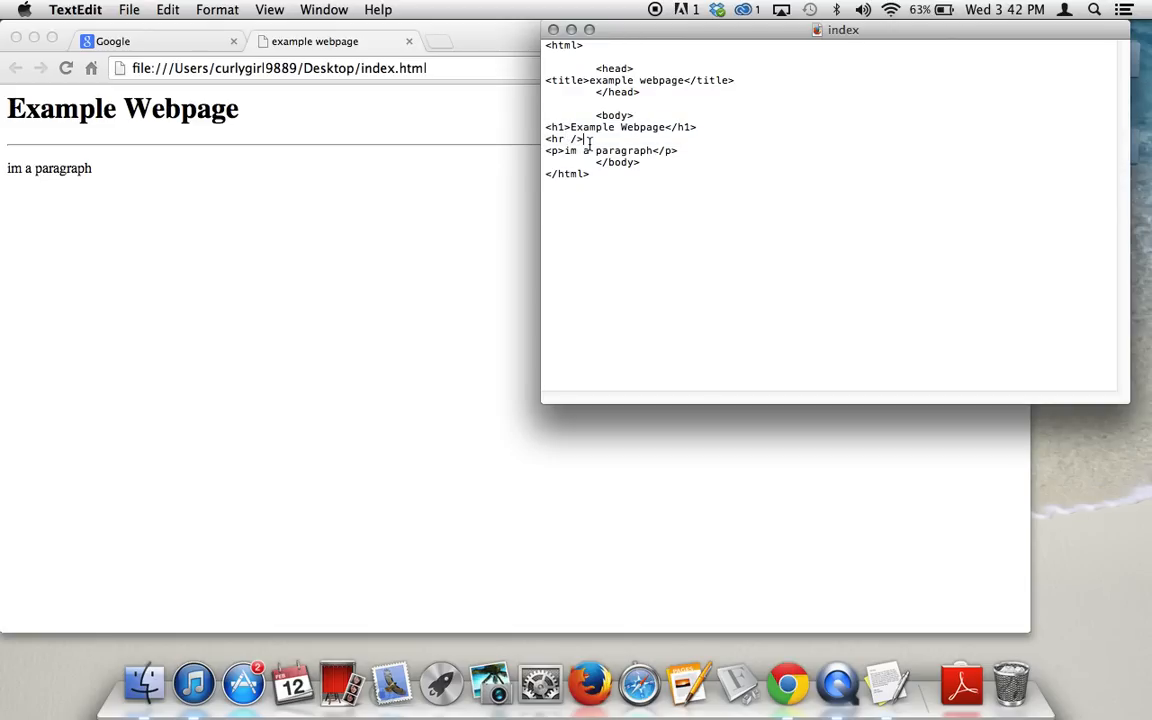
key("backspace")
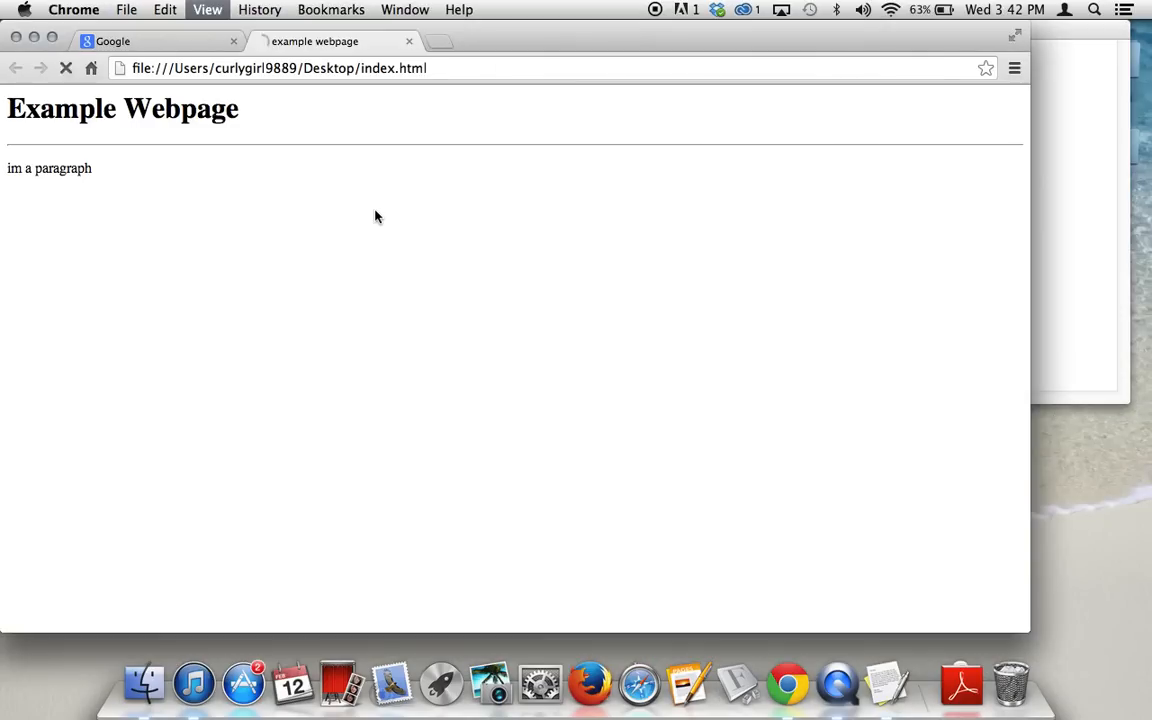
left_click(66, 68)
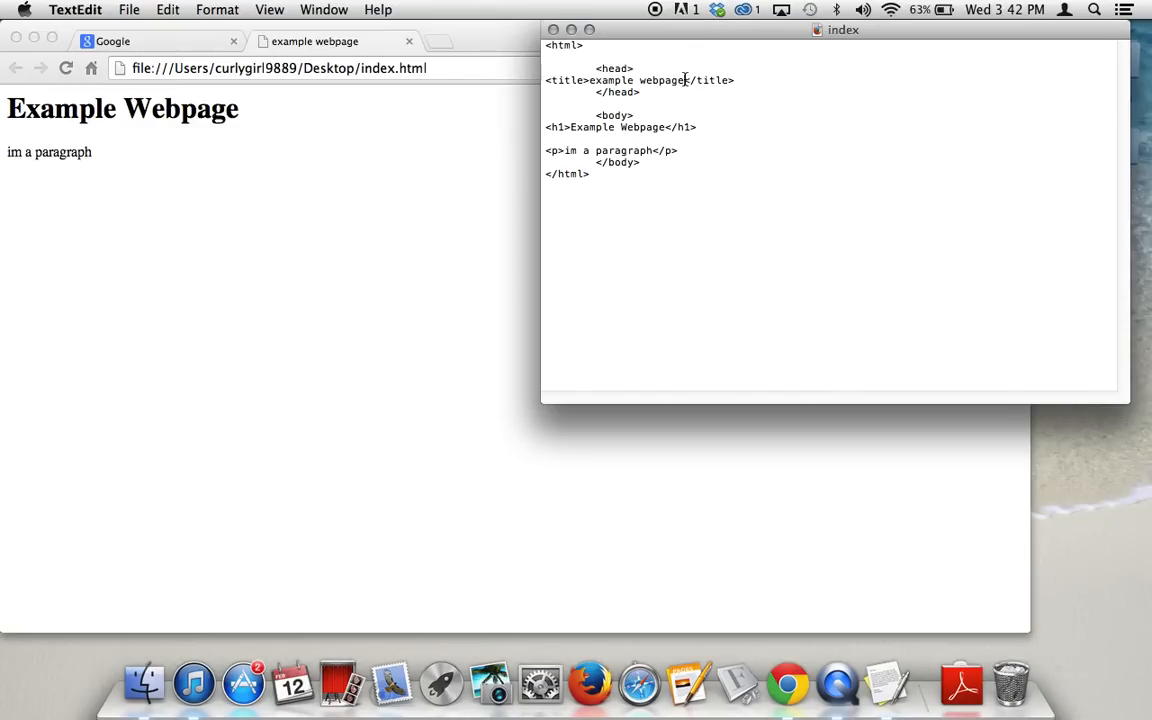
mouse_move(772, 132)
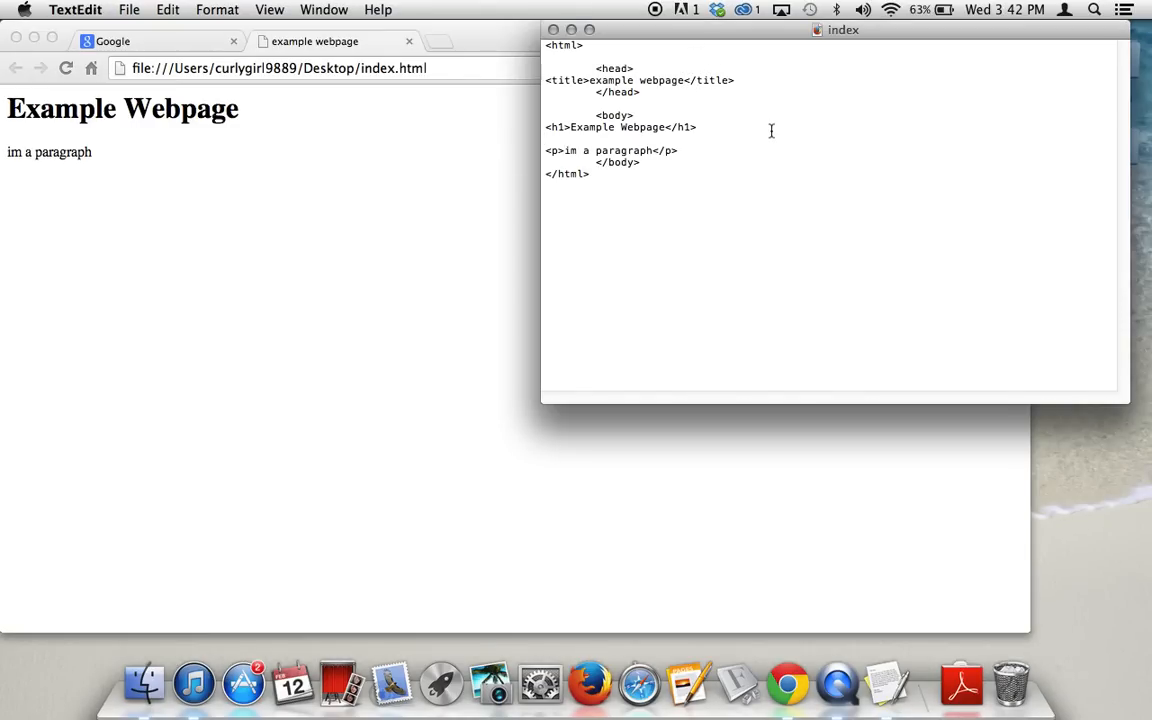
Extend the title with 'is awesome' and add <h2>im smaller</h2> and <h6>im tiny</h6> headings
type("is awesome")
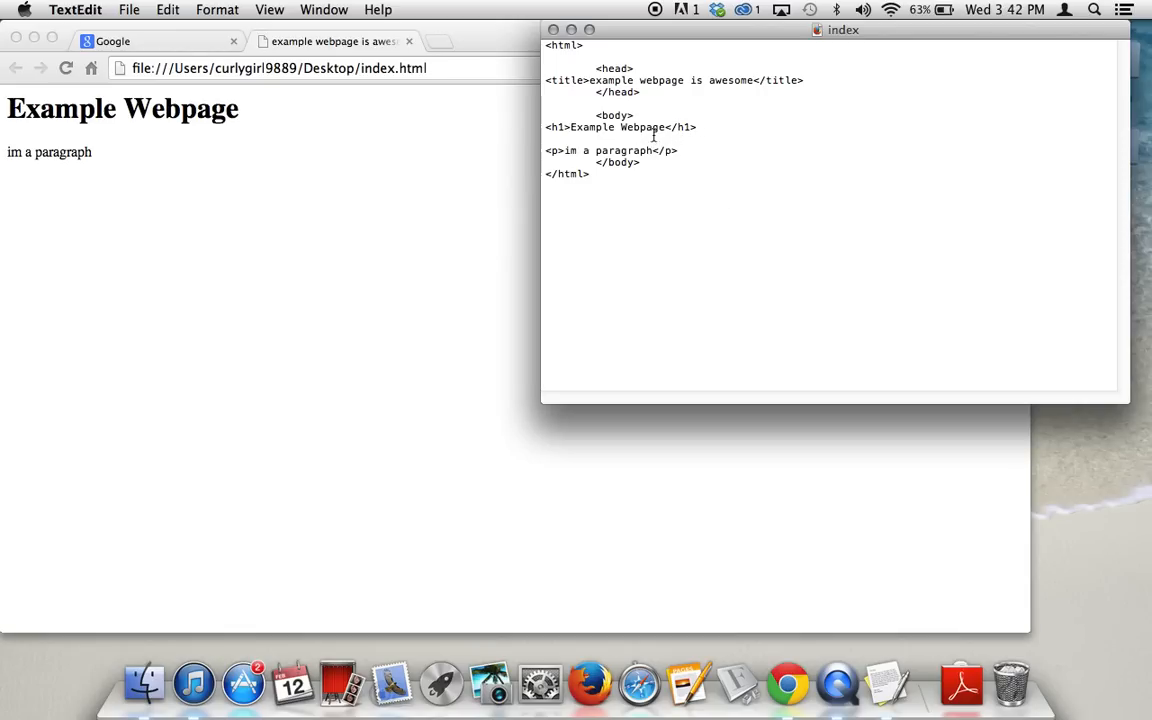
type("<")
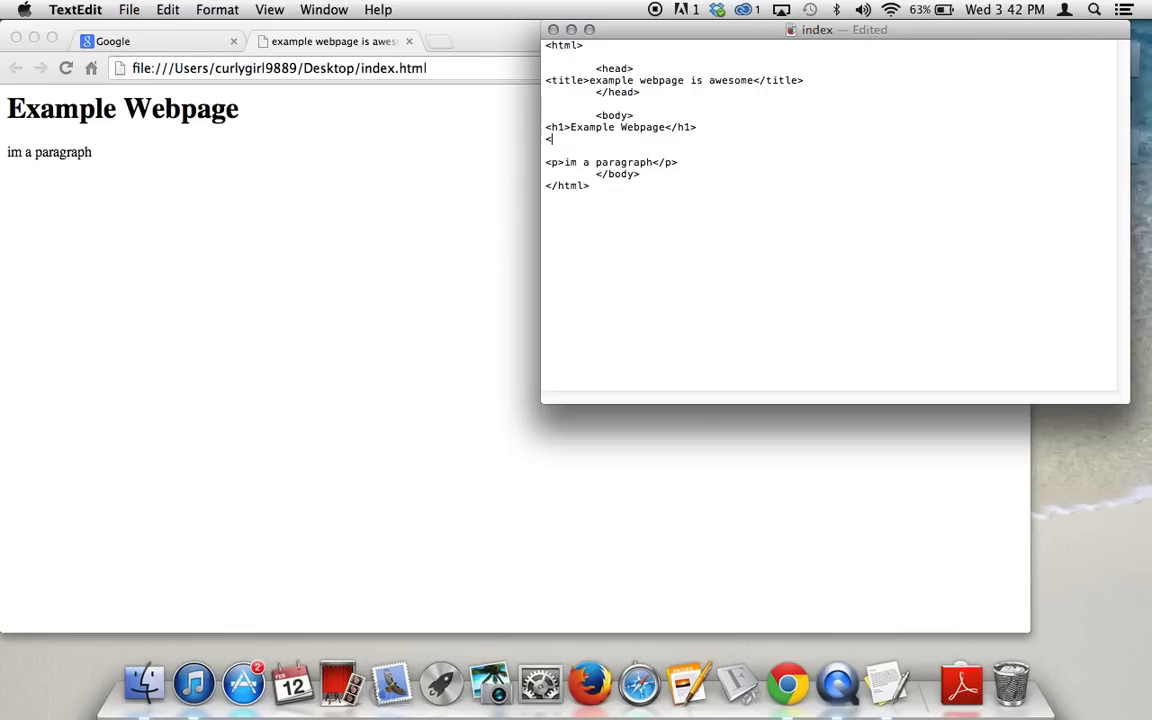
type("h2>")
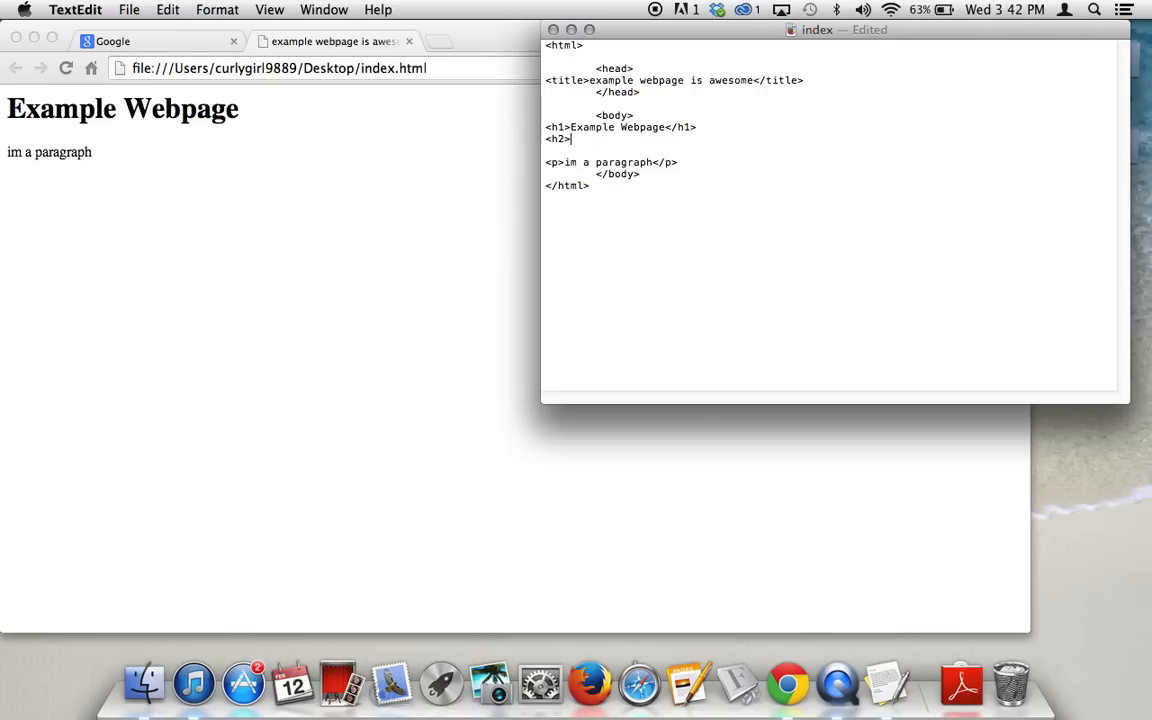
type("im")
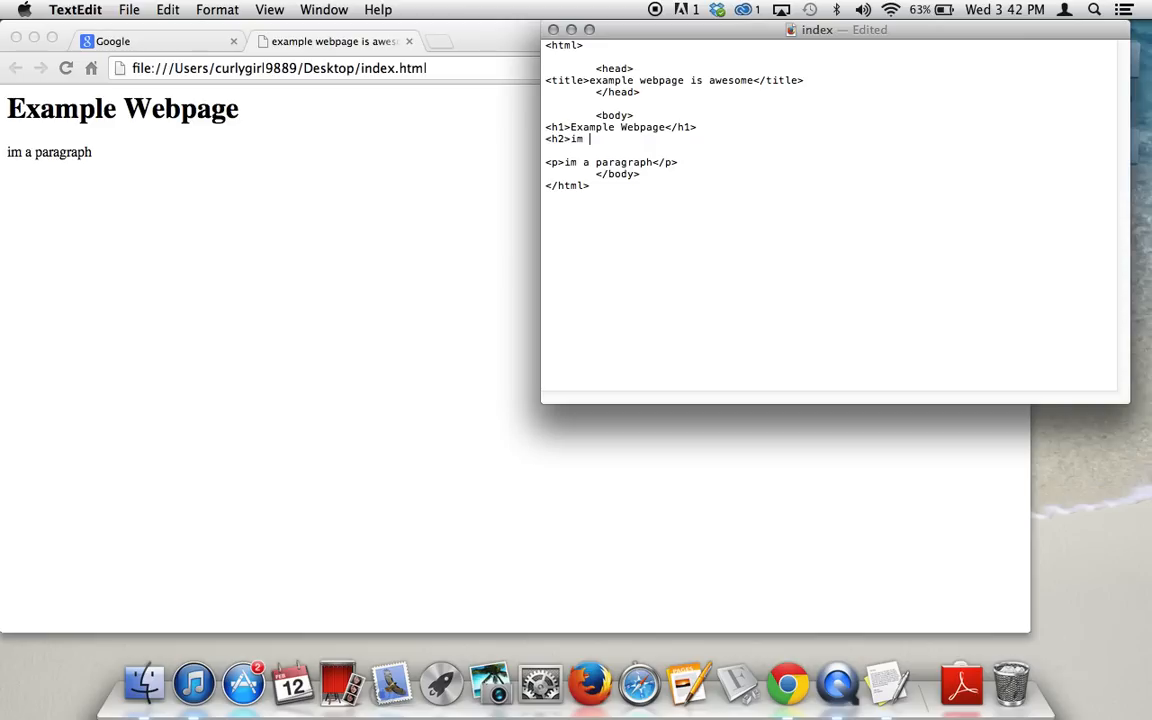
type("smaller</h1")
type("<h6")
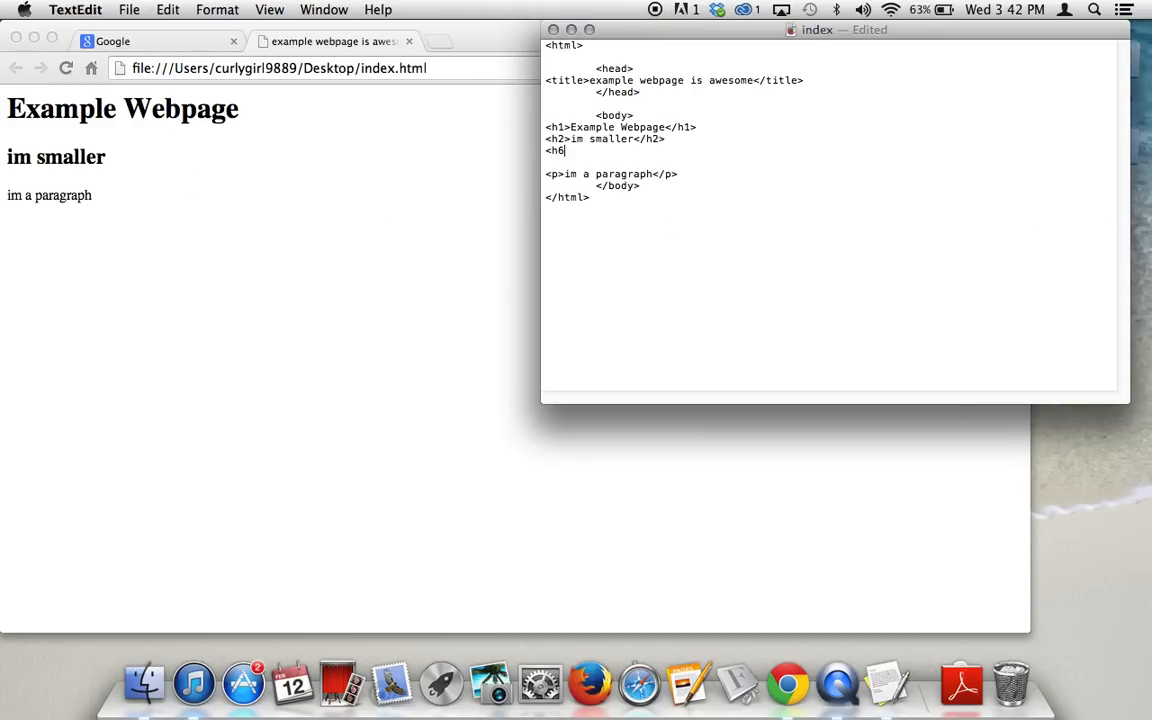
type(">im tin")
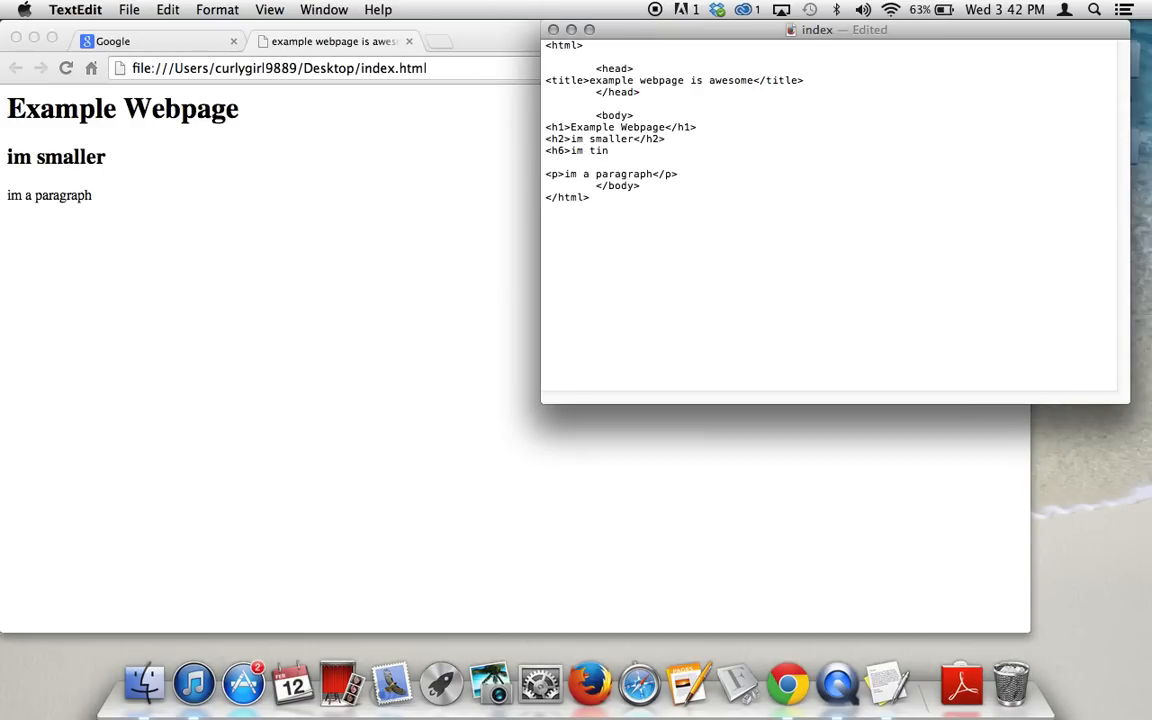
type("y</j6")
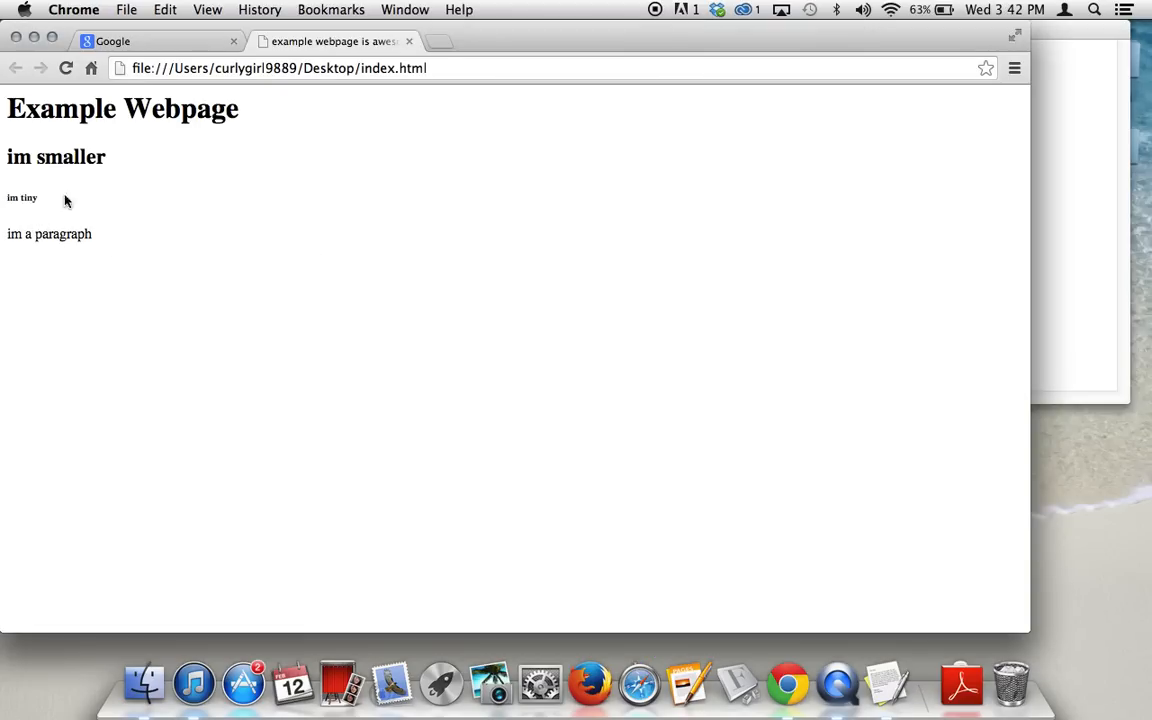
mouse_move(156, 264)
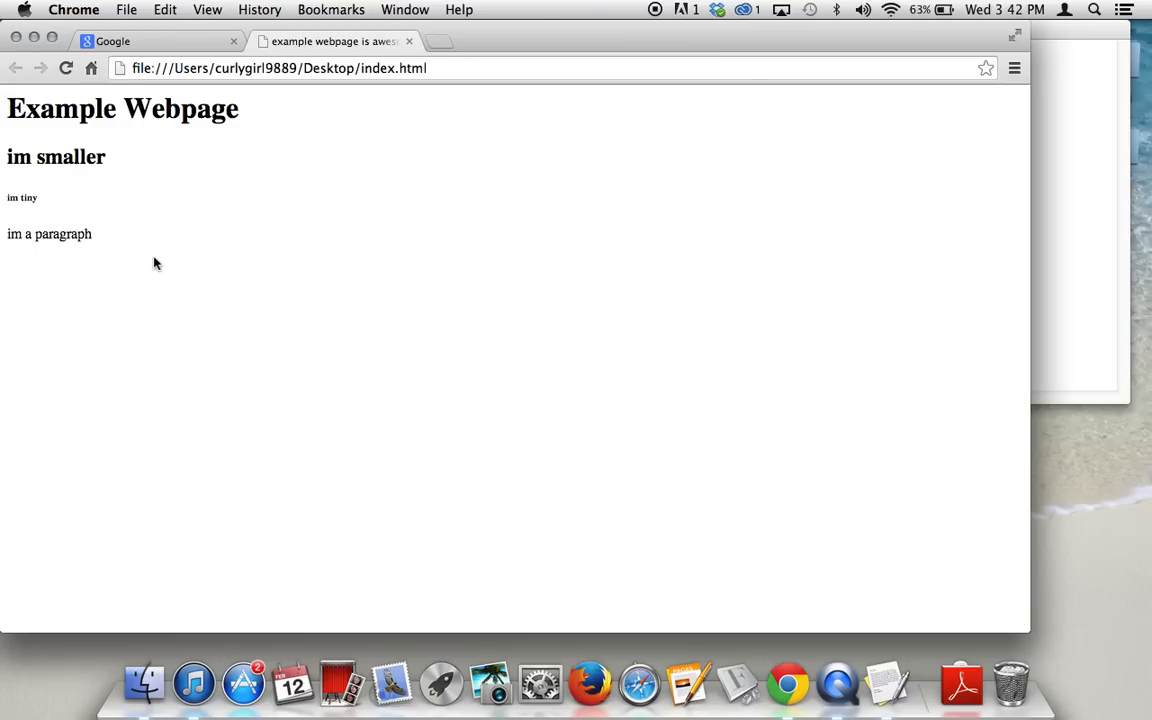